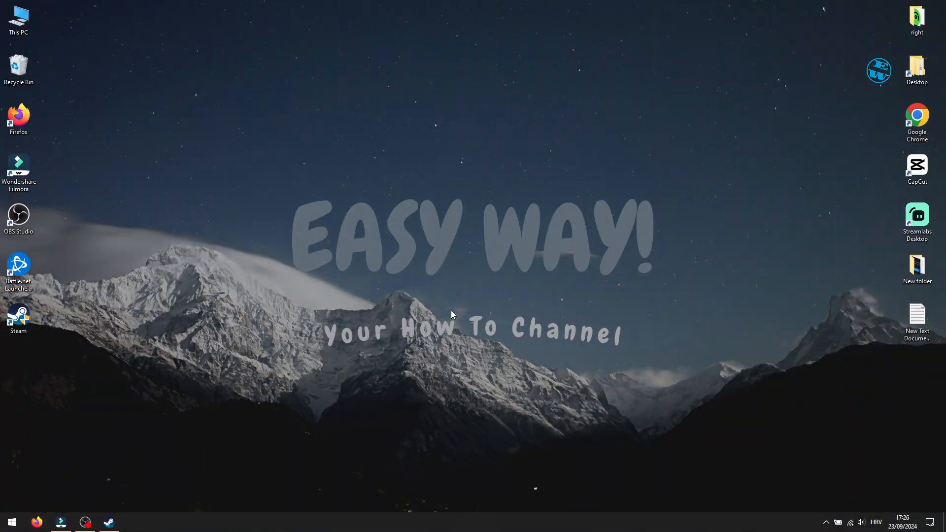
mouse_move(94, 428)
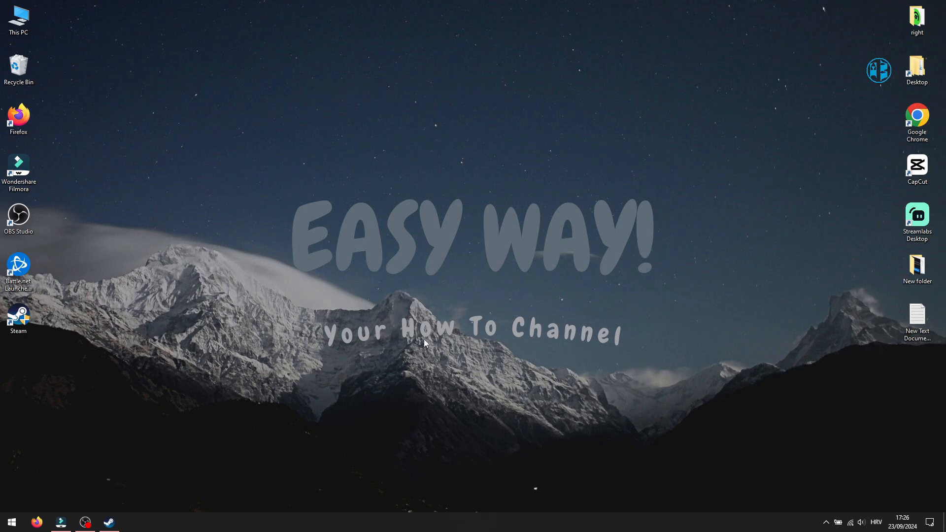
mouse_move(484, 356)
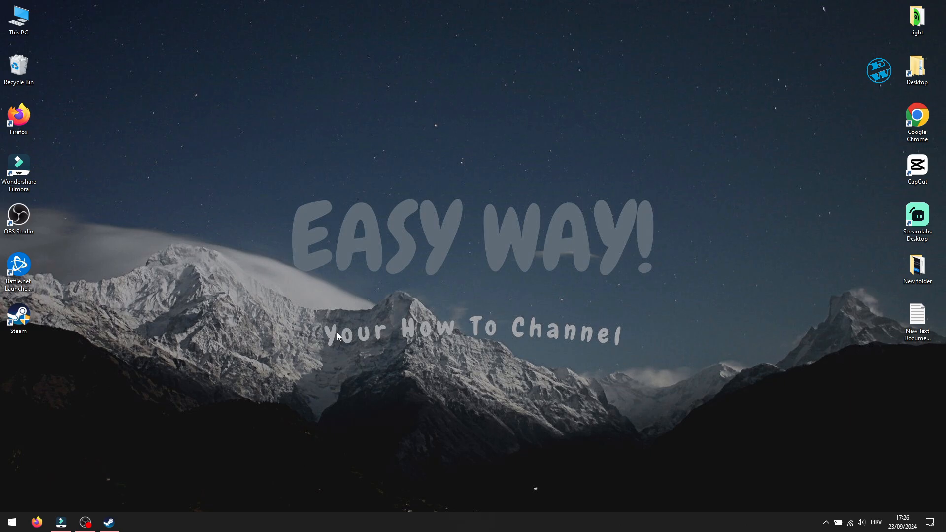
mouse_move(108, 522)
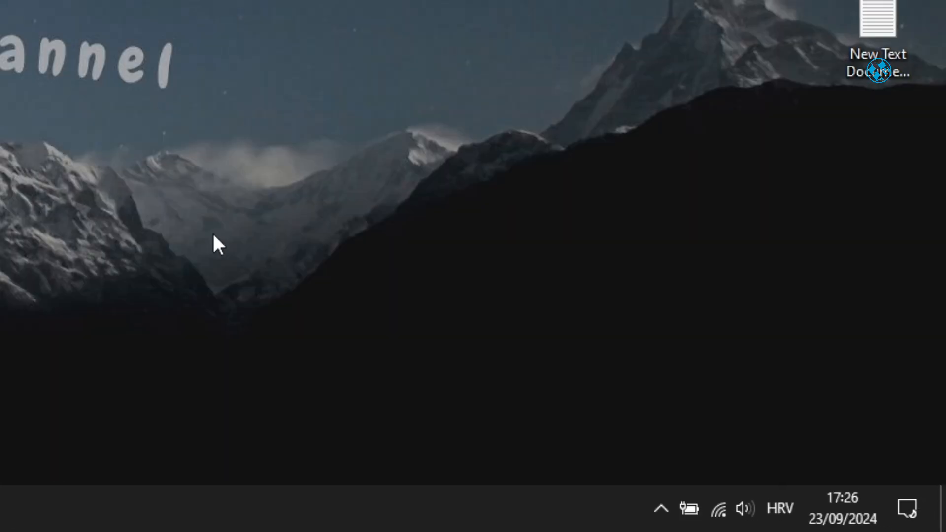
Exit Steam completely from its system-tray icon menu
left_click(659, 509)
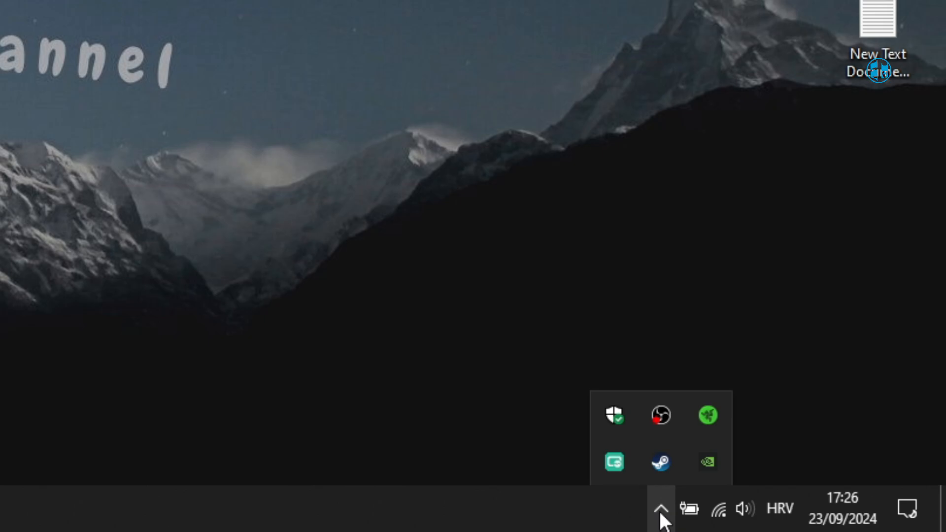
right_click(660, 462)
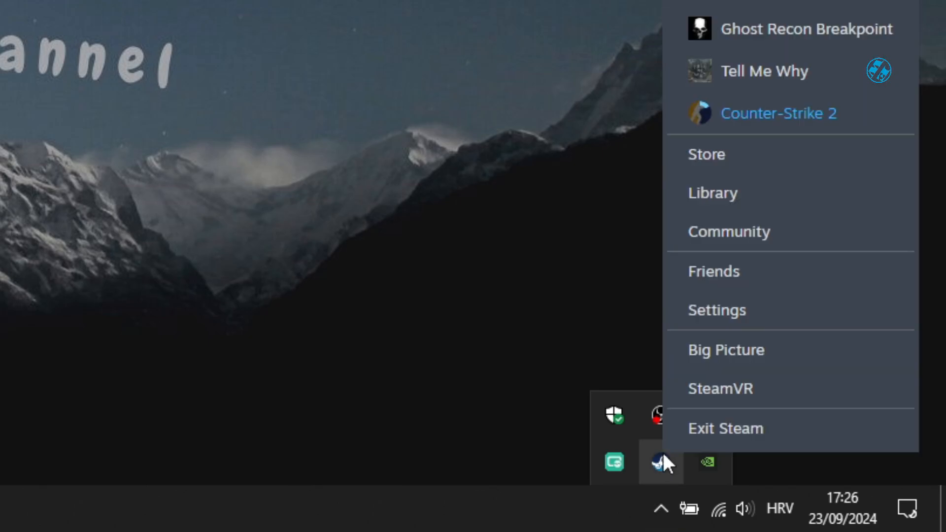
mouse_move(730, 437)
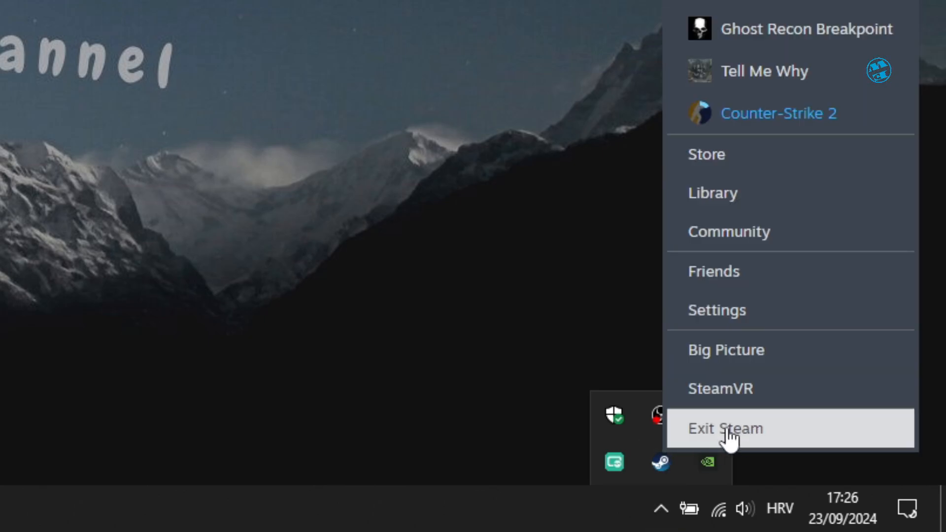
left_click(725, 429)
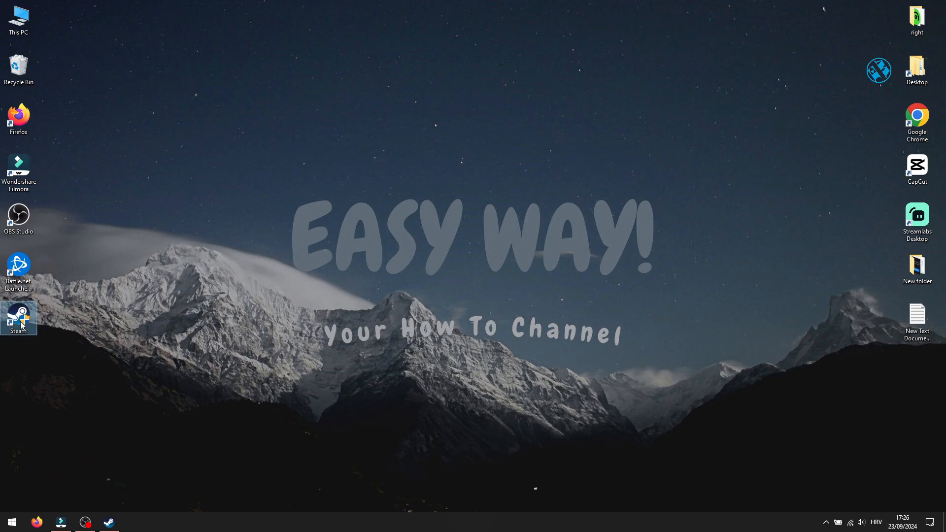
View the Steam shortcut's Compatibility settings where run-as-administrator is ticked
right_click(18, 316)
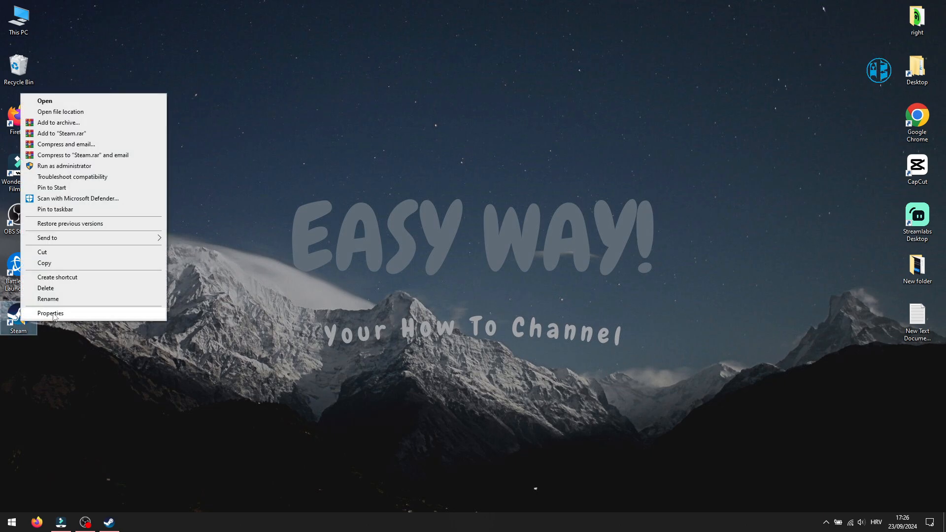
left_click(50, 314)
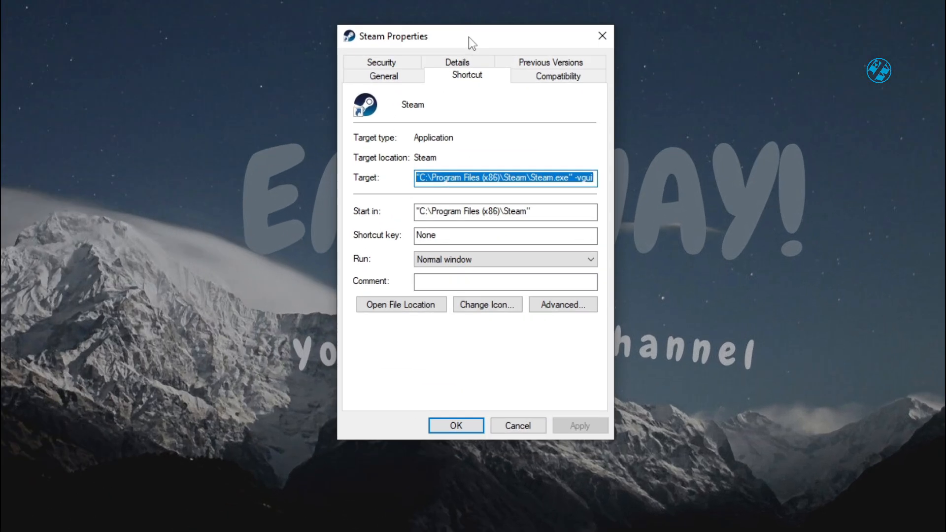
left_click(557, 76)
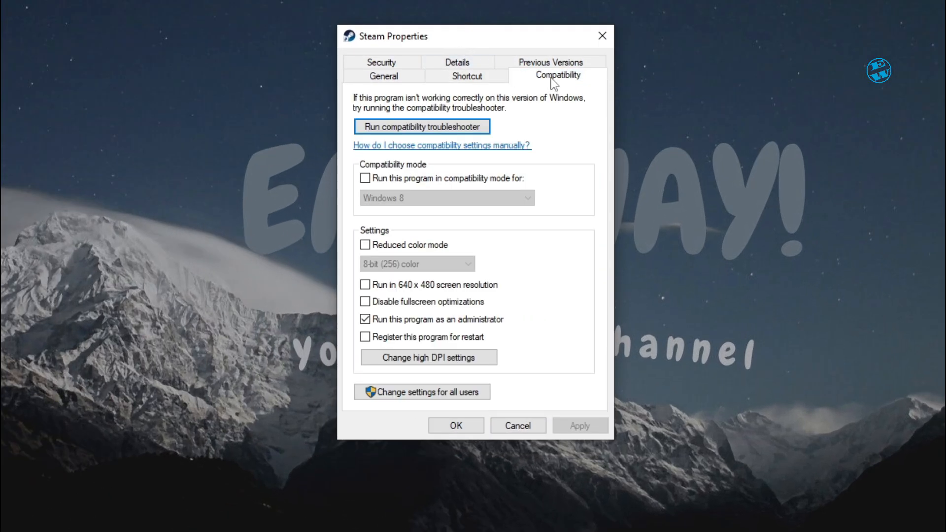
mouse_move(470, 320)
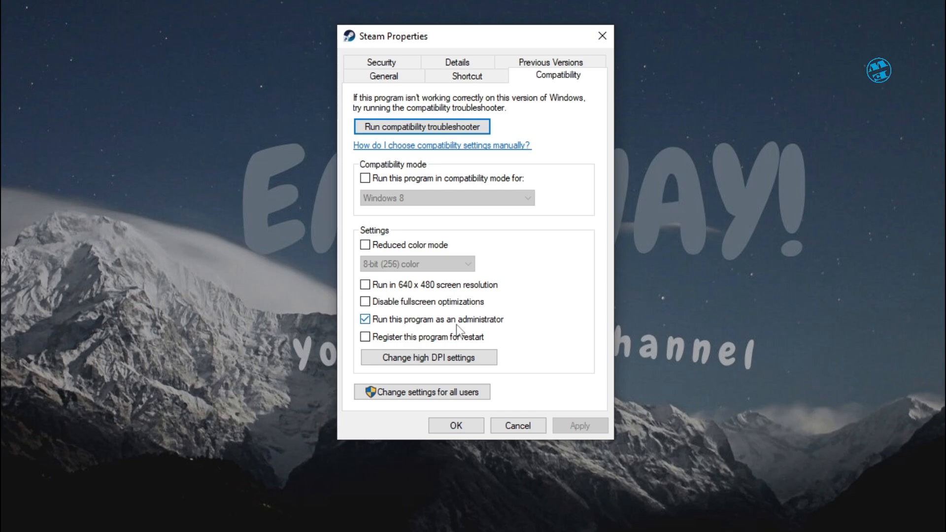
mouse_move(496, 338)
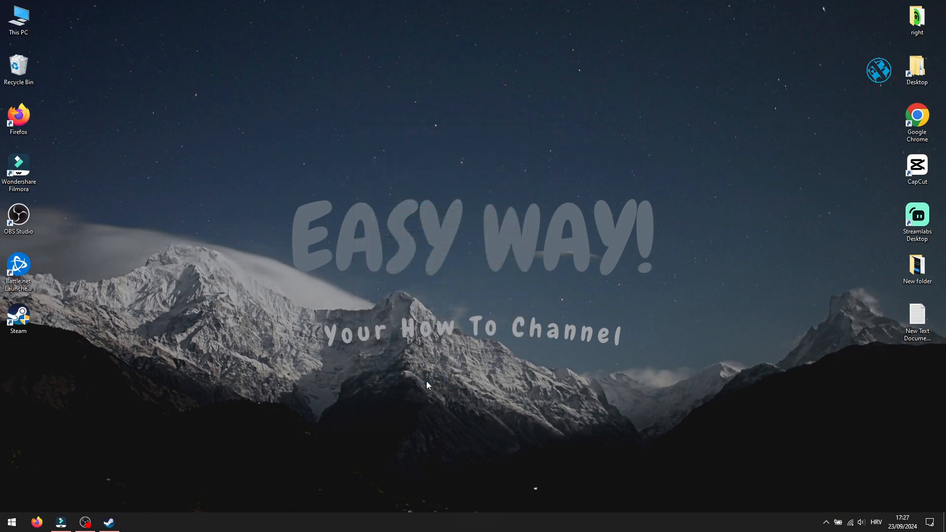
mouse_move(416, 346)
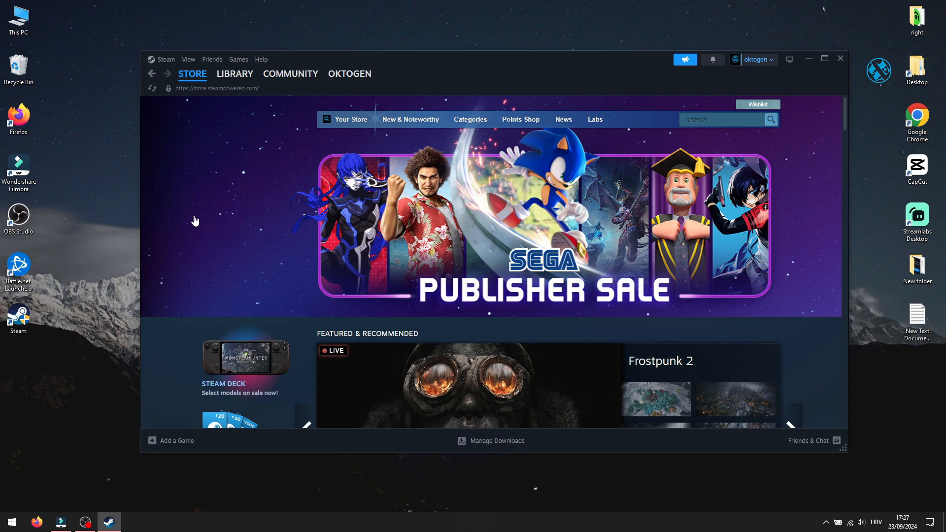
From the Steam library, bring up the Properties of Apex Legends
left_click(234, 74)
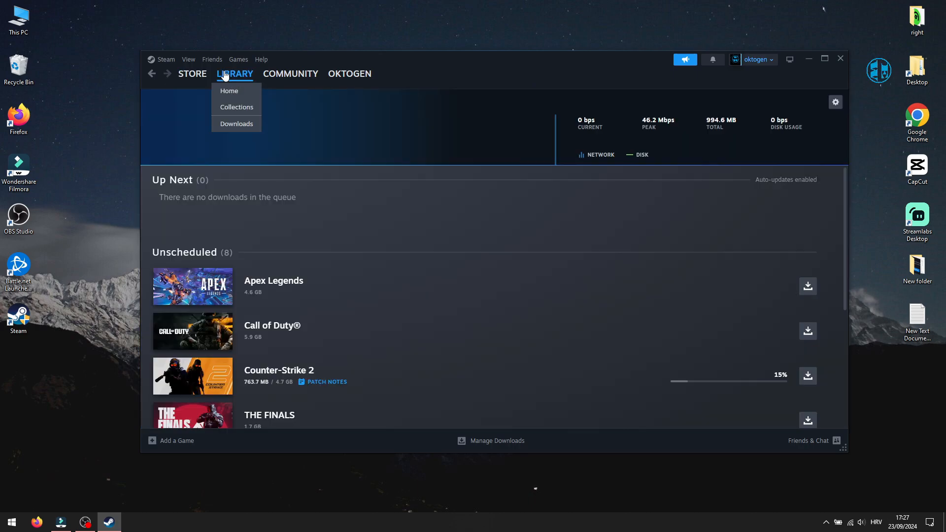
left_click(229, 91)
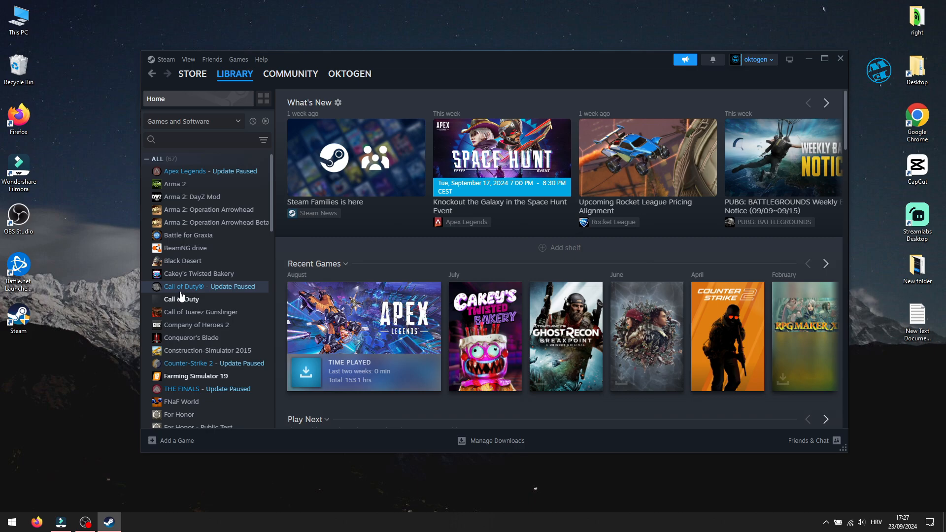
mouse_move(185, 175)
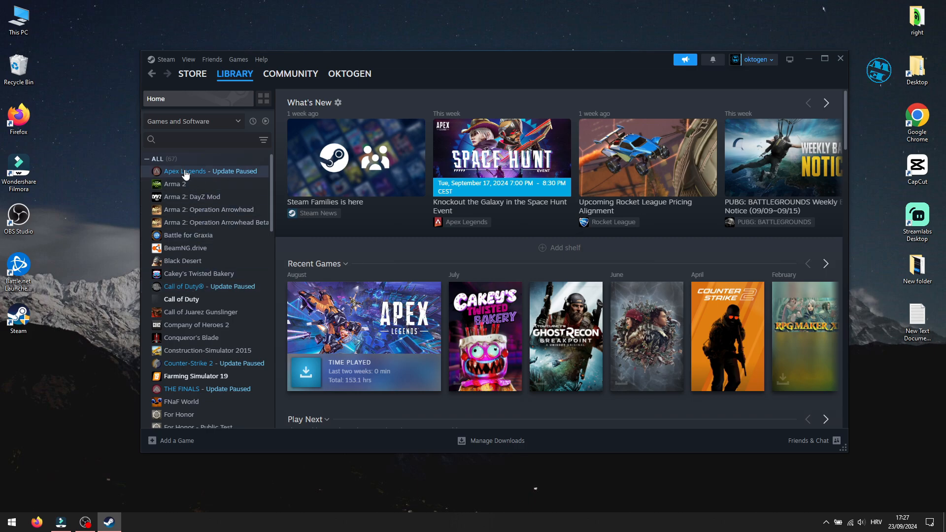
right_click(185, 171)
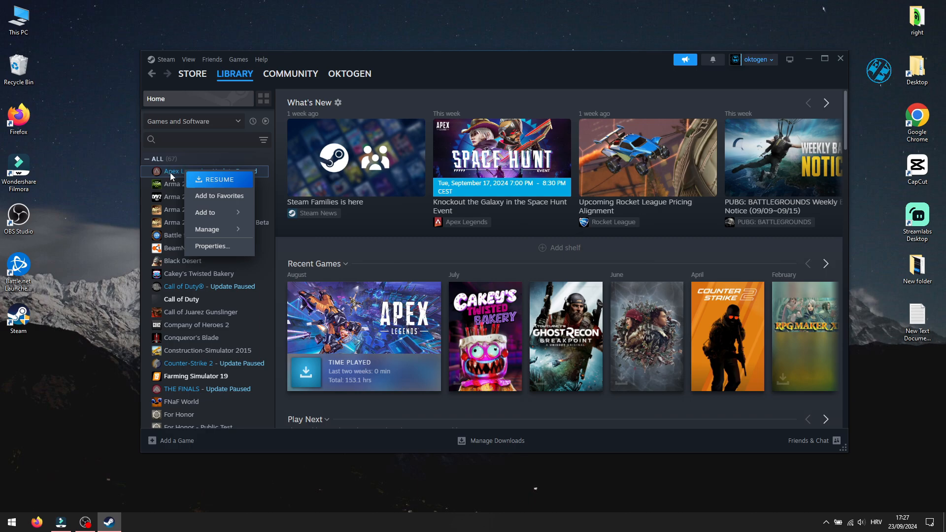
mouse_move(213, 246)
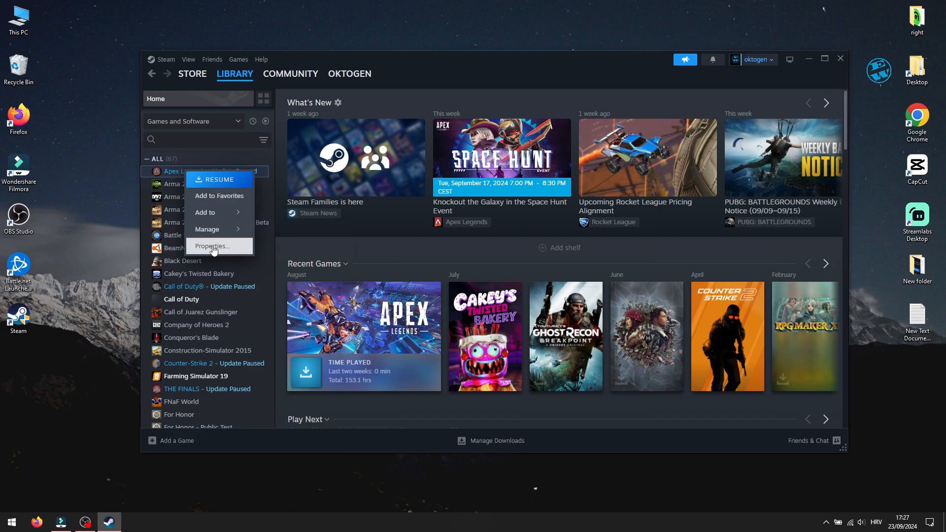
left_click(211, 247)
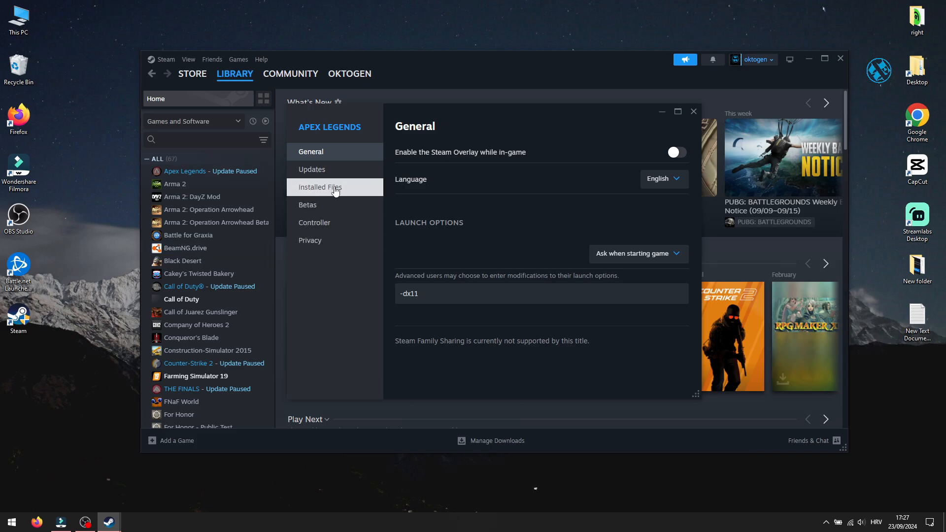
Browse the Installed Files to the Apex Legends folder and select the r5apex executable
left_click(319, 187)
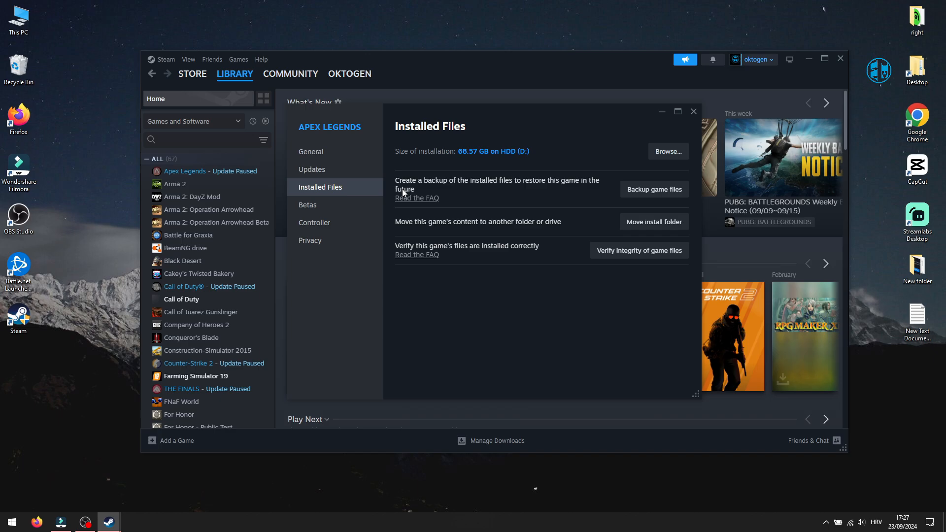
left_click(667, 151)
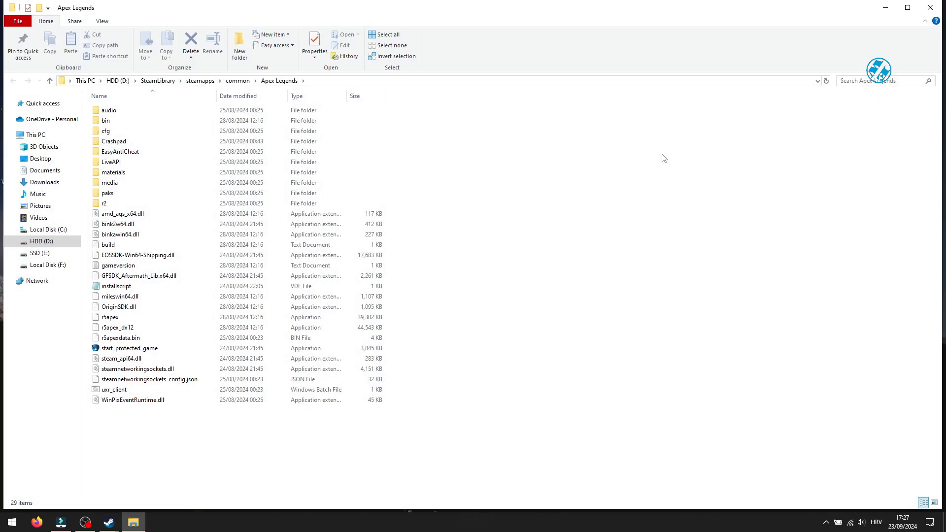
mouse_move(537, 286)
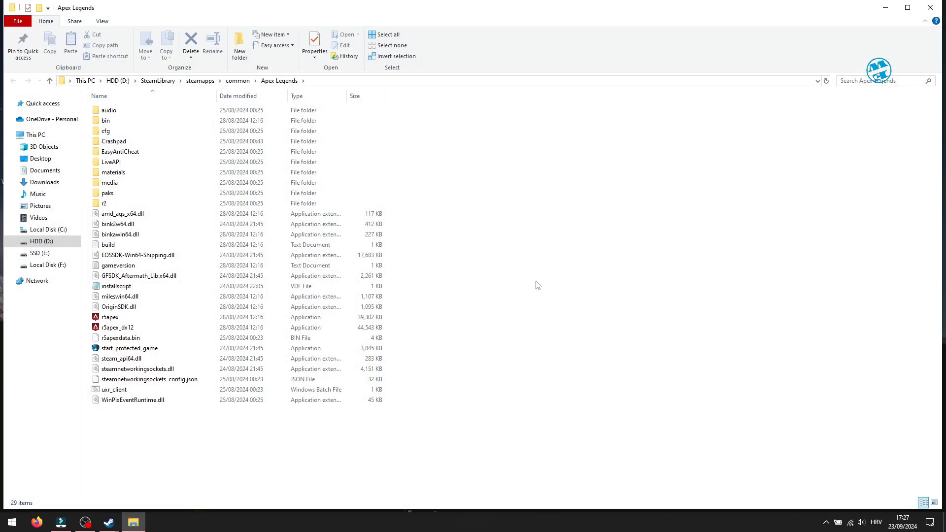
mouse_move(479, 302)
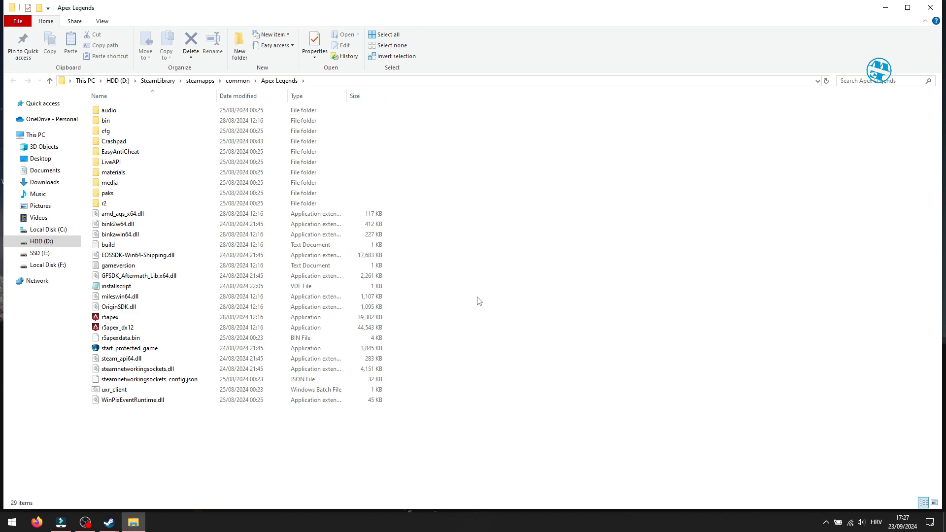
left_click(111, 316)
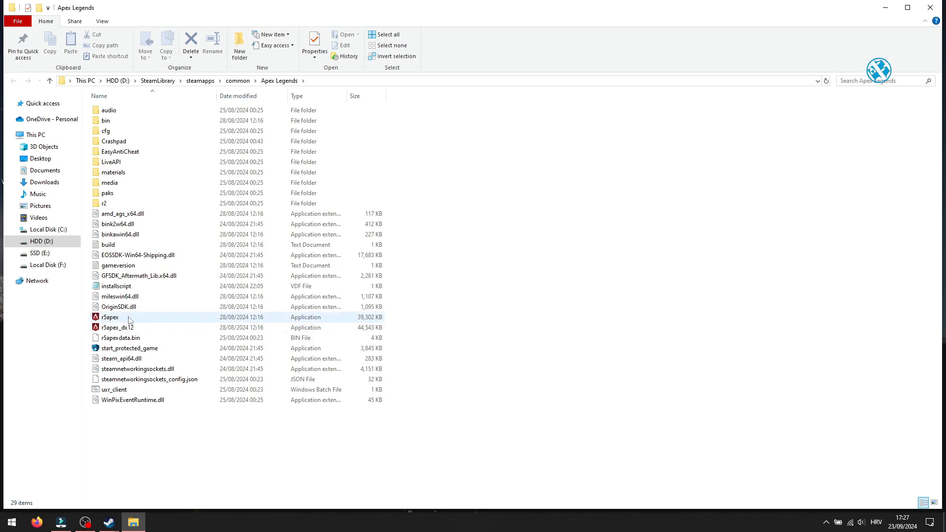
left_click(109, 316)
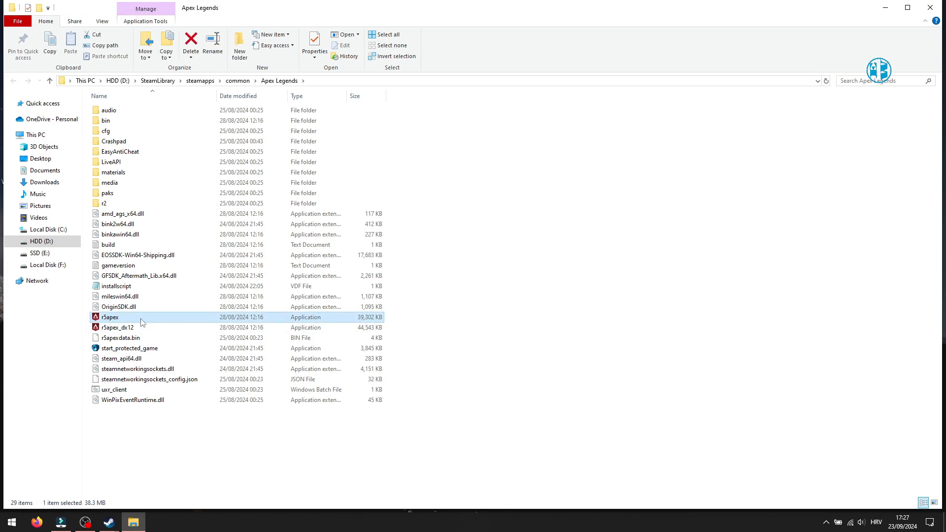
mouse_move(281, 319)
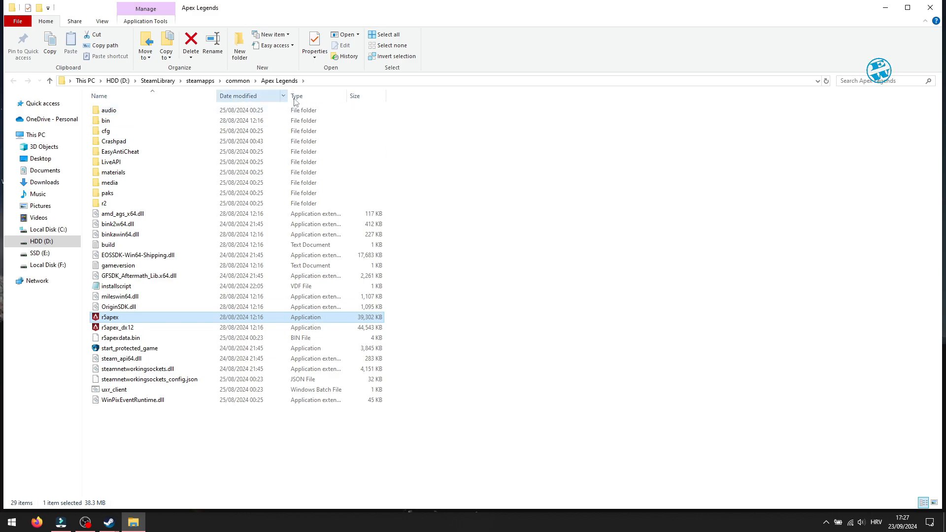
mouse_move(109, 318)
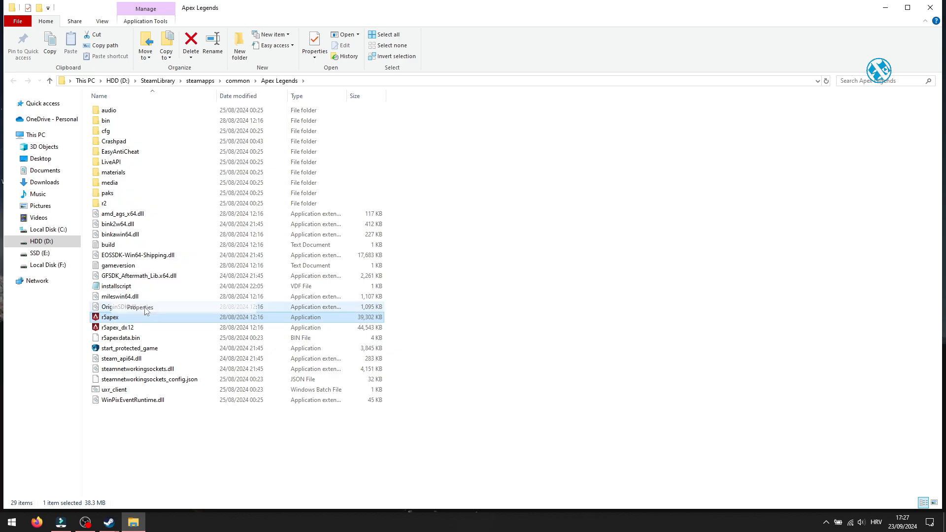
Set r5apex to run as administrator, disable fullscreen optimizations, compatibility mode Windows 8
left_click(138, 308)
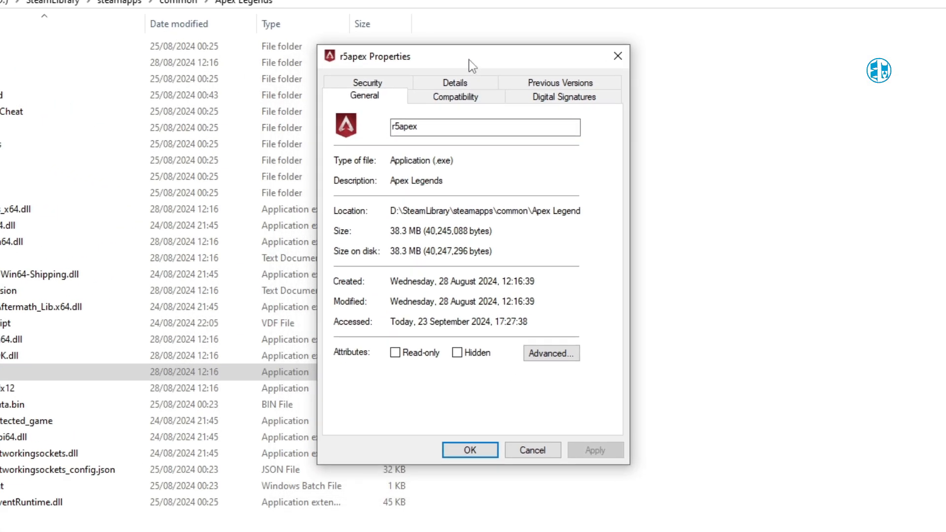
left_click(455, 97)
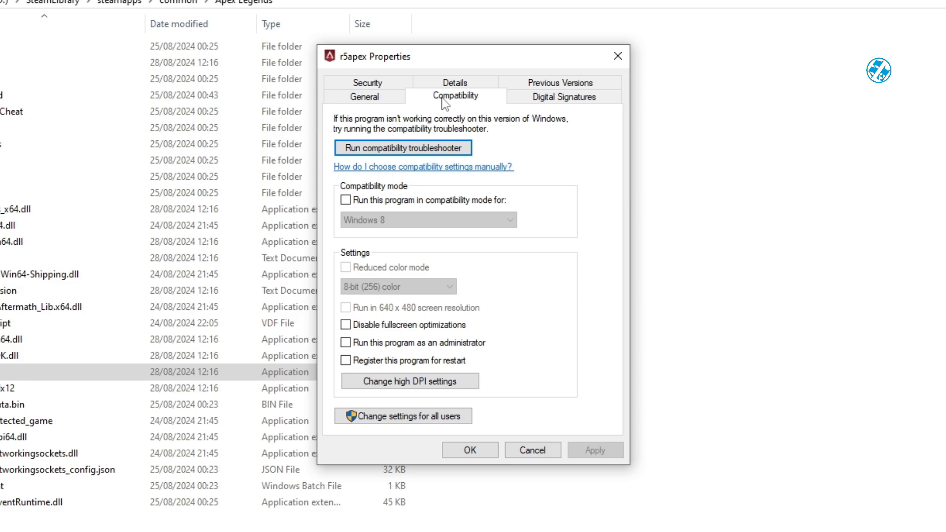
mouse_move(407, 356)
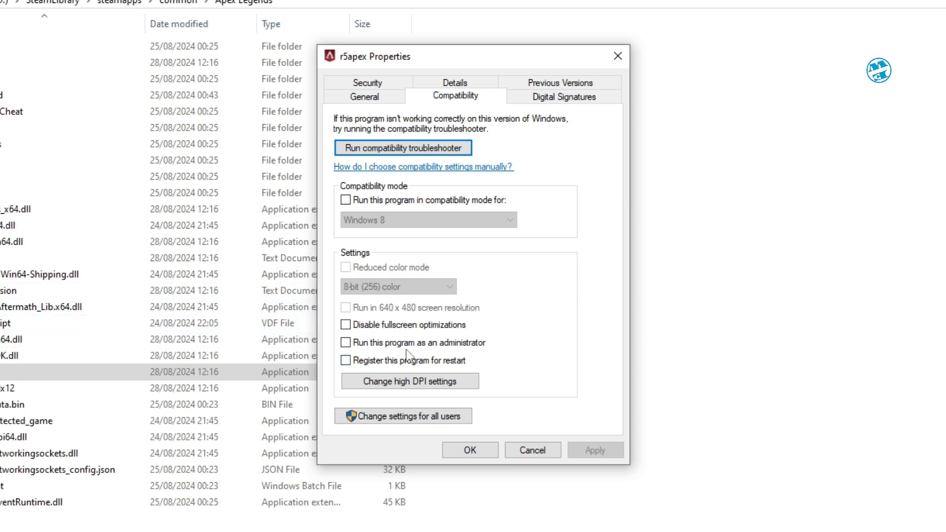
left_click(345, 342)
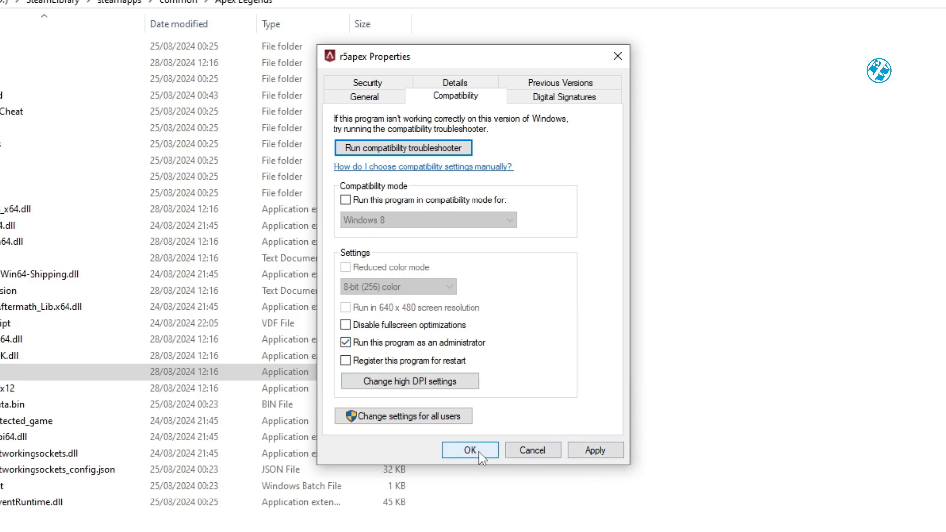
mouse_move(539, 437)
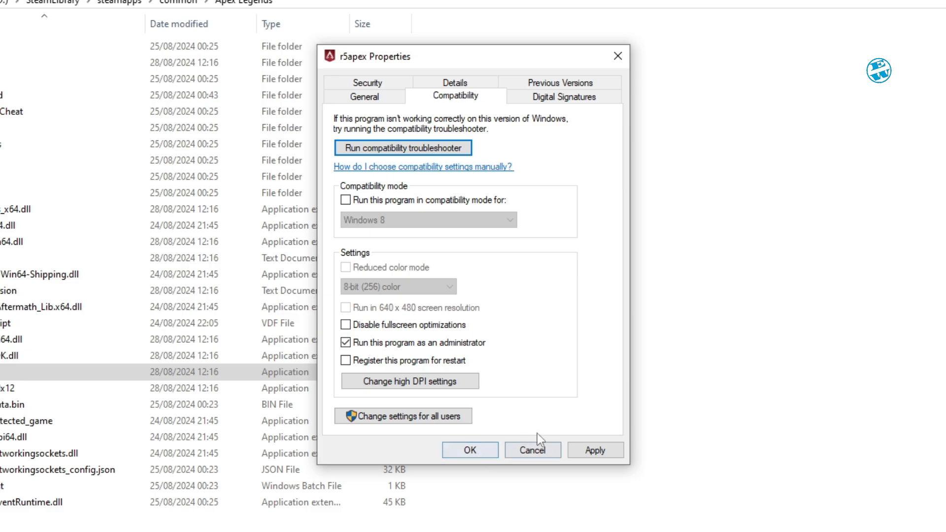
mouse_move(531, 352)
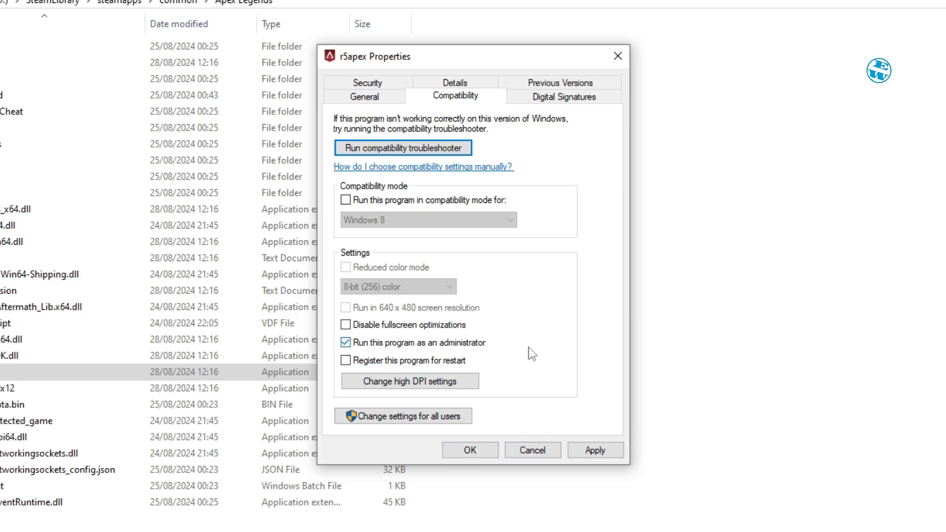
left_click(346, 324)
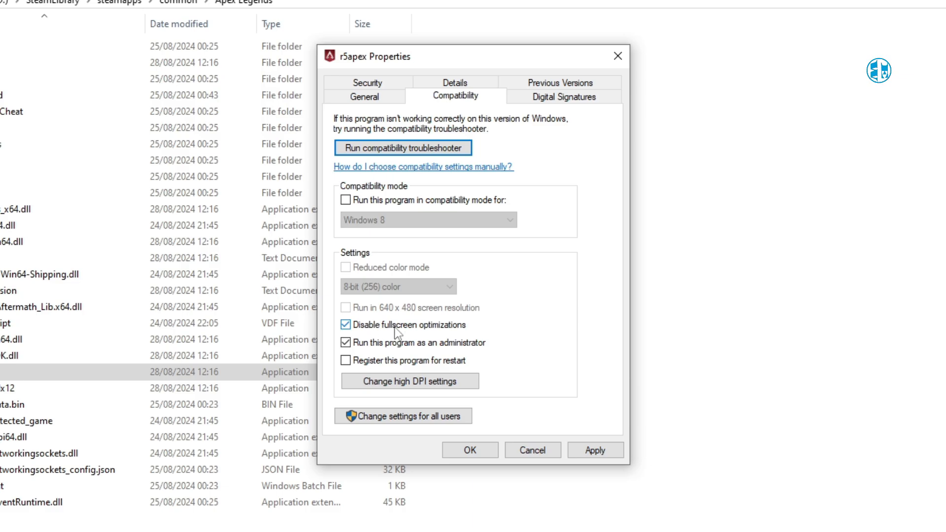
mouse_move(346, 200)
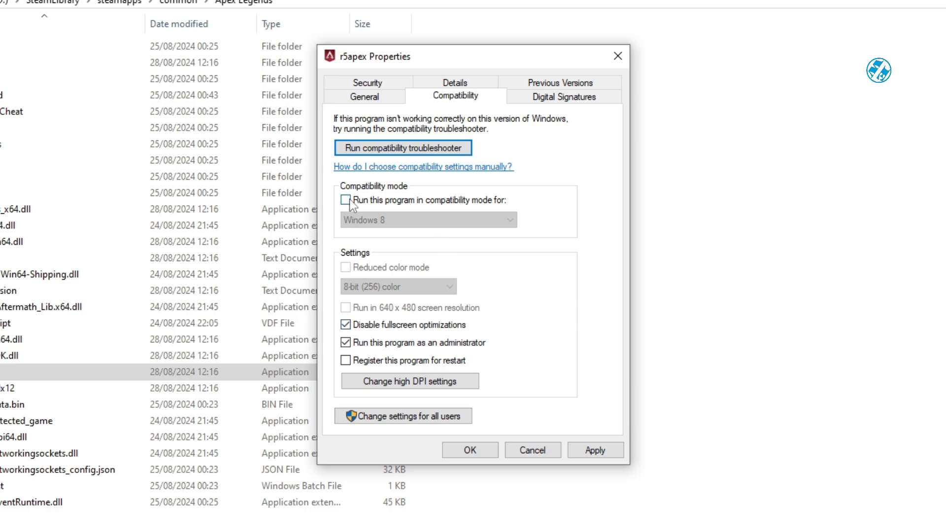
left_click(347, 200)
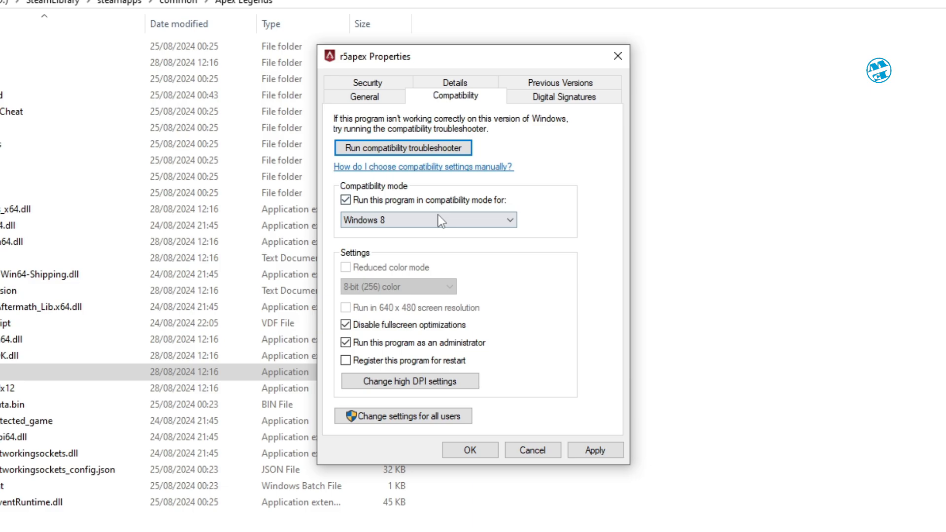
left_click(428, 219)
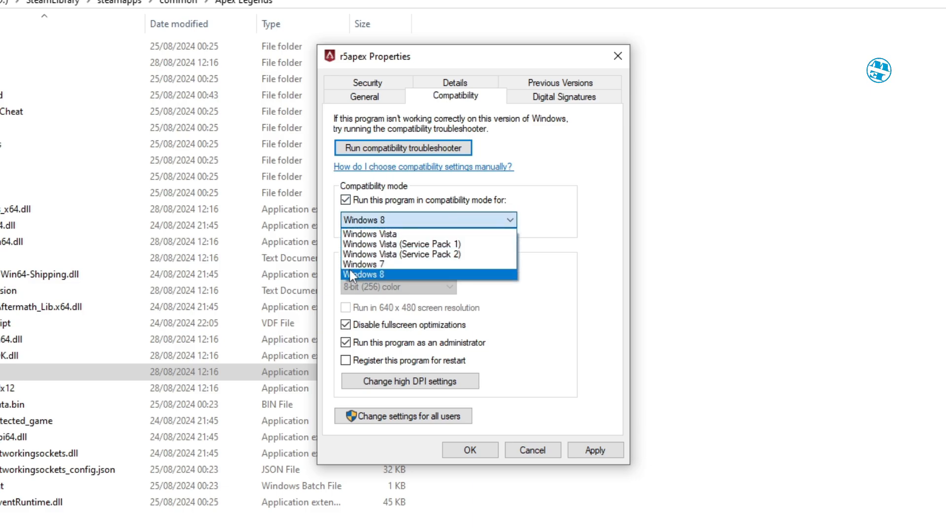
left_click(364, 275)
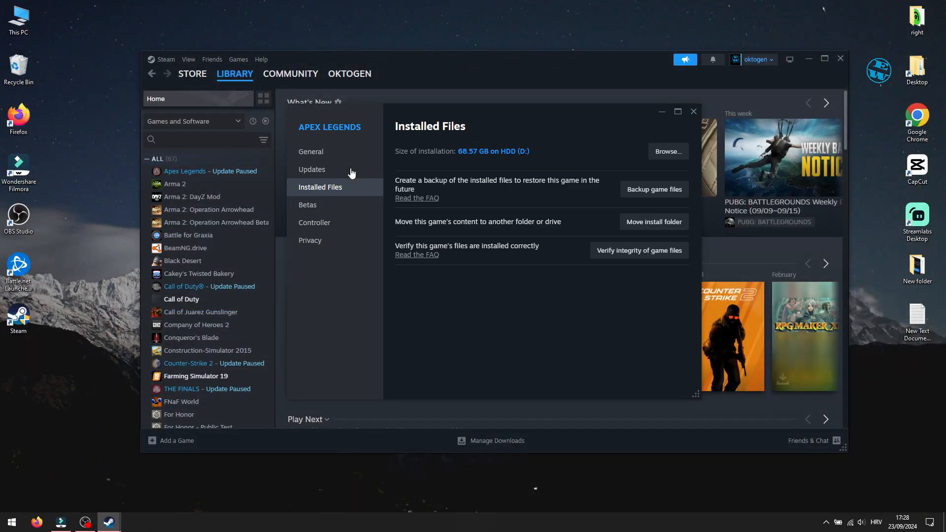
mouse_move(457, 194)
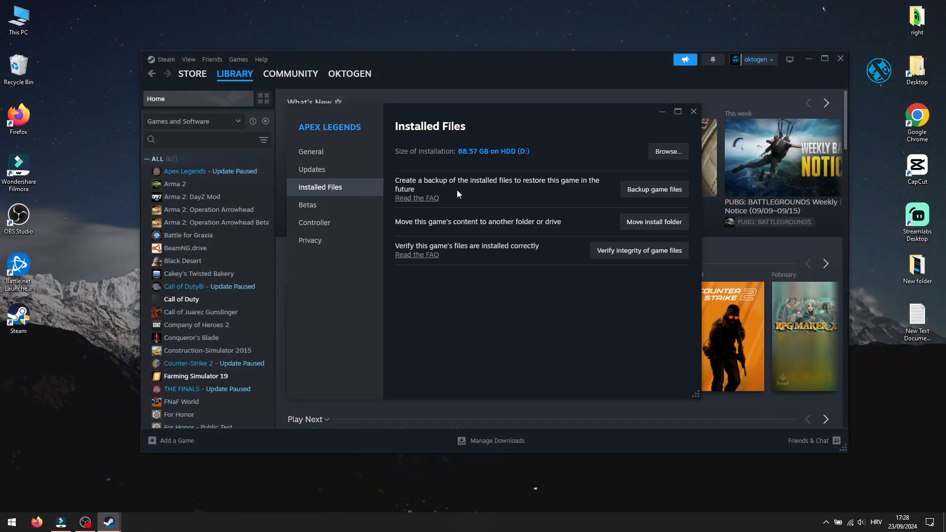
mouse_move(545, 196)
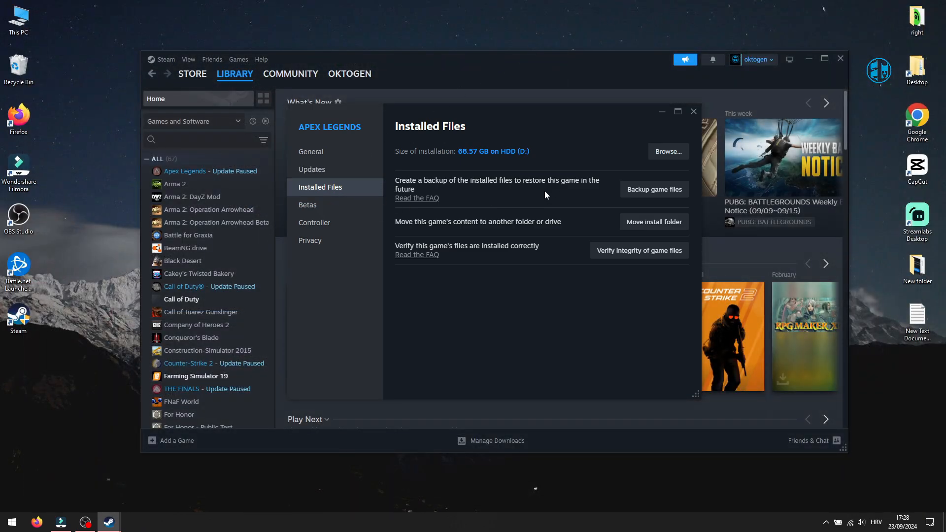
mouse_move(604, 177)
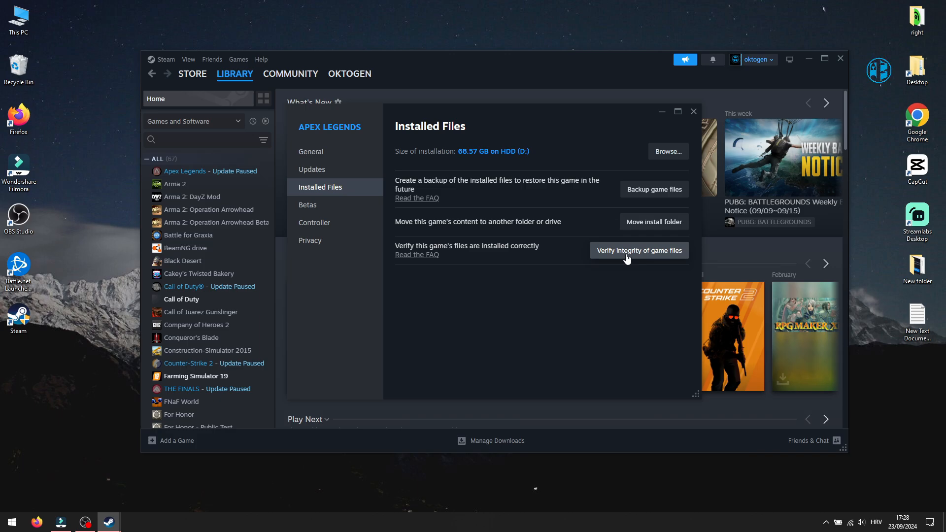
mouse_move(605, 283)
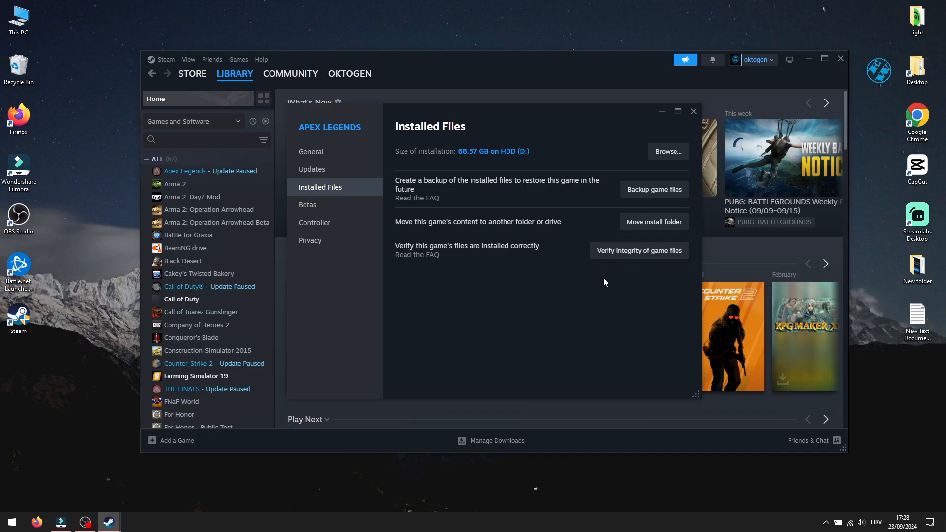
mouse_move(605, 282)
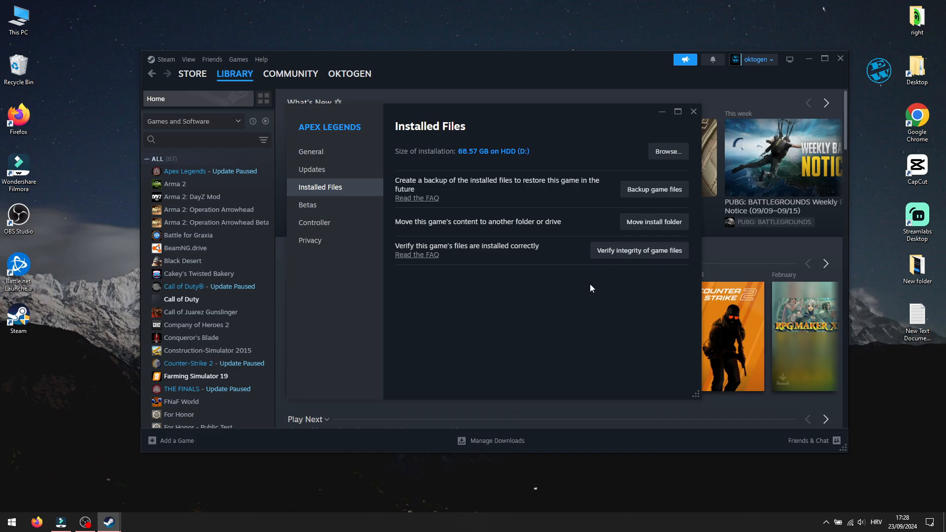
mouse_move(594, 303)
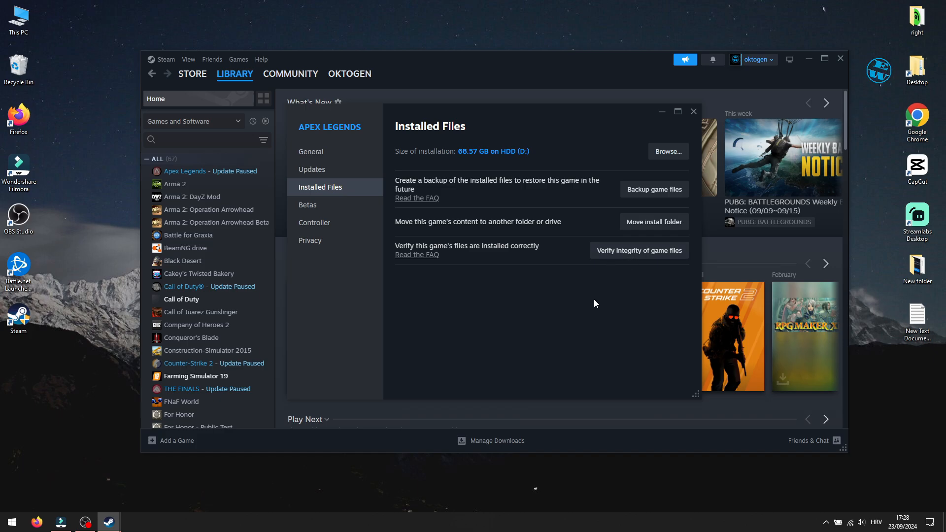
mouse_move(608, 293)
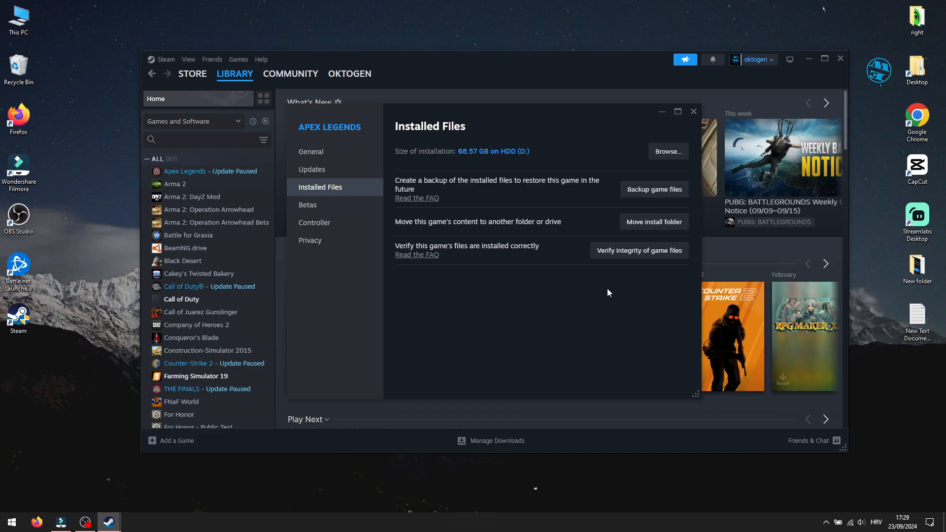
mouse_move(606, 292)
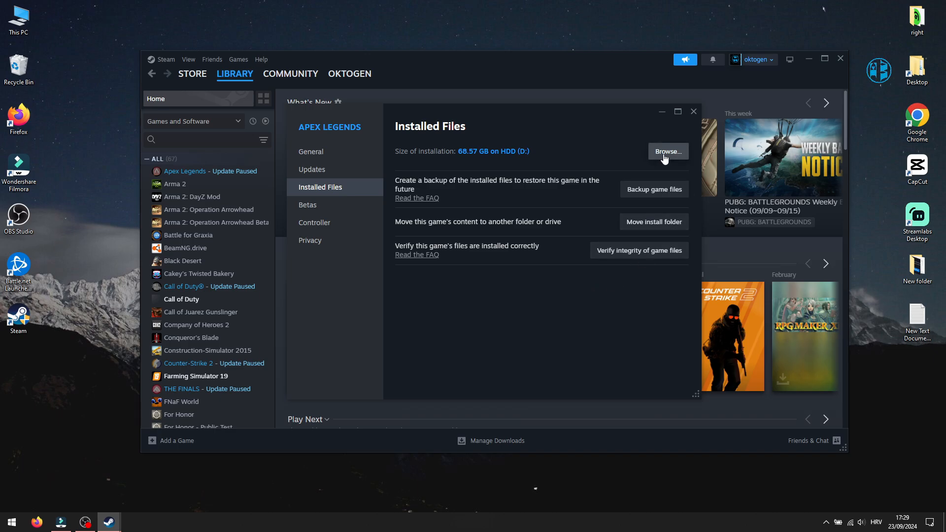
Browse to the Apex Legends install folder and copy its path from the address bar
left_click(668, 151)
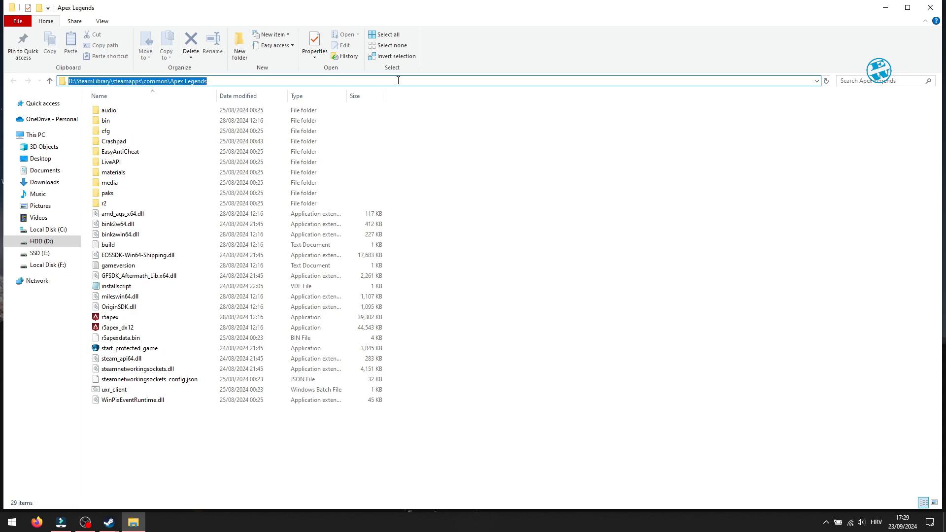
mouse_move(93, 73)
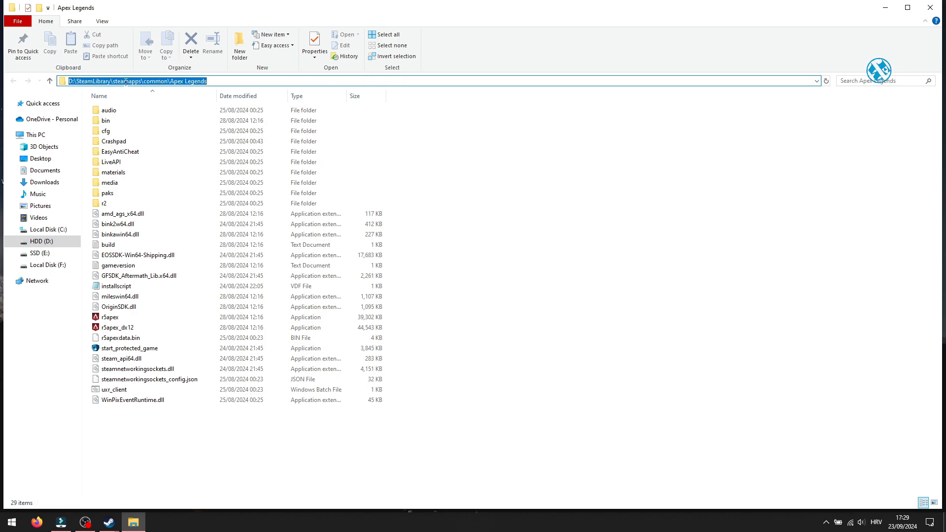
right_click(139, 81)
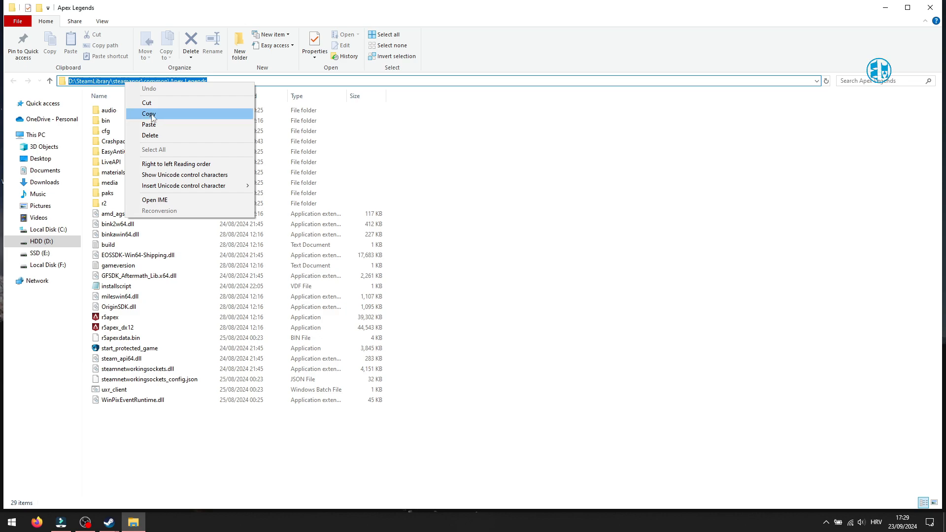
left_click(149, 114)
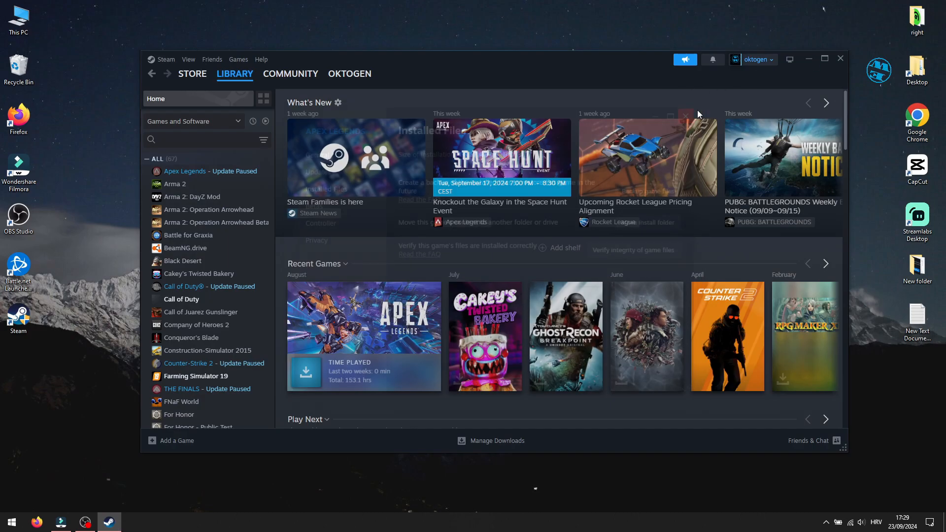
Search Windows Defender Firewall and show its list of allowed apps
left_click(824, 58)
type("w")
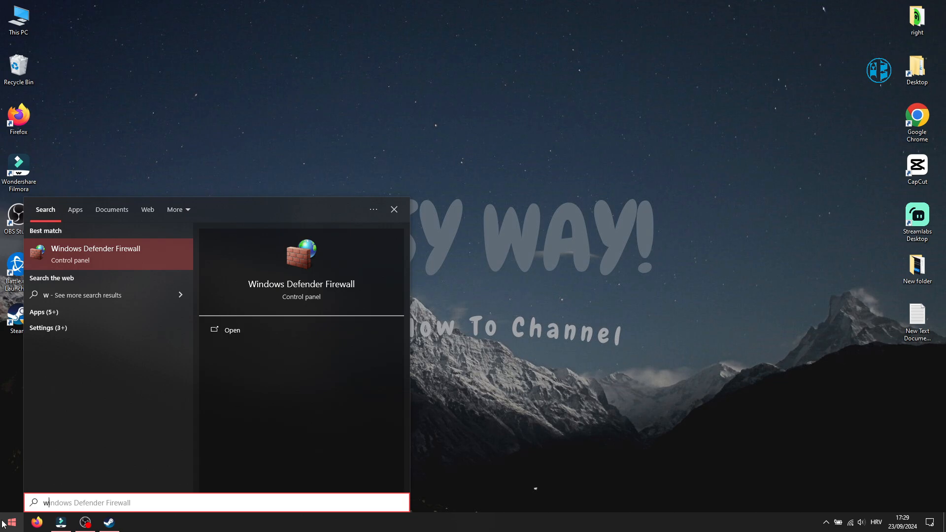
type("indows de")
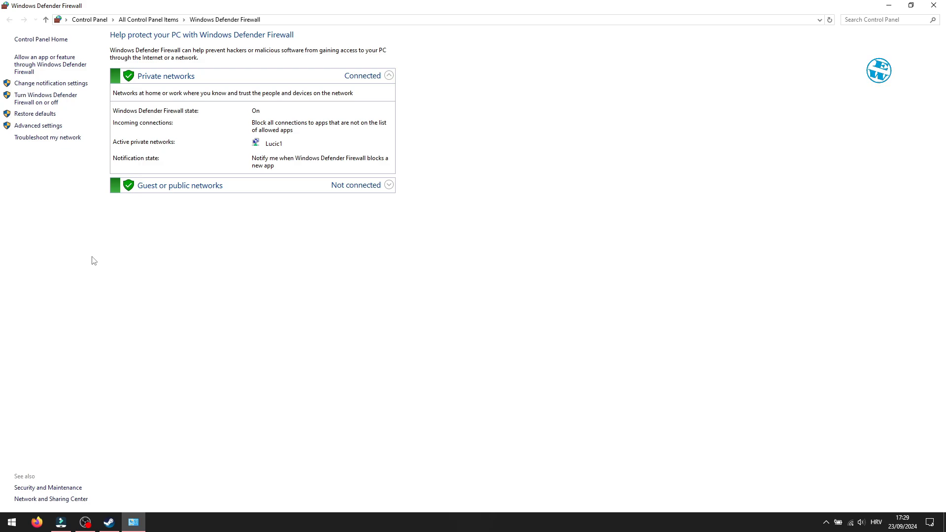
mouse_move(45, 64)
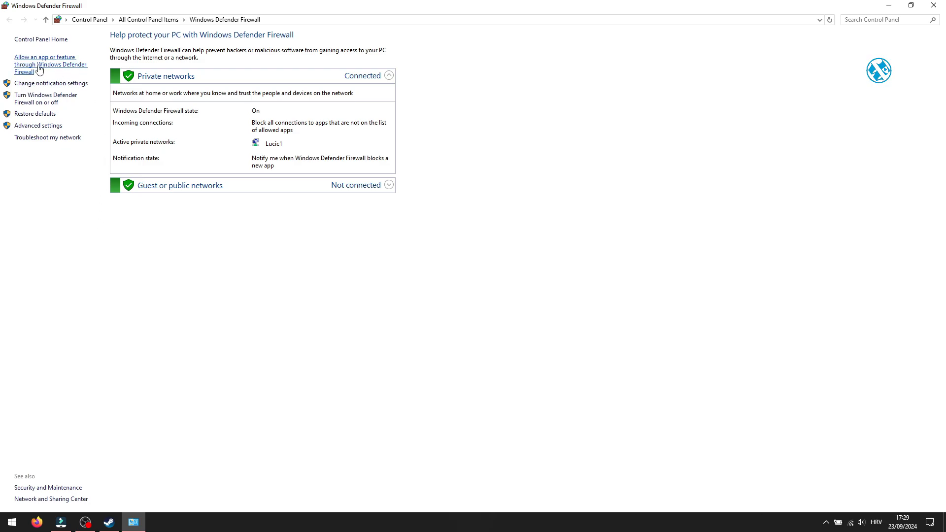
left_click(45, 64)
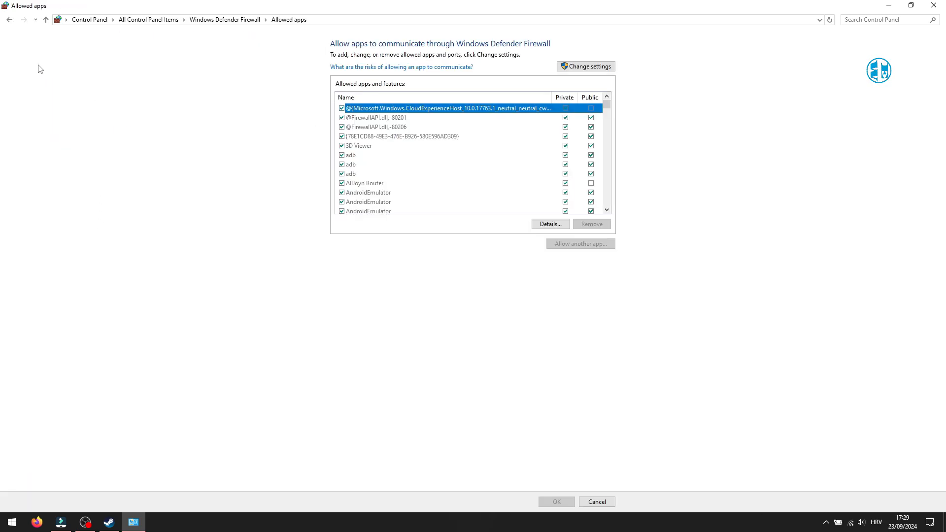
mouse_move(421, 179)
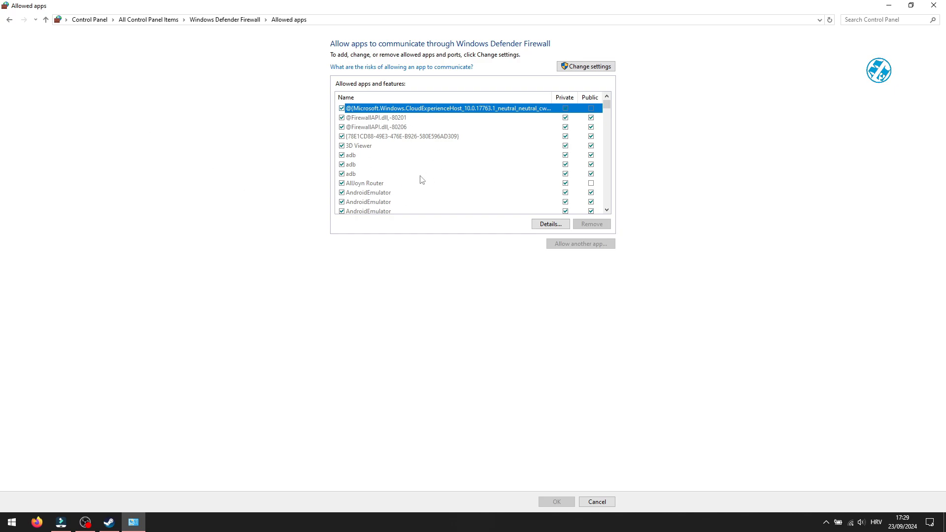
scroll("down", 3)
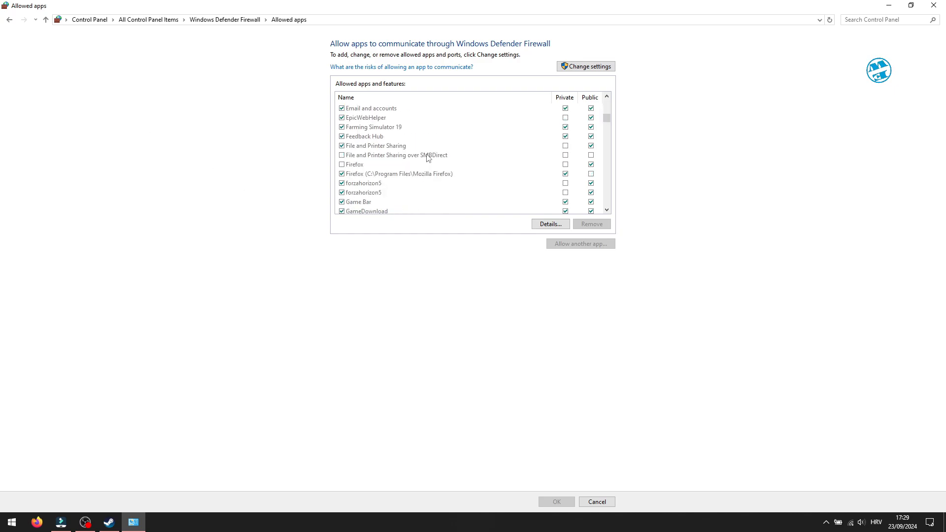
mouse_move(420, 135)
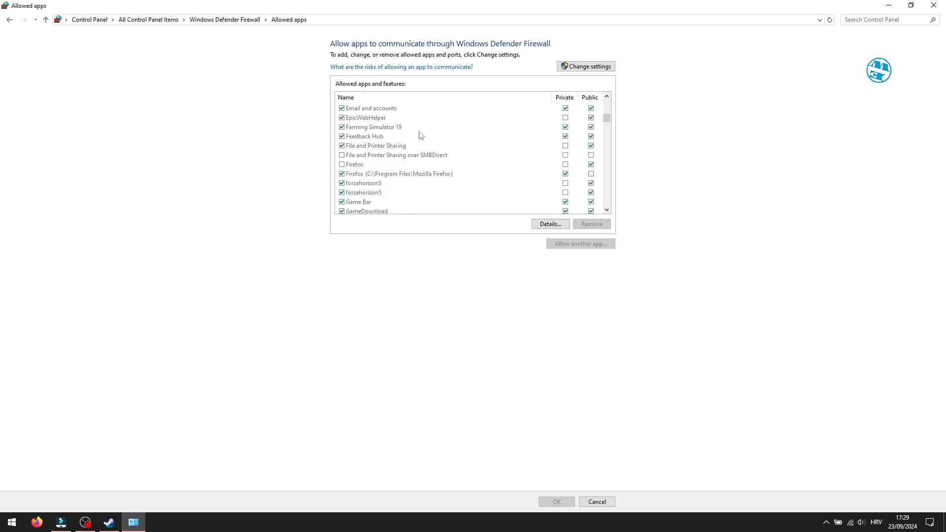
mouse_move(525, 128)
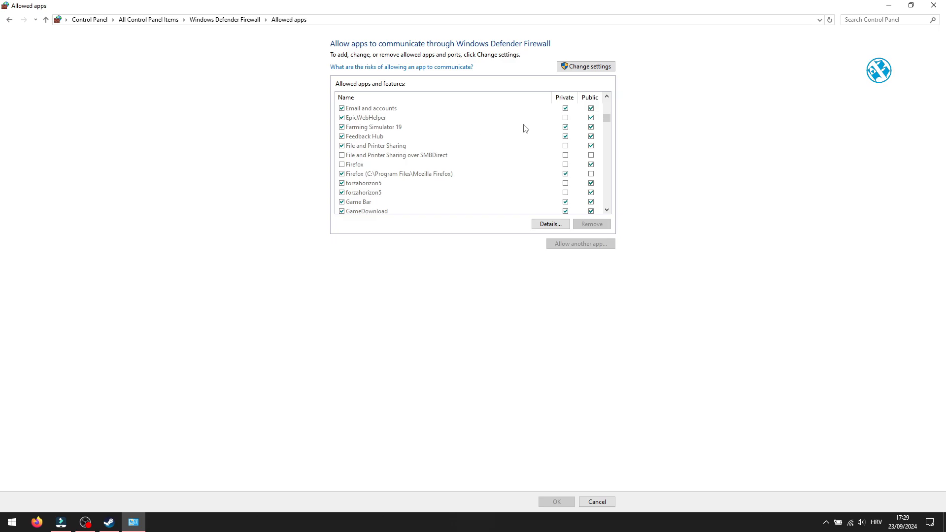
mouse_move(566, 123)
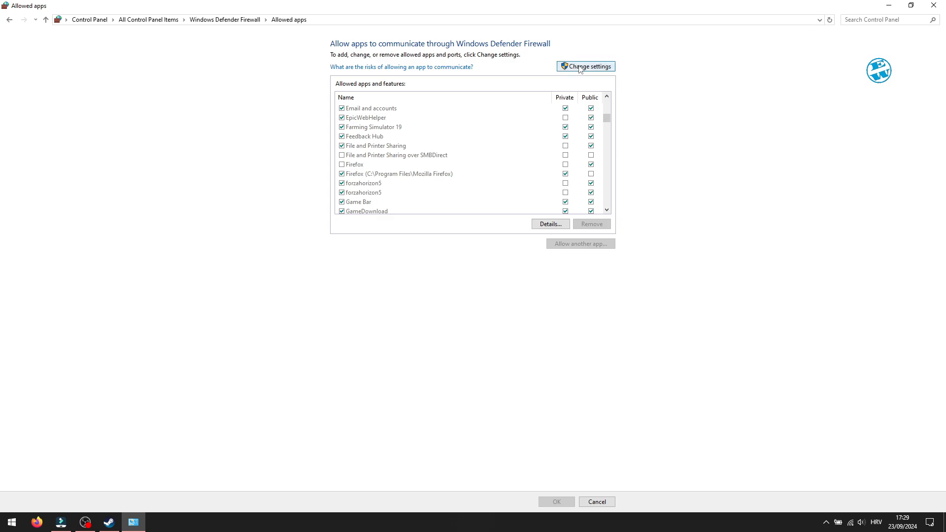
Unlock the allowed apps list for editing via Change settings and look through its entries
left_click(584, 66)
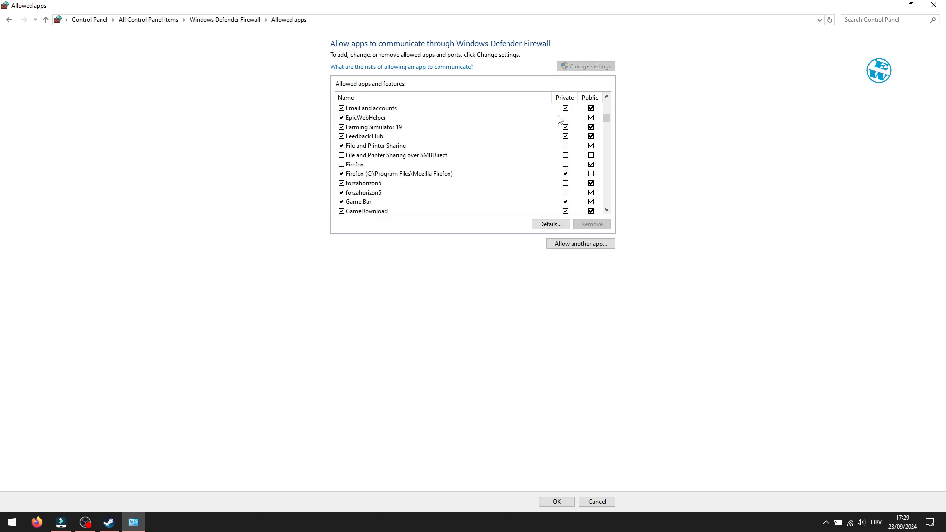
left_click(565, 117)
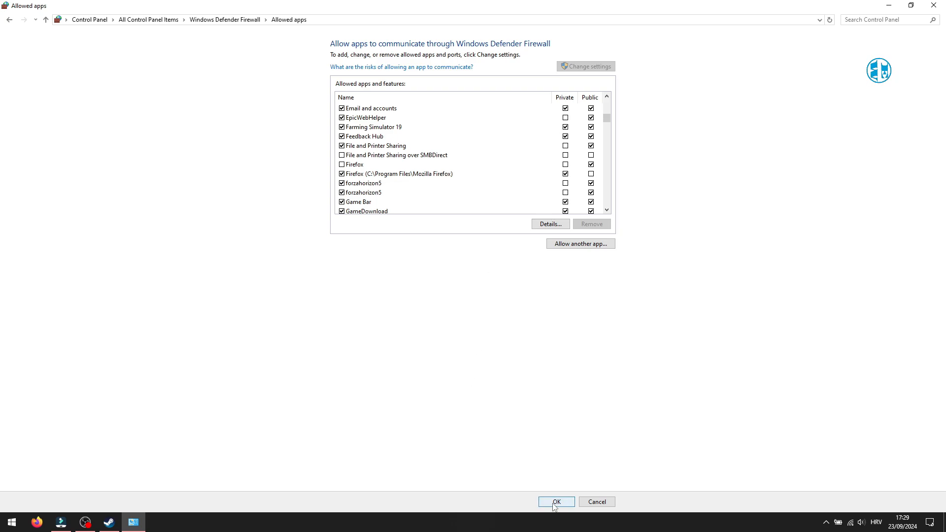
mouse_move(463, 262)
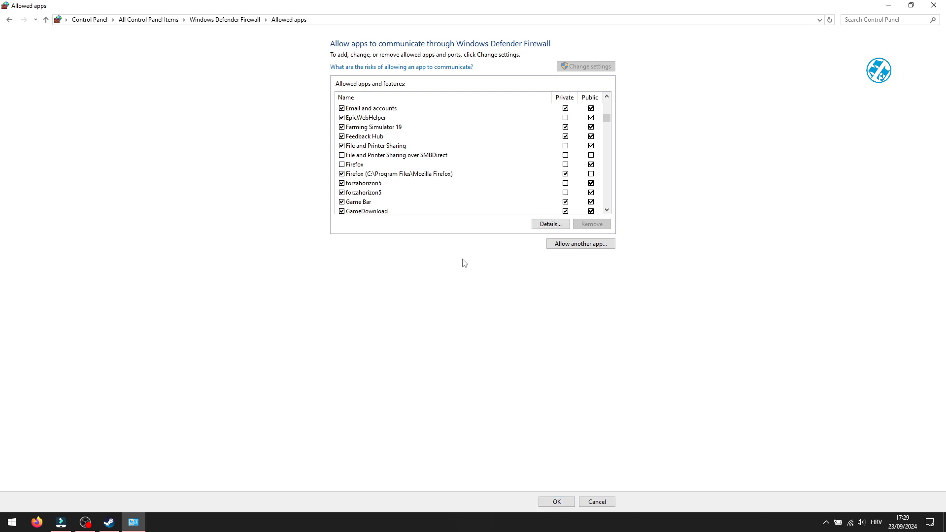
scroll("down", 3)
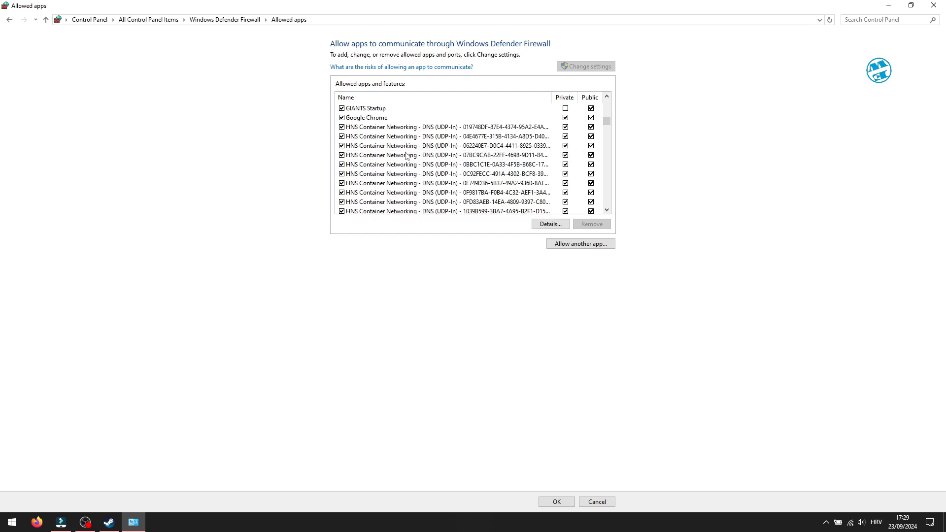
scroll("up", 3)
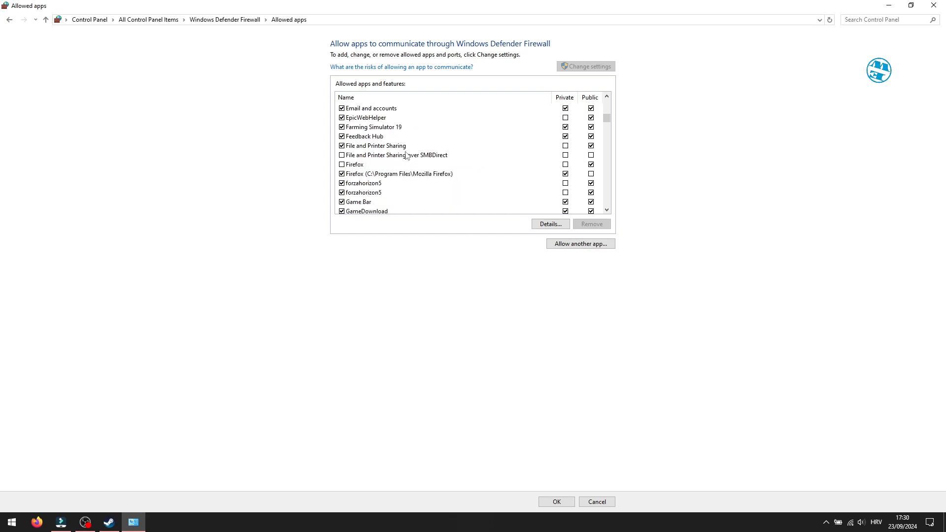
mouse_move(503, 252)
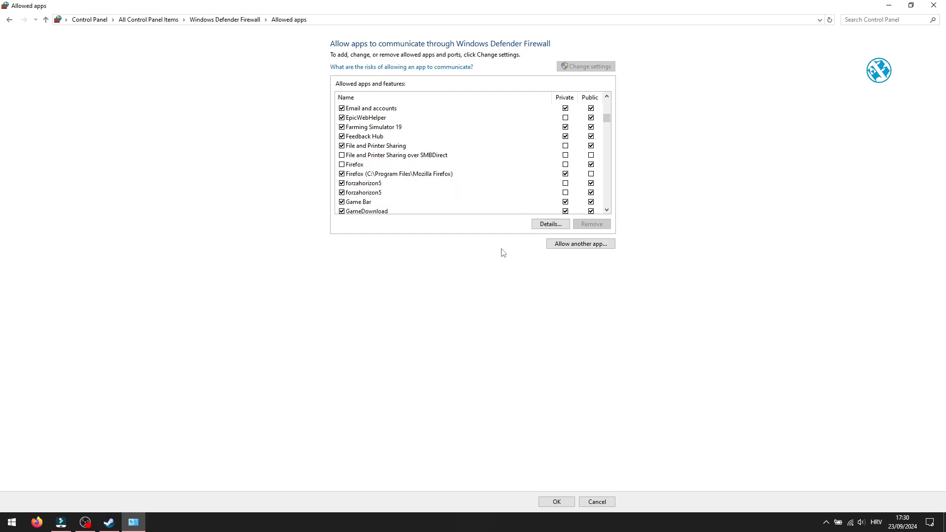
Add r5apex as a firewall exception, accept the already-listed message, and close the window
left_click(580, 243)
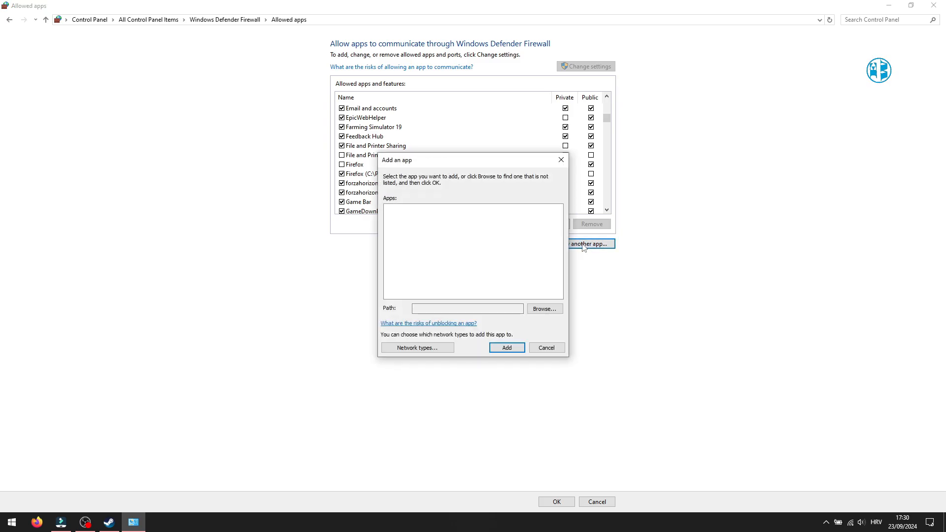
left_click(544, 308)
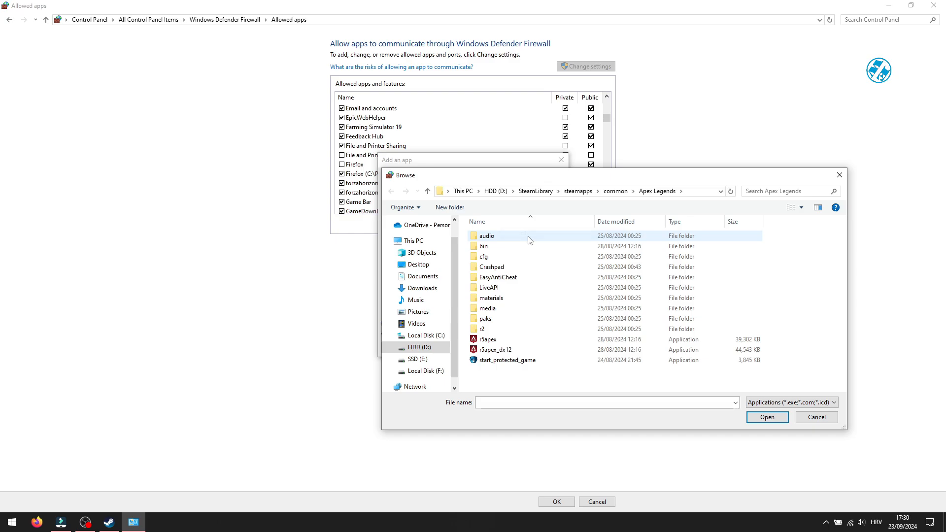
mouse_move(573, 294)
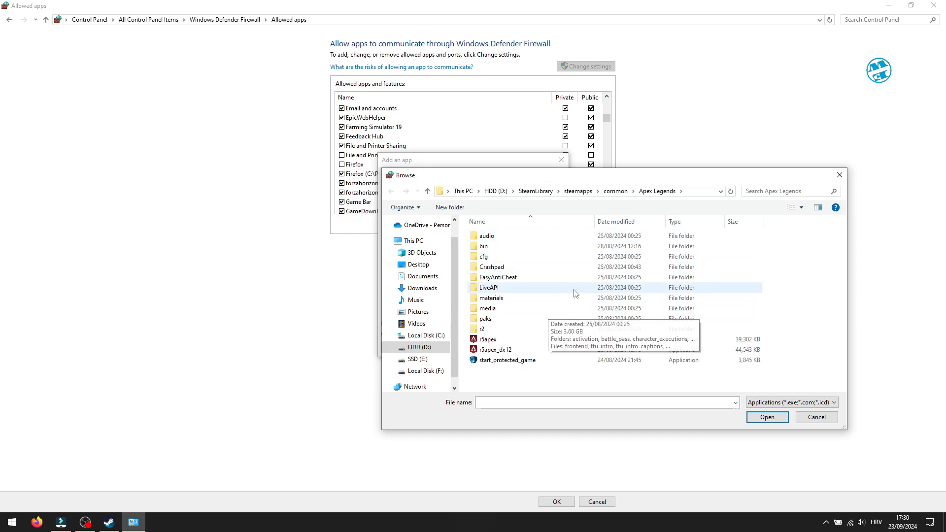
mouse_move(489, 339)
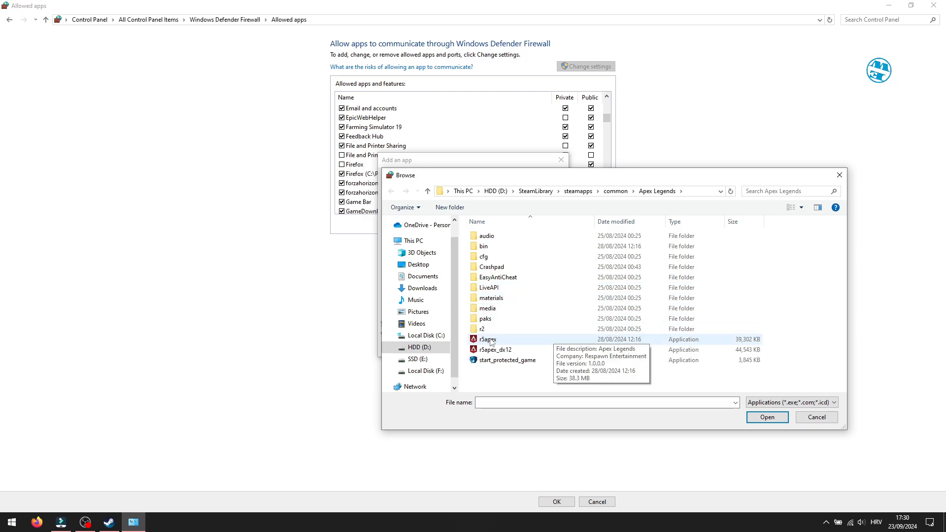
left_click(488, 339)
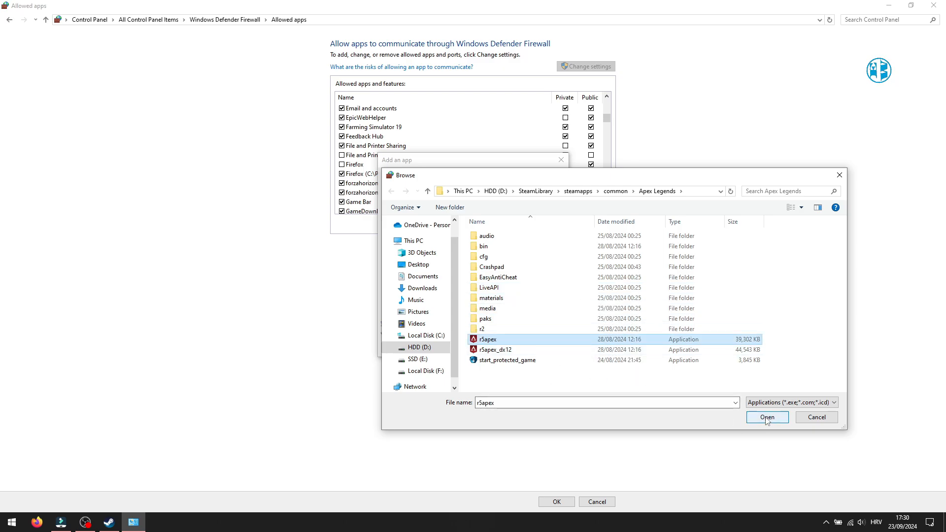
left_click(766, 417)
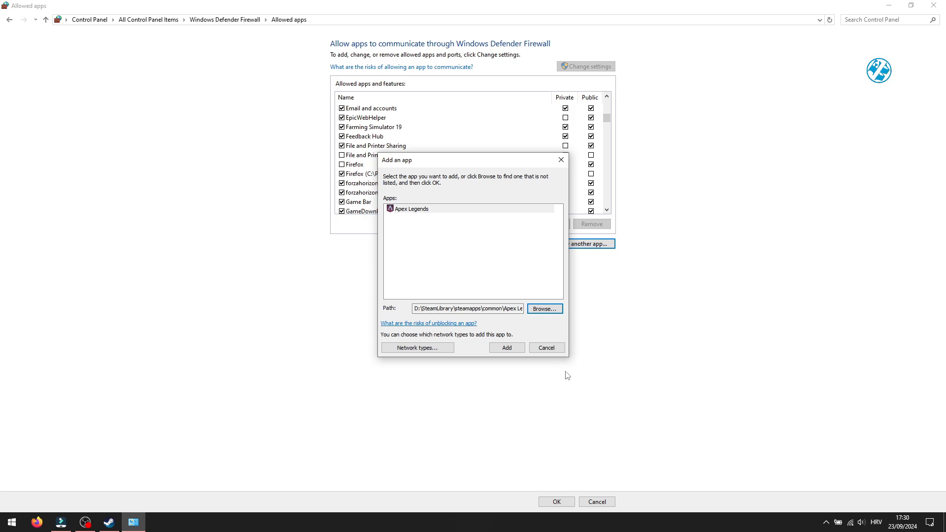
left_click(507, 348)
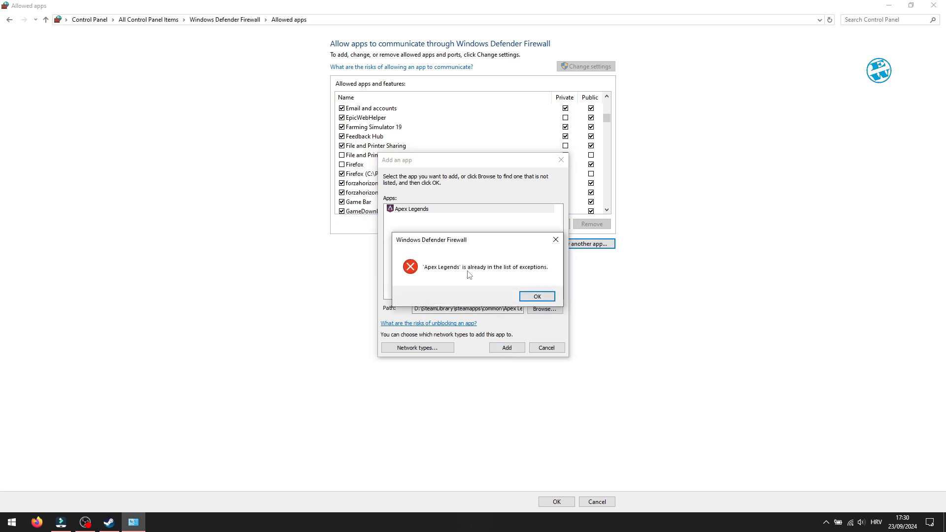
left_click(536, 297)
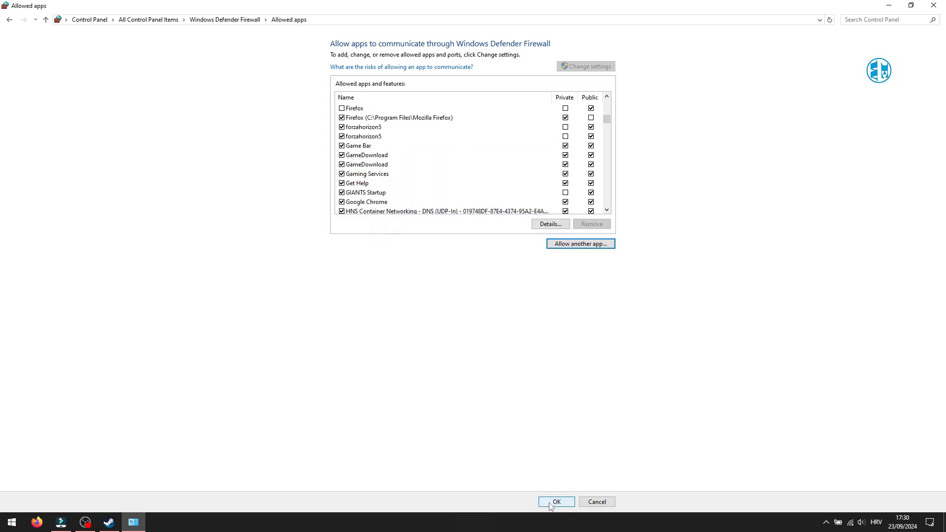
left_click(555, 502)
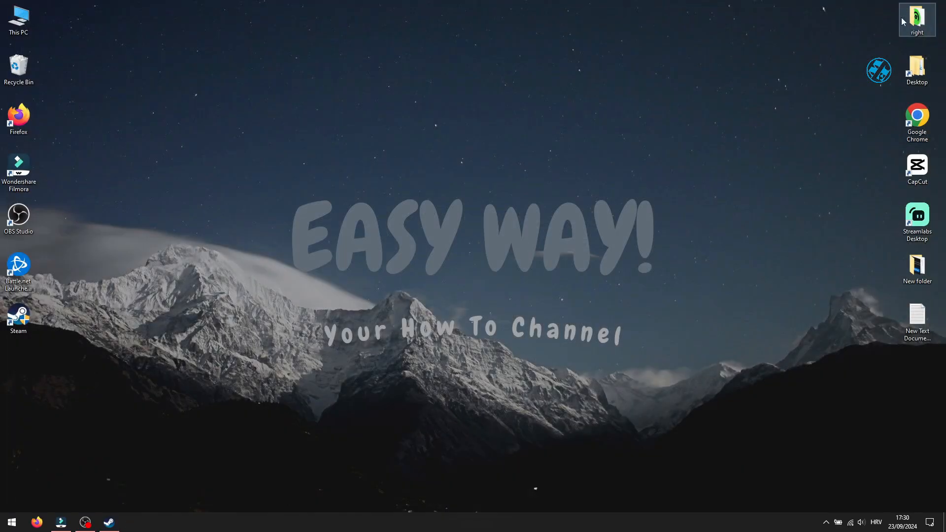
mouse_move(364, 291)
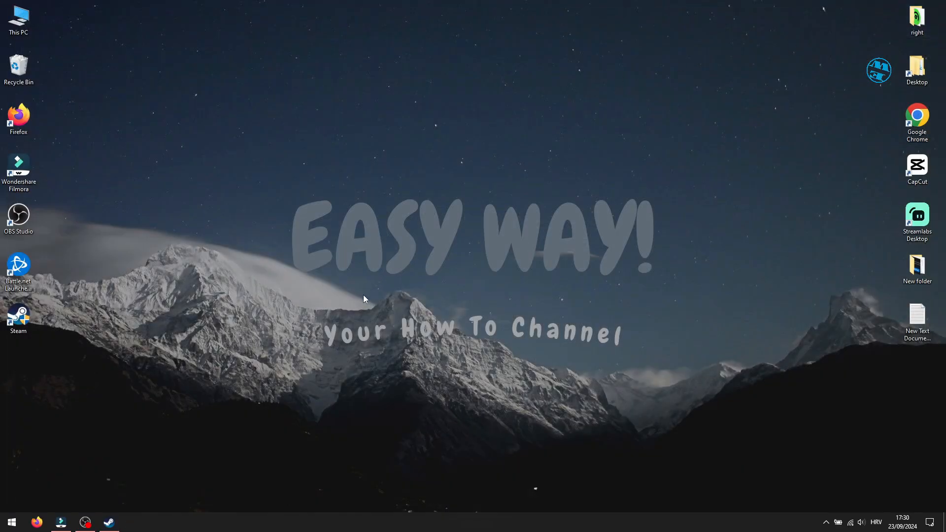
In Graphics settings, browse via the pasted install path and add r5apex.exe to the preference list
left_click(11, 521)
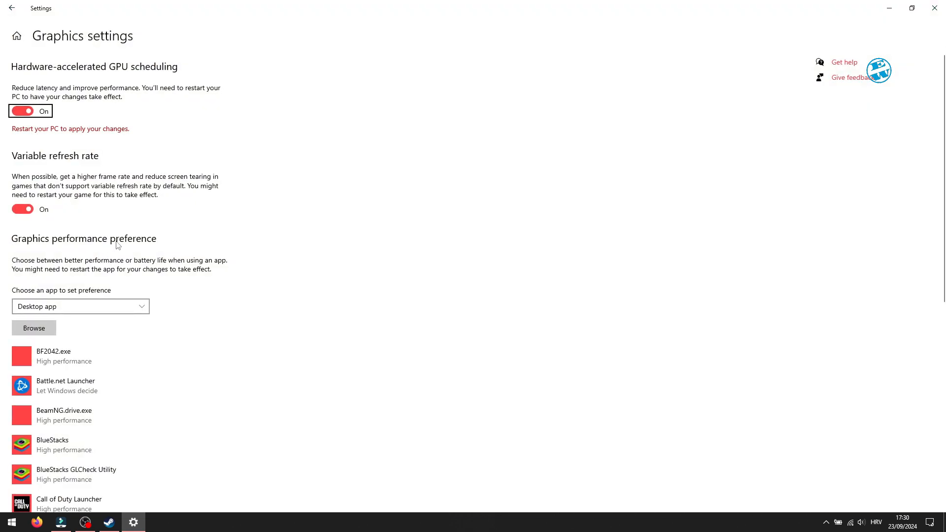
mouse_move(177, 71)
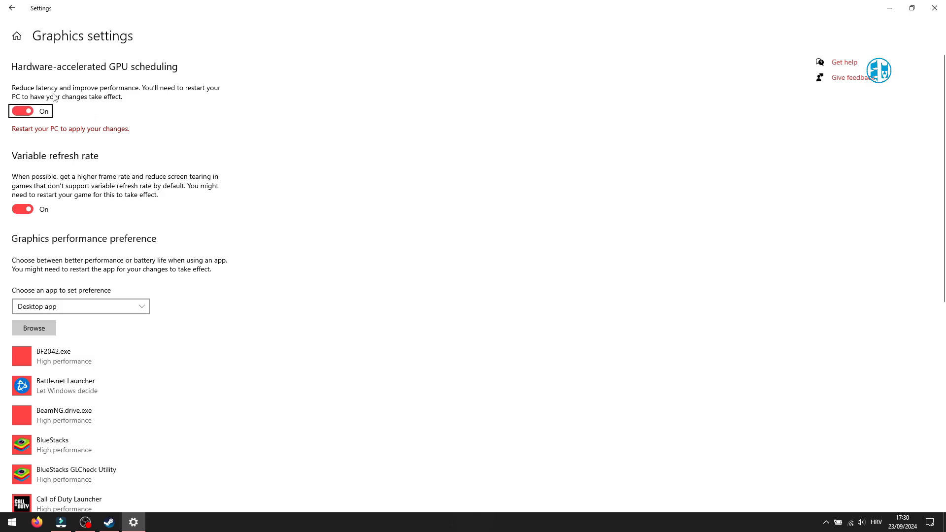
mouse_move(151, 98)
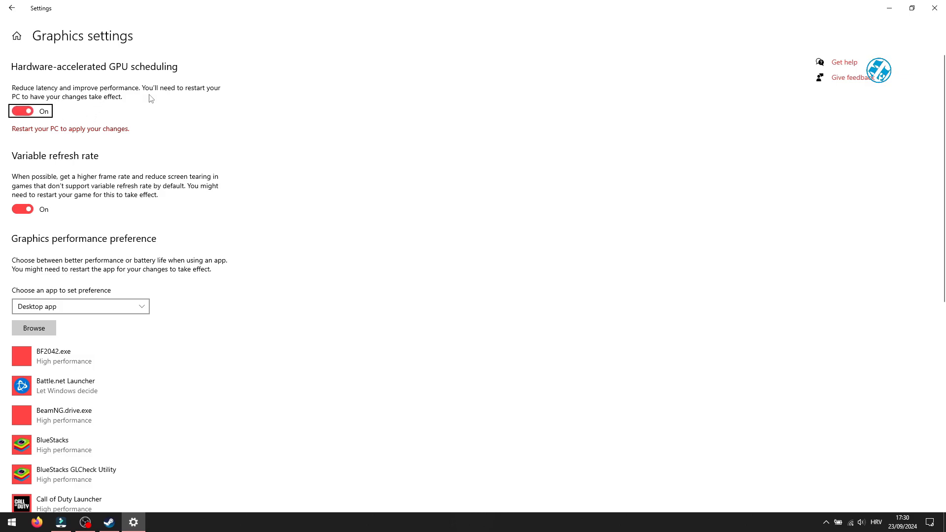
mouse_move(95, 135)
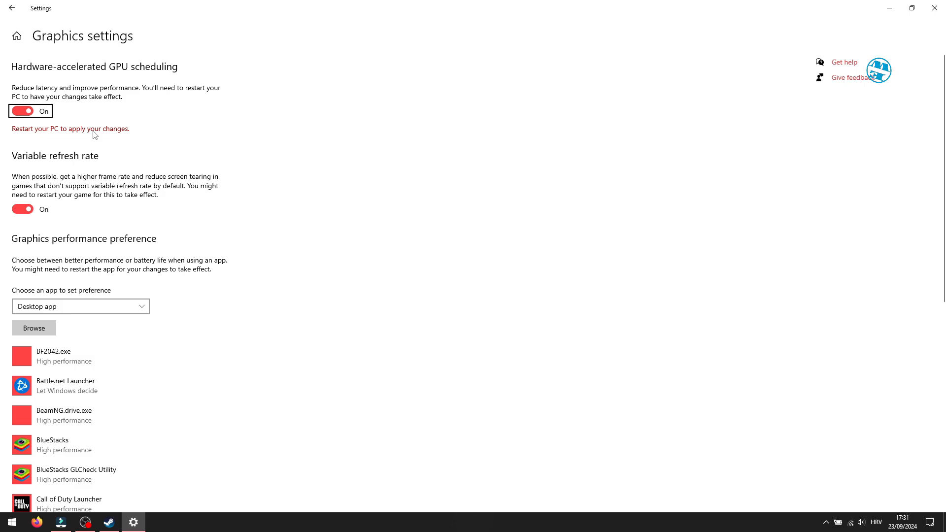
mouse_move(34, 328)
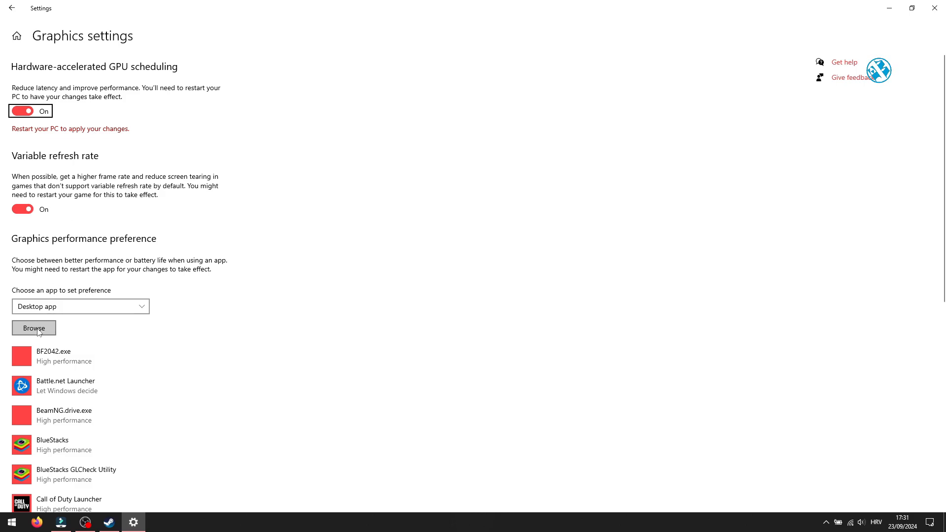
left_click(33, 327)
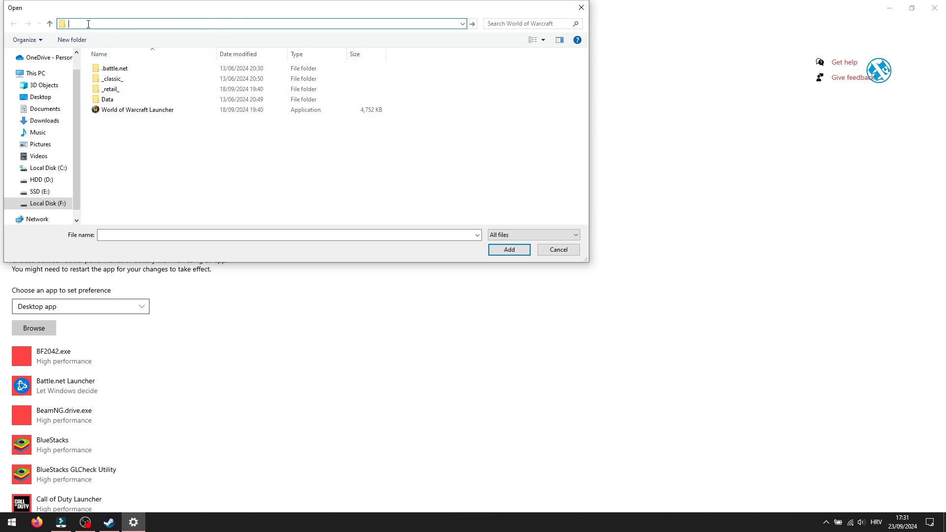
right_click(79, 23)
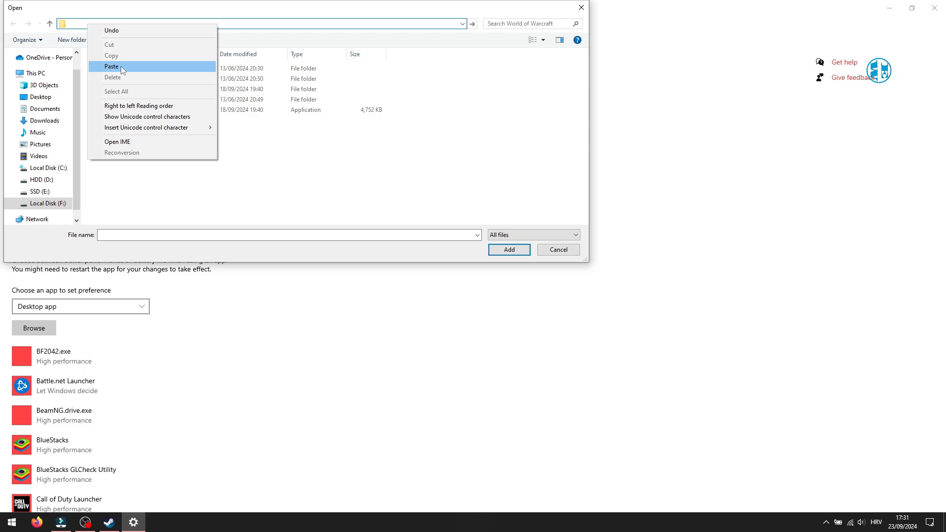
left_click(112, 67)
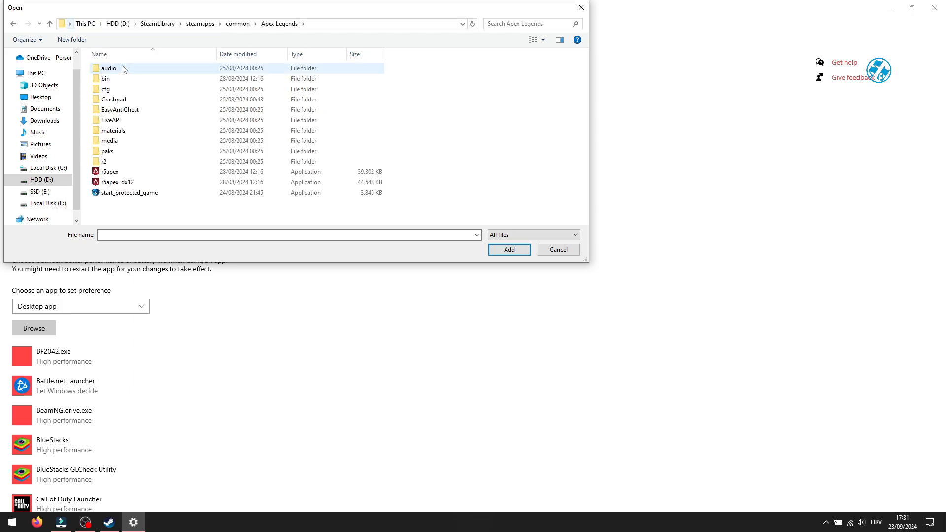
mouse_move(111, 171)
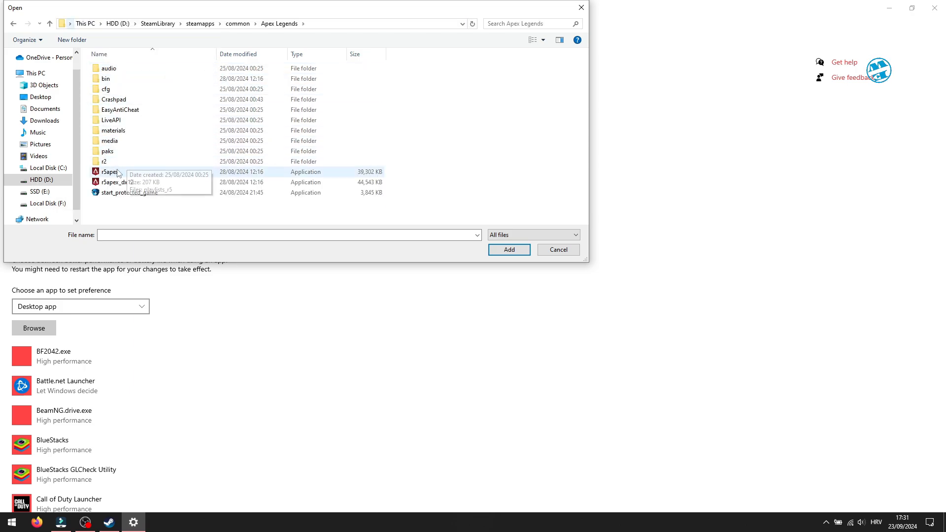
left_click(110, 171)
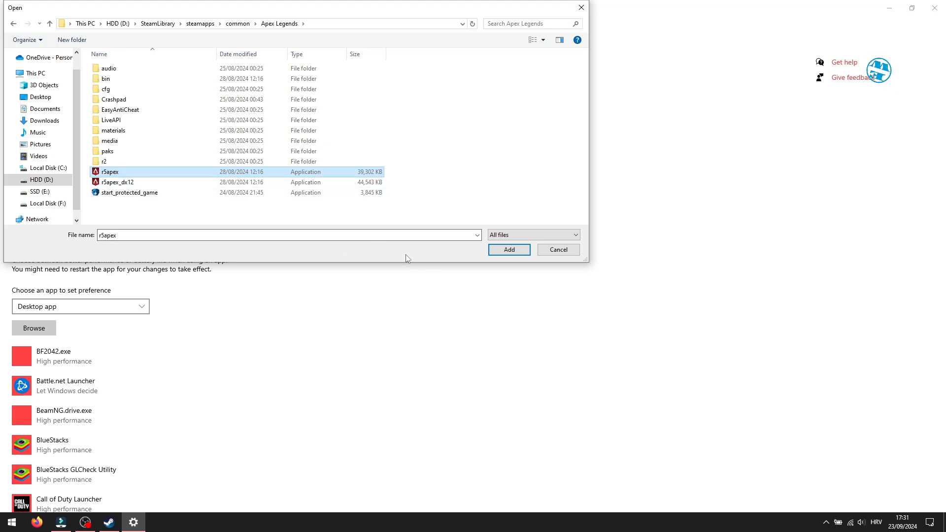
left_click(509, 249)
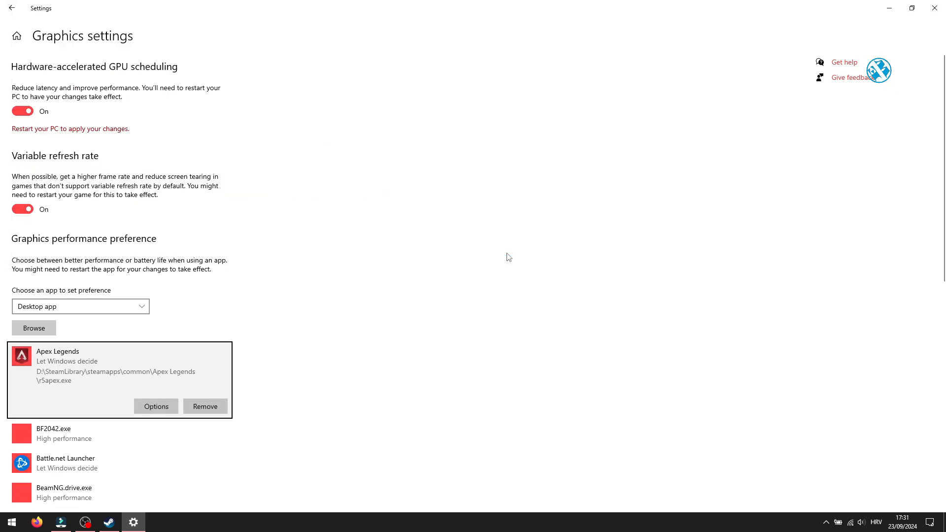
mouse_move(47, 396)
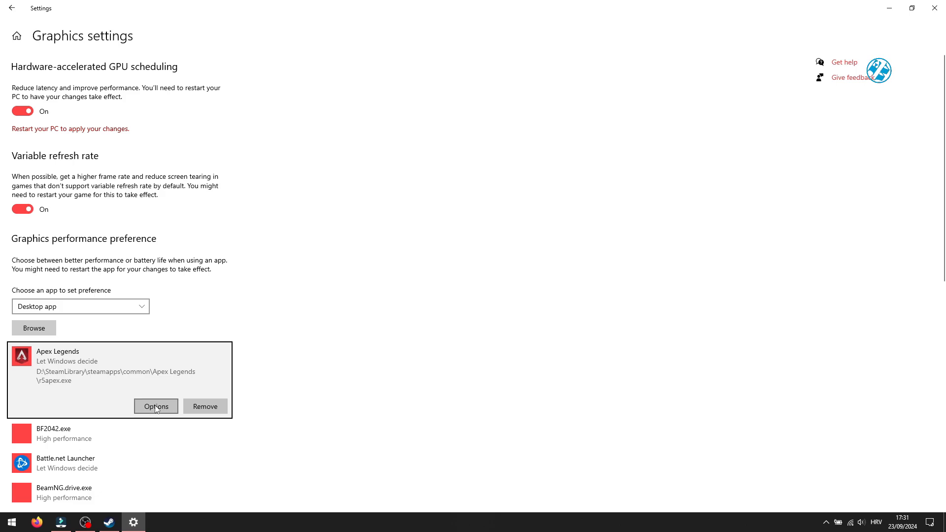
Set Apex Legends' graphics preference to High performance and save it
left_click(155, 407)
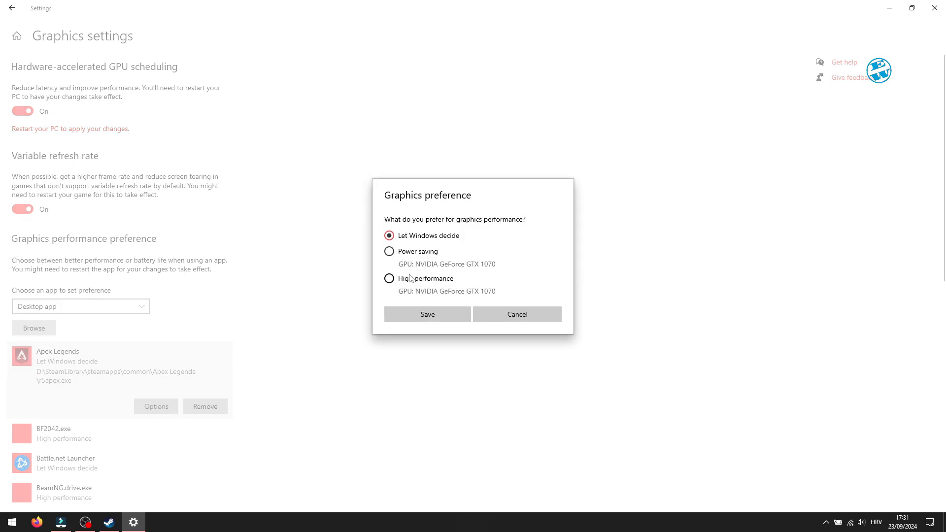
left_click(389, 277)
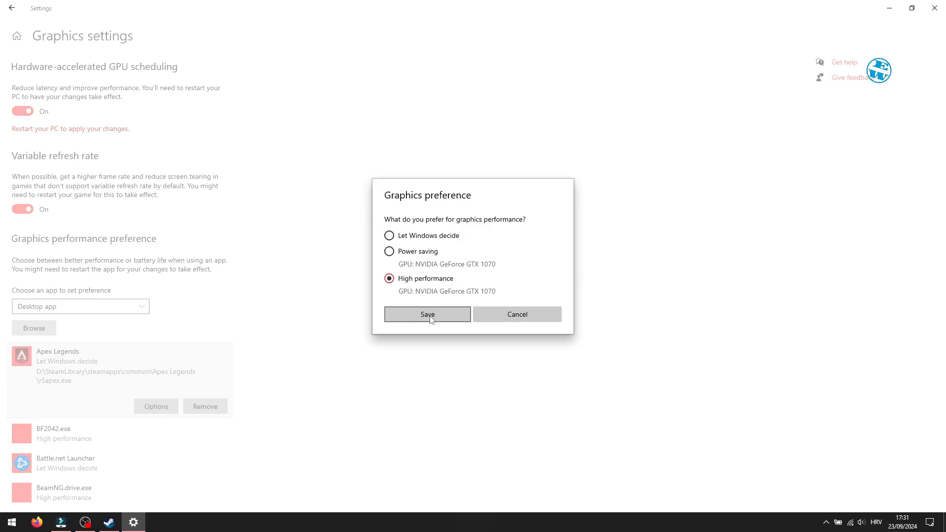
left_click(427, 313)
type("msconfig")
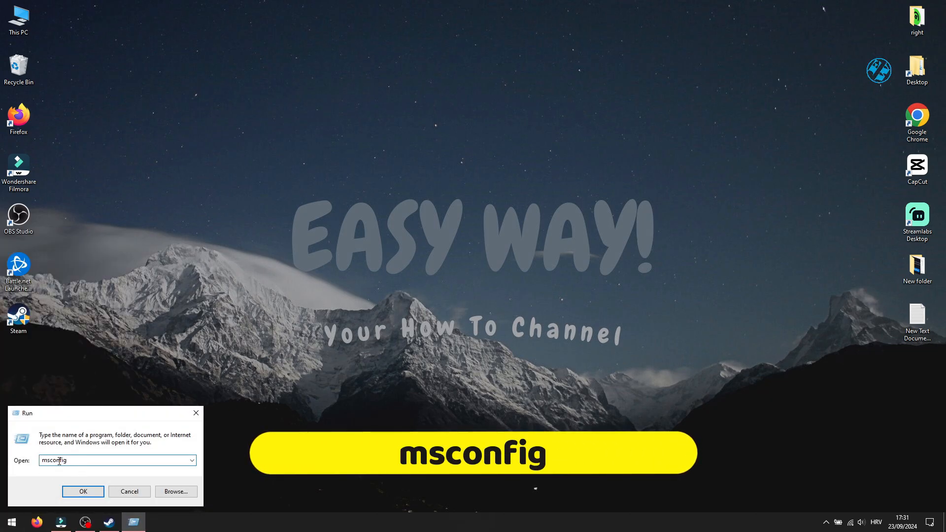
Launch msconfig and show the Services list with Microsoft services hidden
left_click(83, 491)
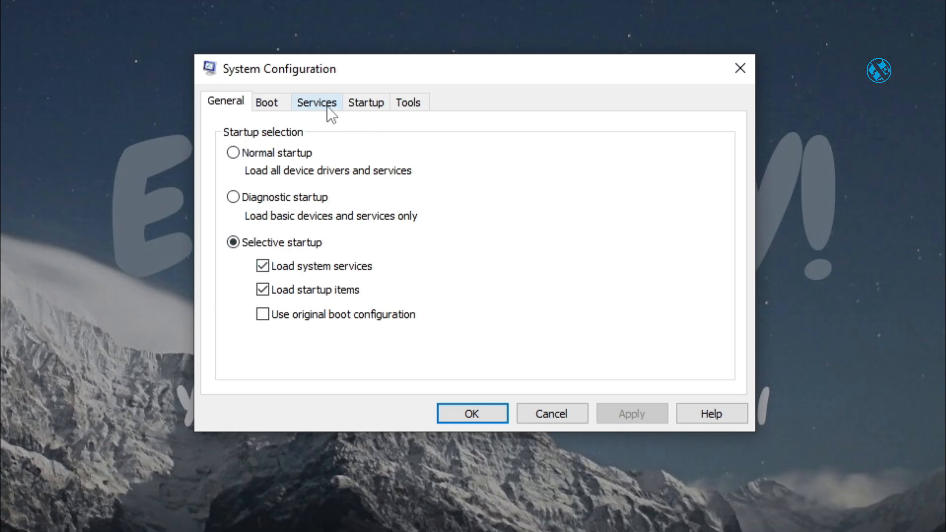
left_click(317, 102)
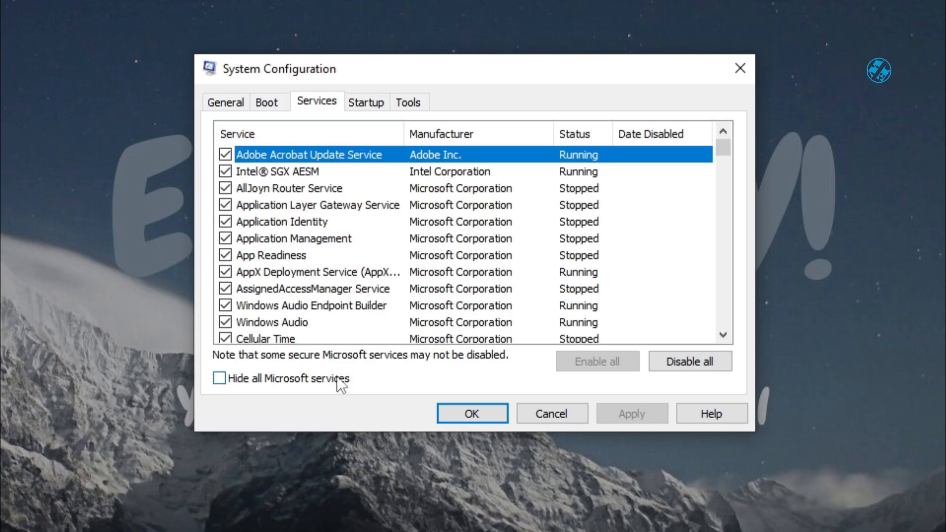
left_click(220, 378)
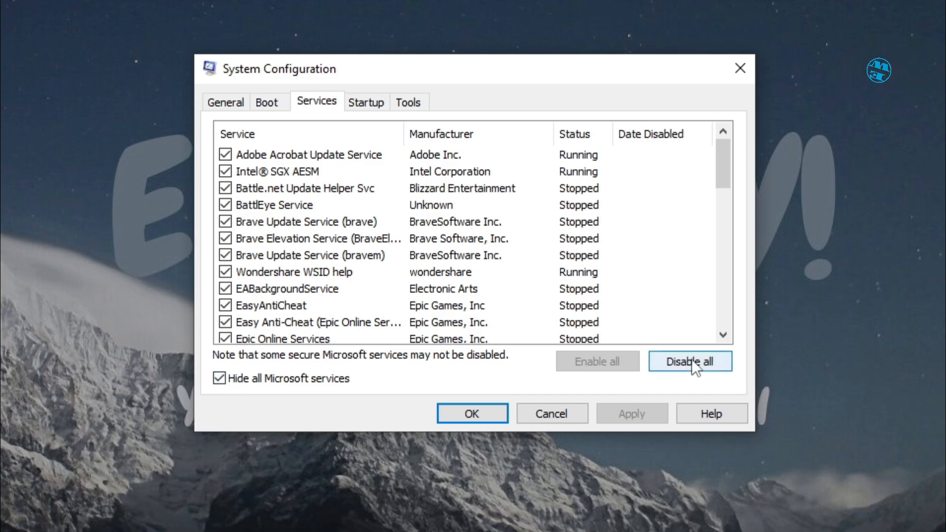
Disable all remaining third-party services for a clean boot and close System Configuration
left_click(690, 361)
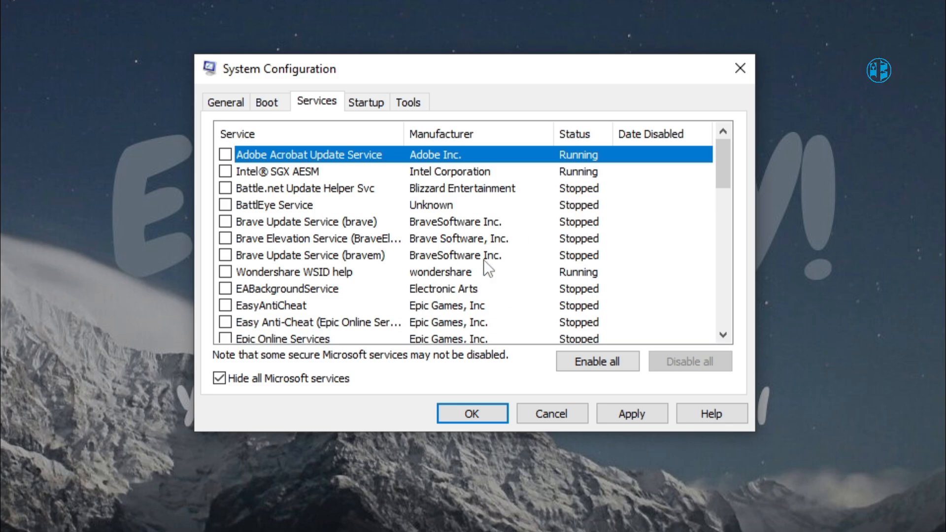
mouse_move(502, 255)
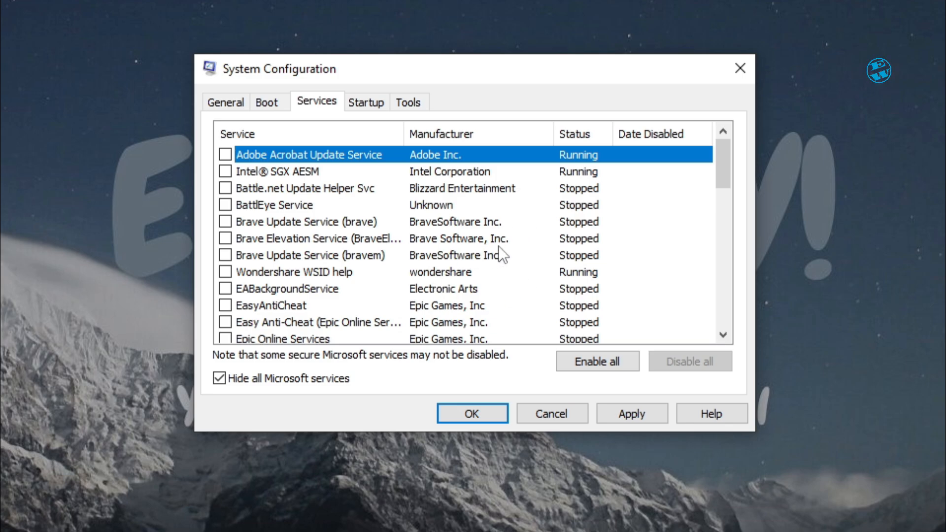
mouse_move(464, 244)
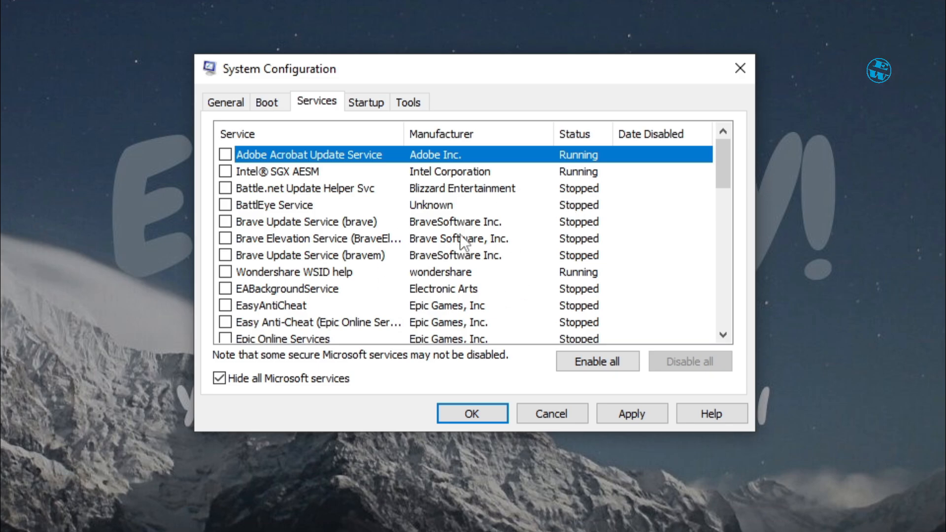
scroll("down", 3)
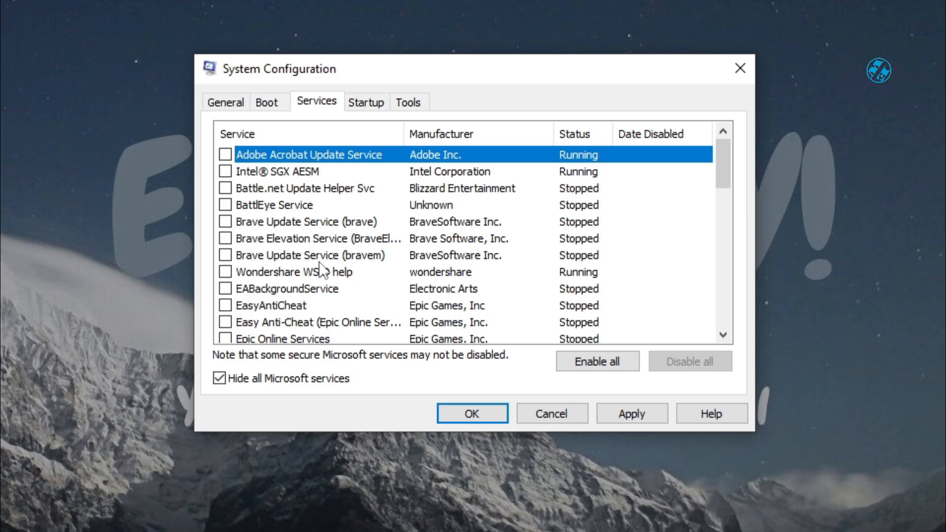
mouse_move(331, 270)
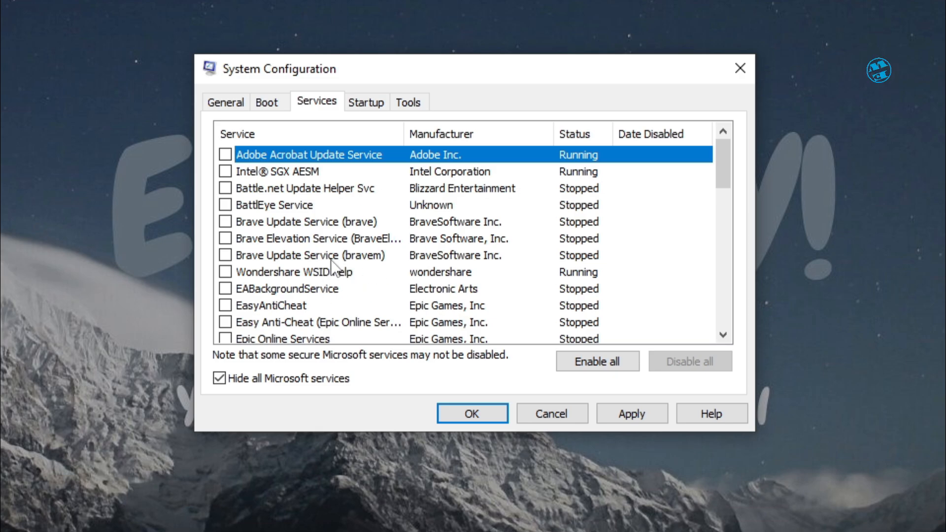
left_click(225, 155)
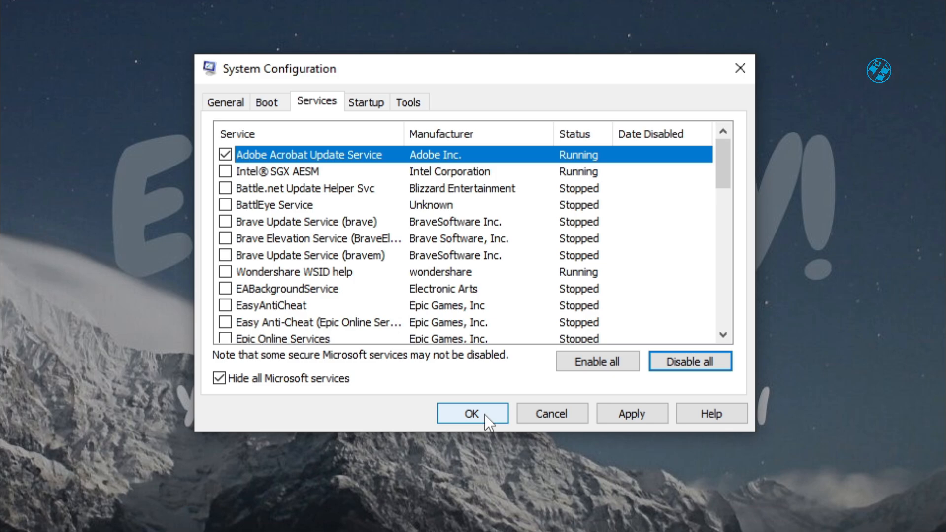
mouse_move(550, 414)
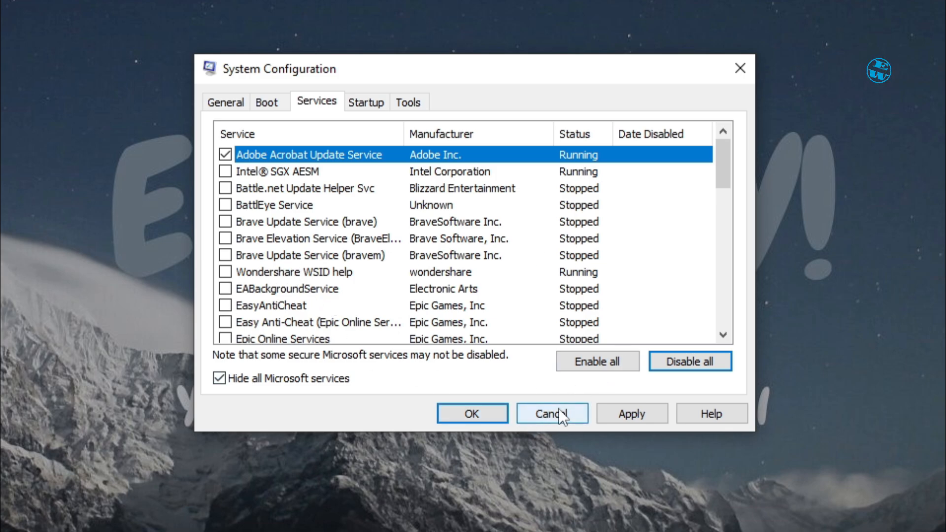
left_click(551, 414)
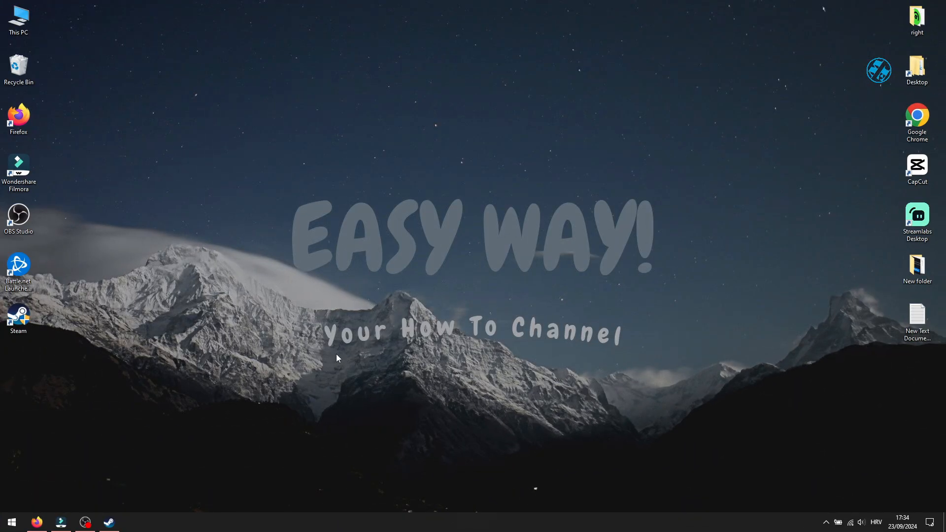
mouse_move(389, 354)
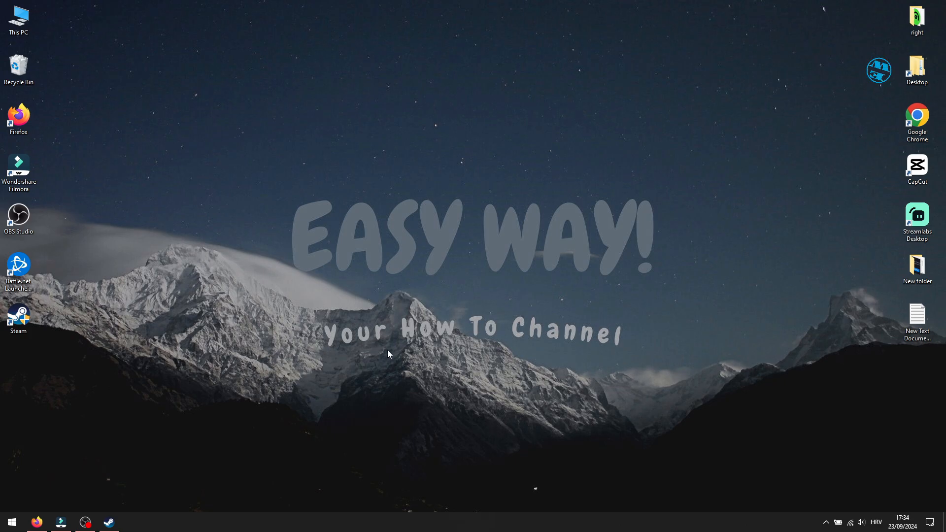
mouse_move(414, 354)
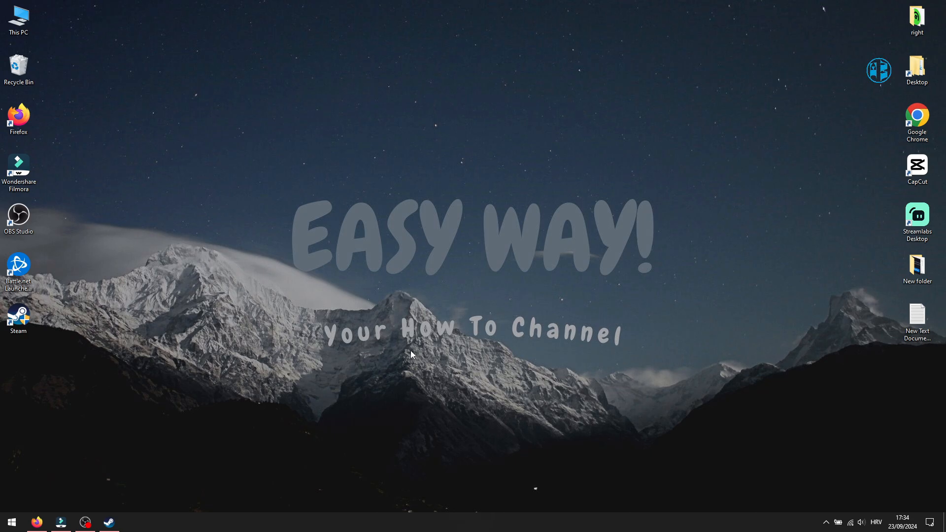
mouse_move(13, 520)
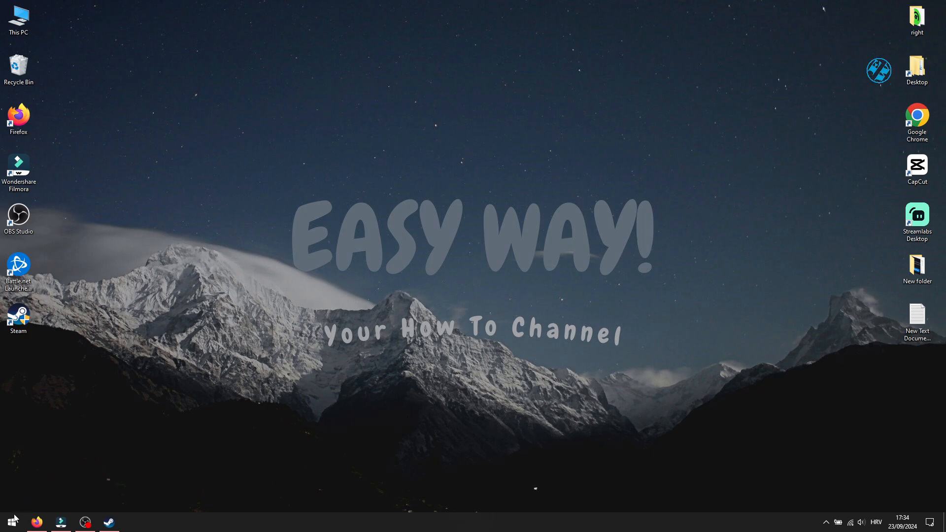
Start Device Manager from the Start menu's tool list and expand Display adapters
right_click(10, 520)
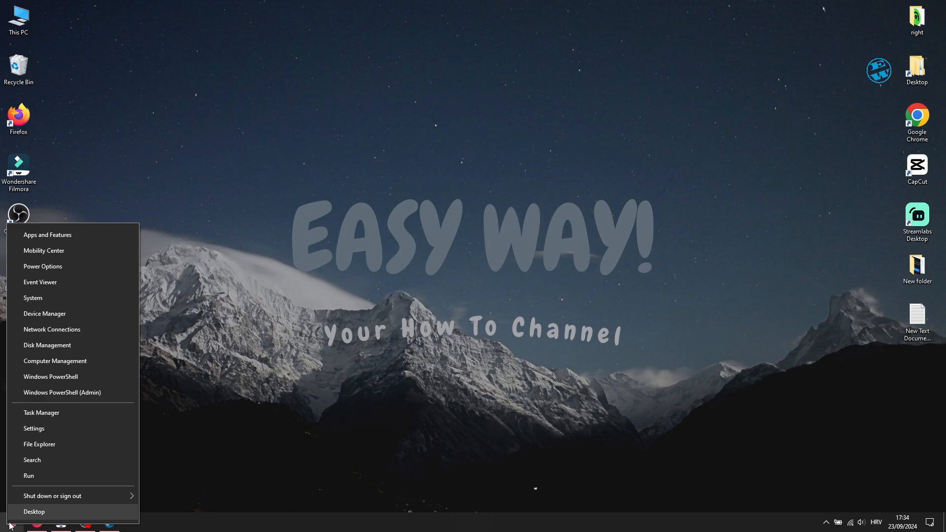
left_click(44, 313)
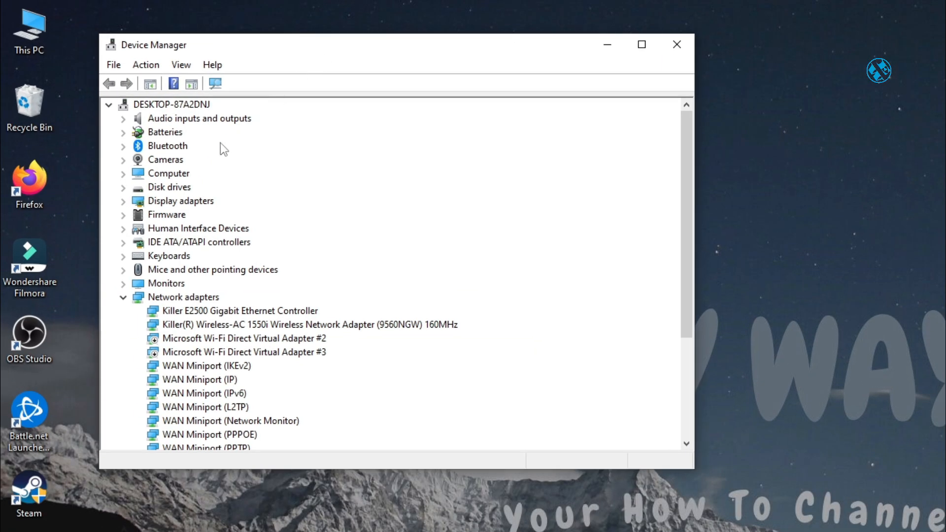
left_click(123, 201)
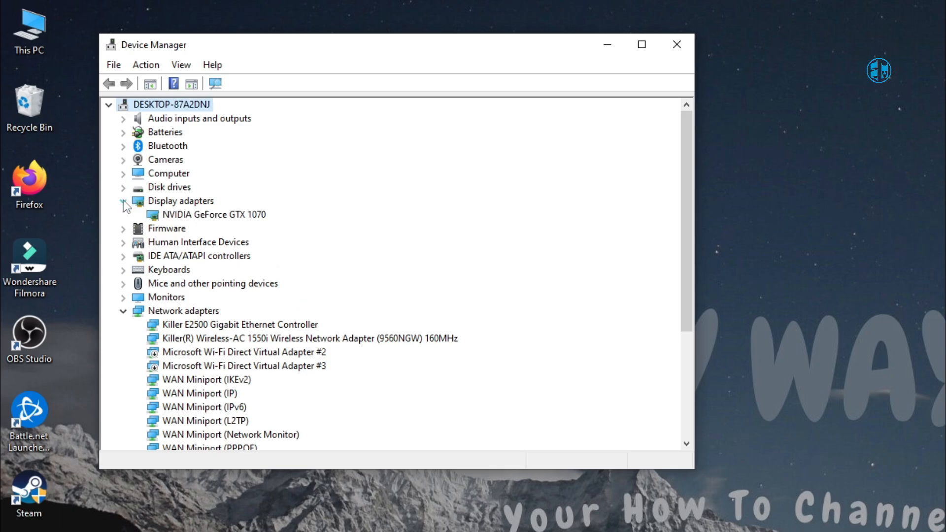
Search automatically for a newer NVIDIA GeForce GTX 1070 driver; the best one is already installed
right_click(211, 214)
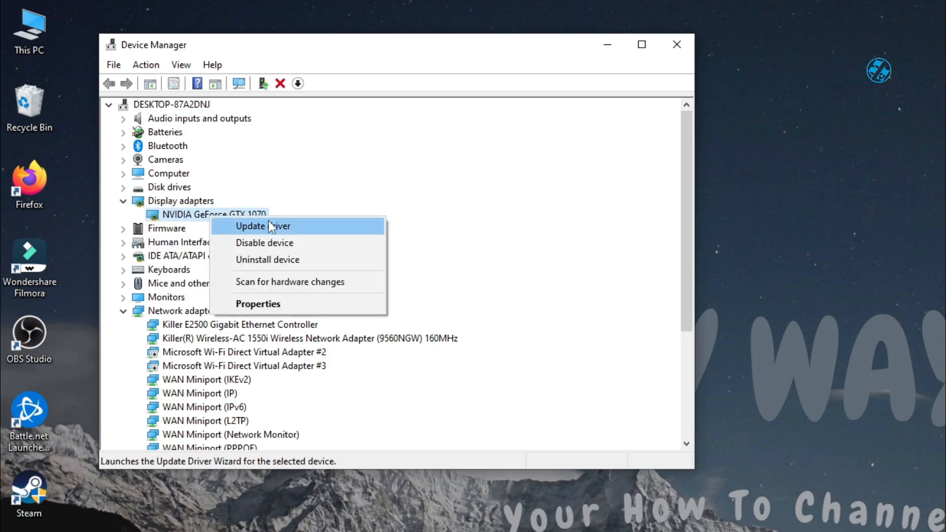
left_click(262, 227)
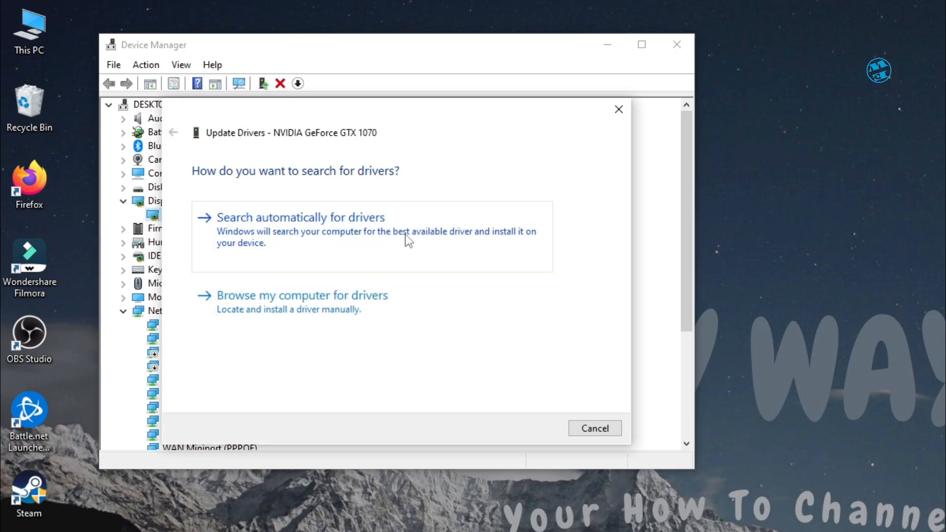
left_click(301, 217)
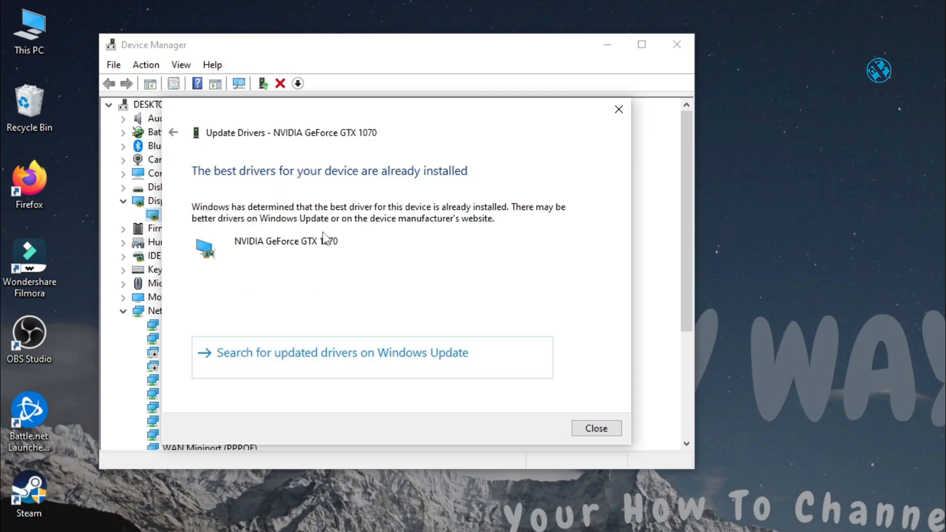
mouse_move(352, 267)
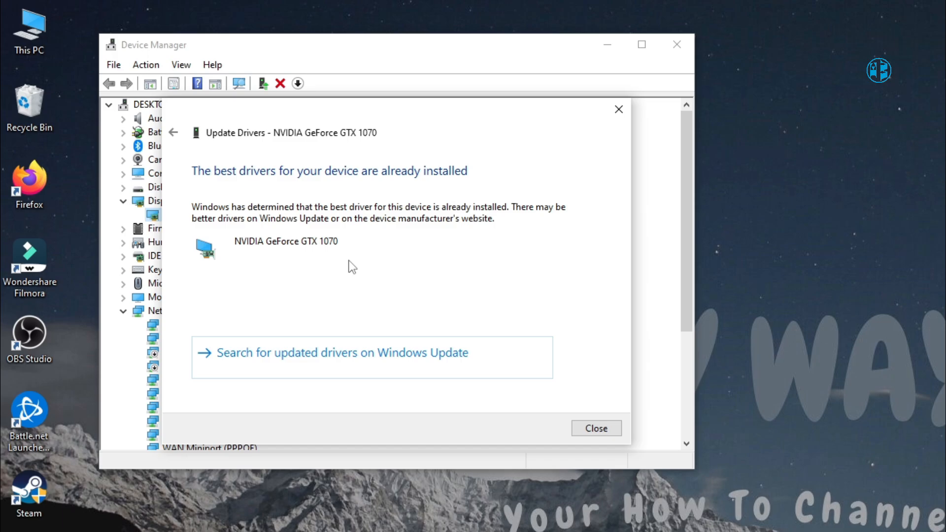
mouse_move(596, 428)
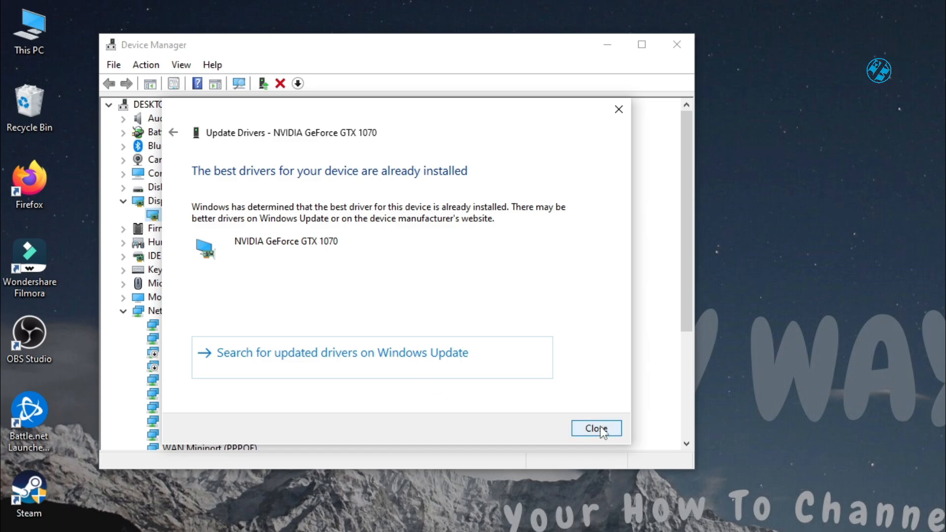
left_click(596, 427)
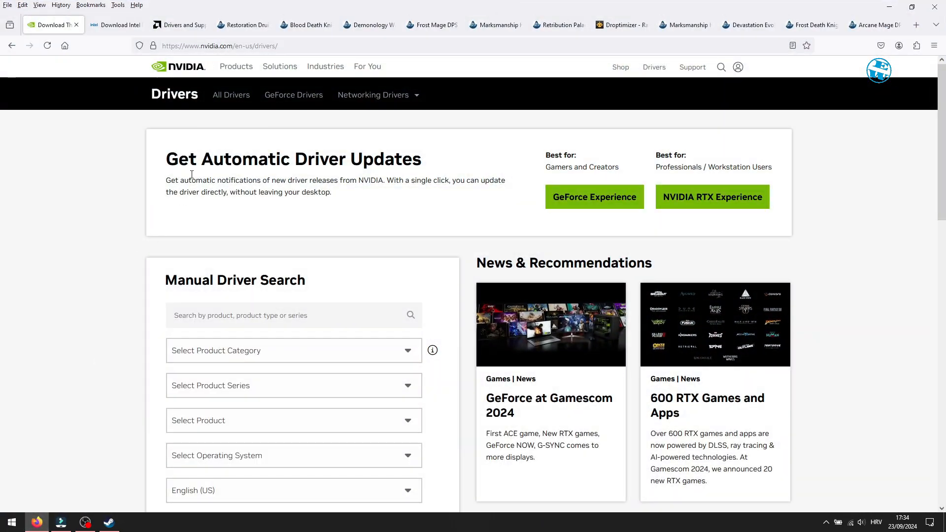
Browse AMD's driver product categories, then leave Firefox so the desktop shows again
left_click(294, 351)
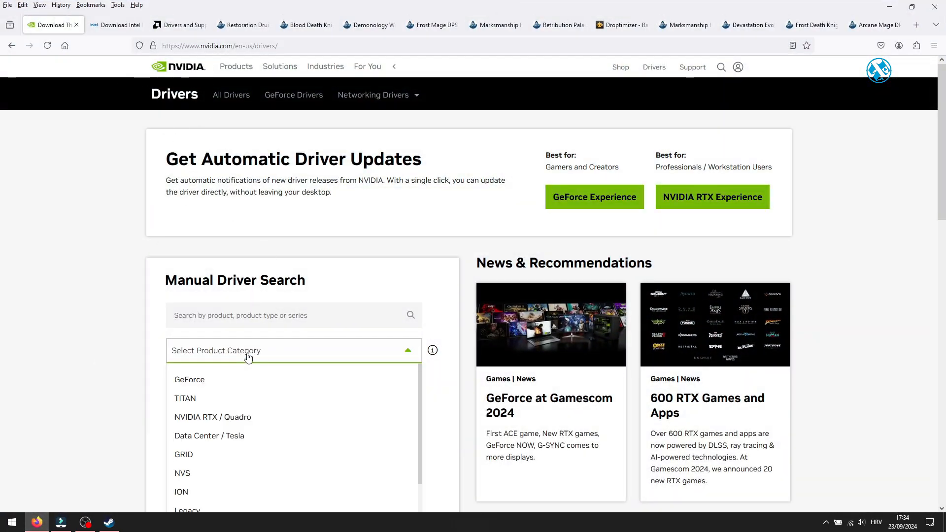
scroll("down", 3)
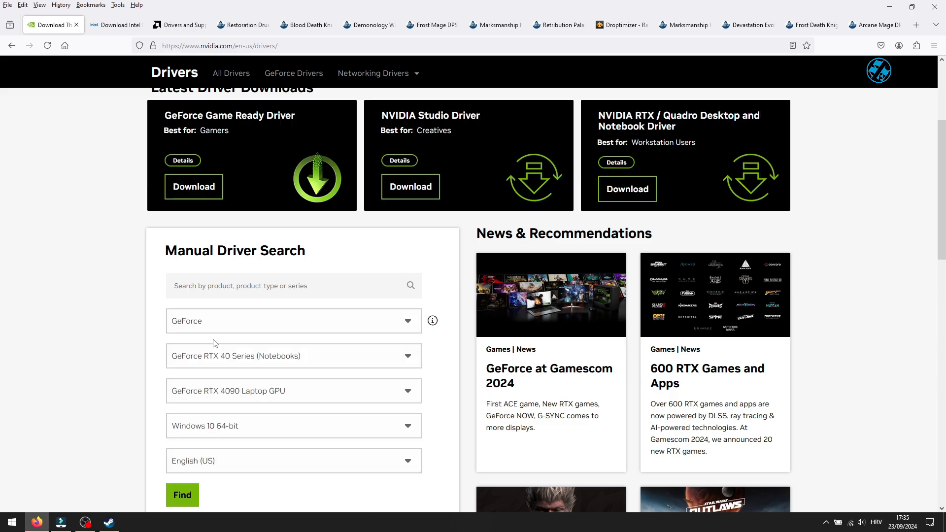
left_click(116, 24)
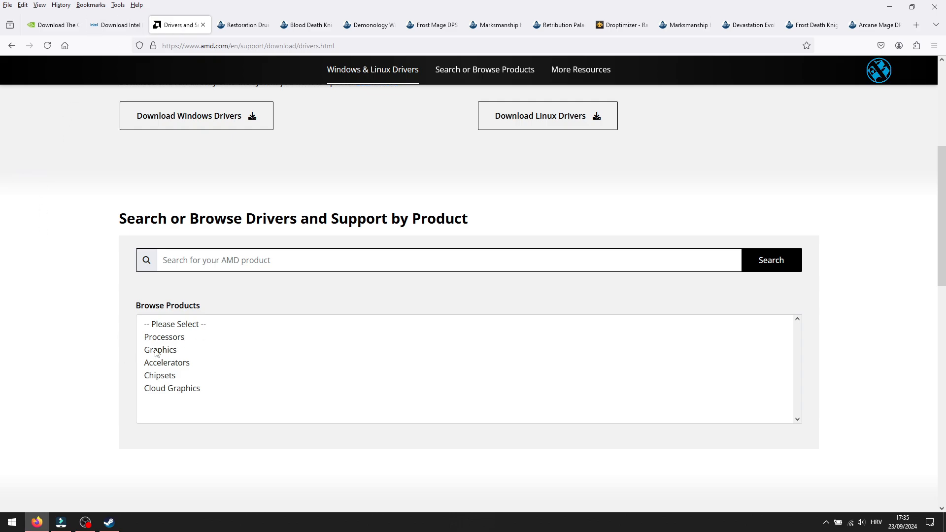
left_click(161, 349)
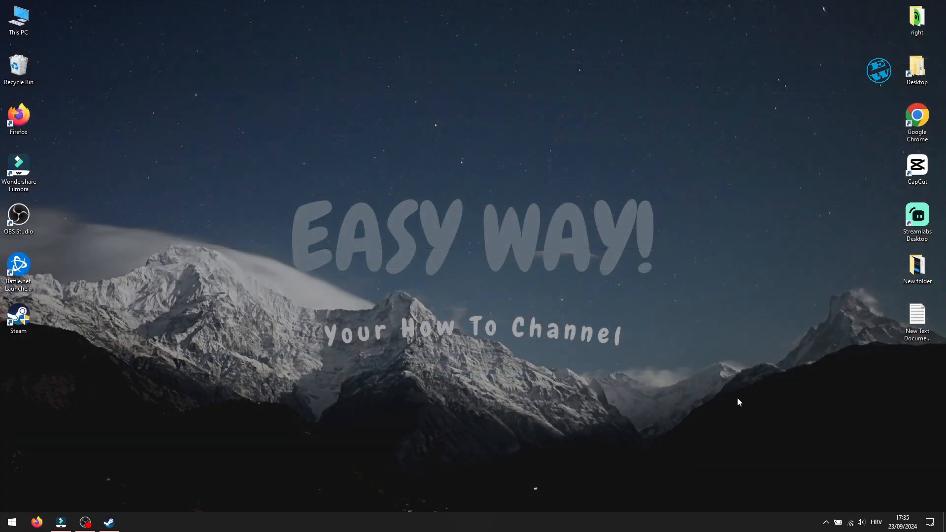
From the NVIDIA tray icon, check GeForce Experience's Drivers page for updates, confirming Game Ready 561.09 is current
right_click(825, 483)
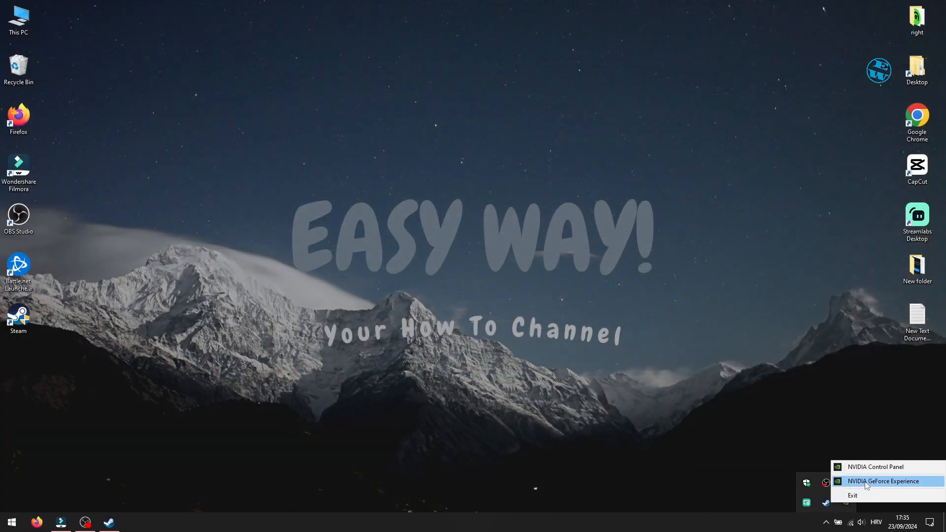
left_click(884, 481)
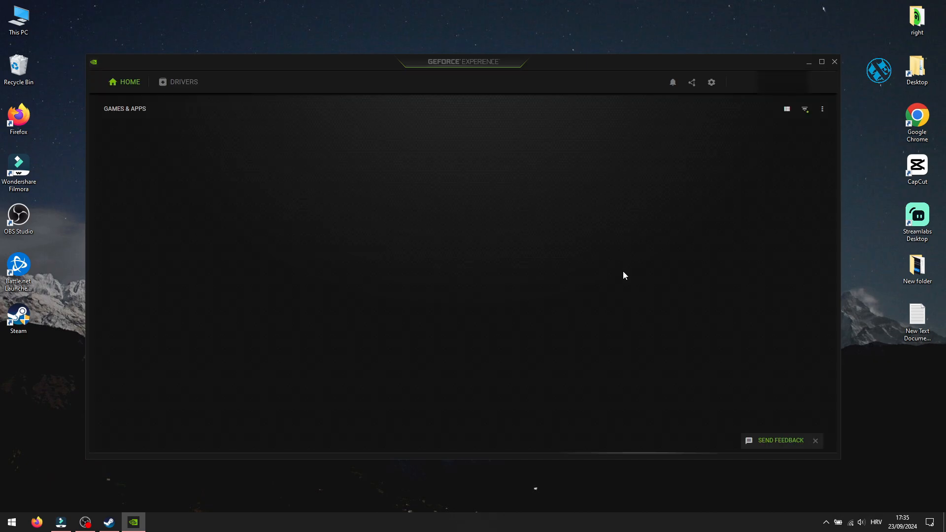
left_click(185, 82)
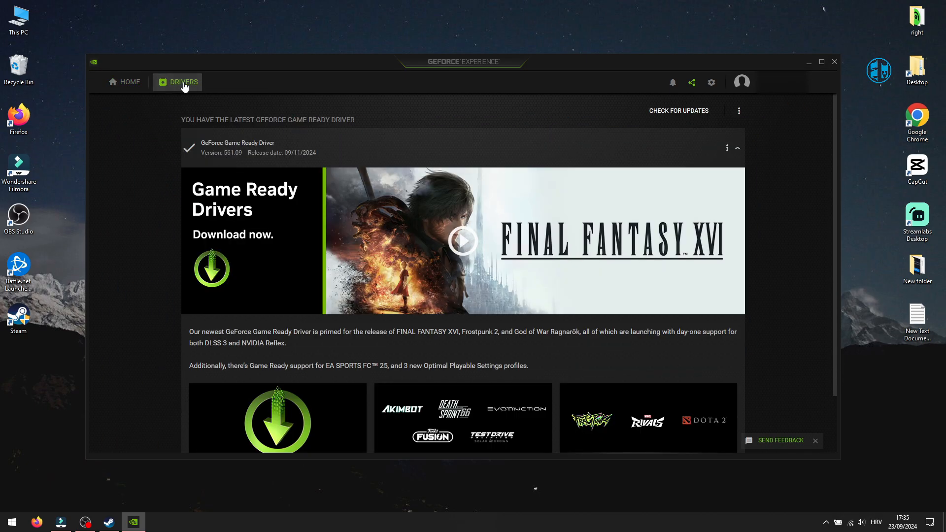
left_click(678, 110)
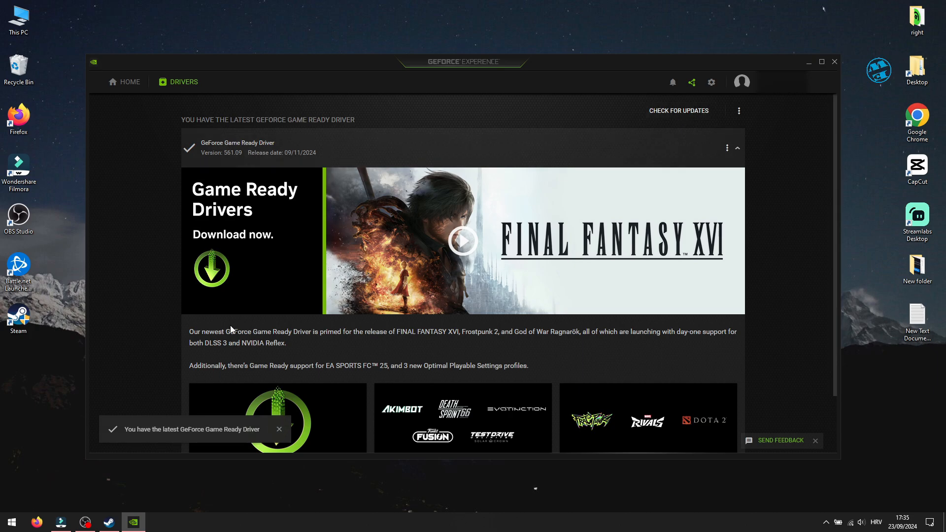
mouse_move(207, 435)
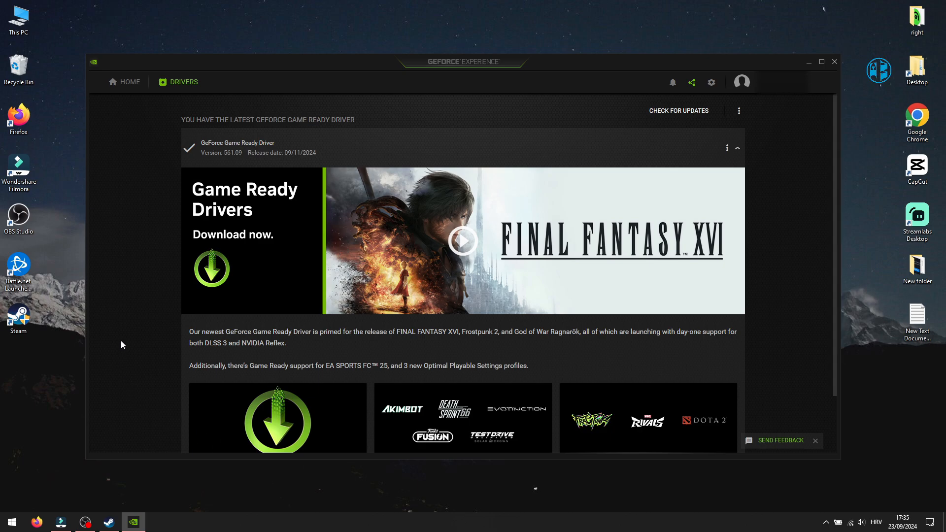
mouse_move(583, 112)
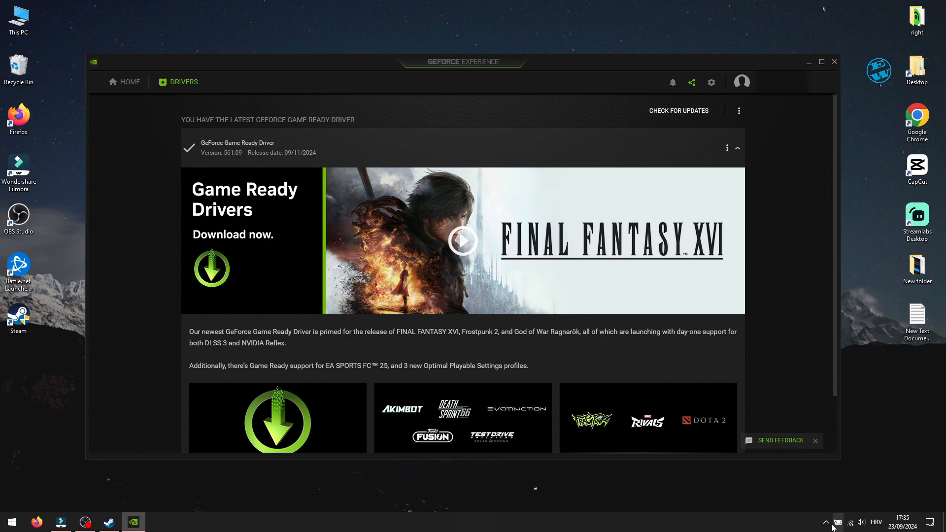
mouse_move(543, 280)
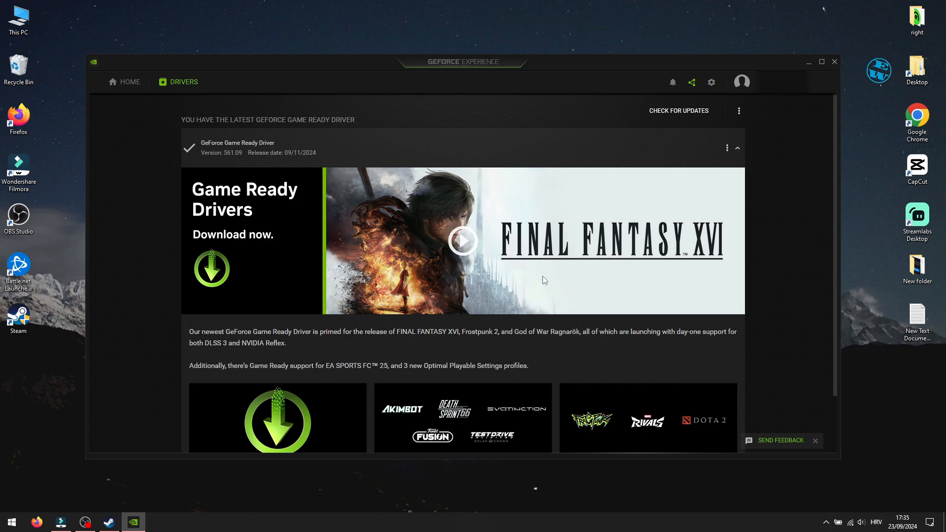
mouse_move(462, 124)
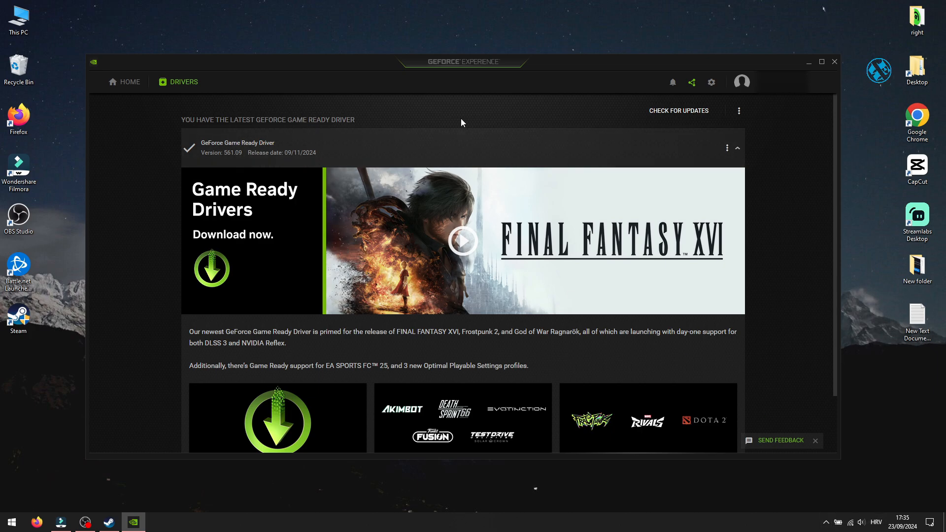
mouse_move(810, 28)
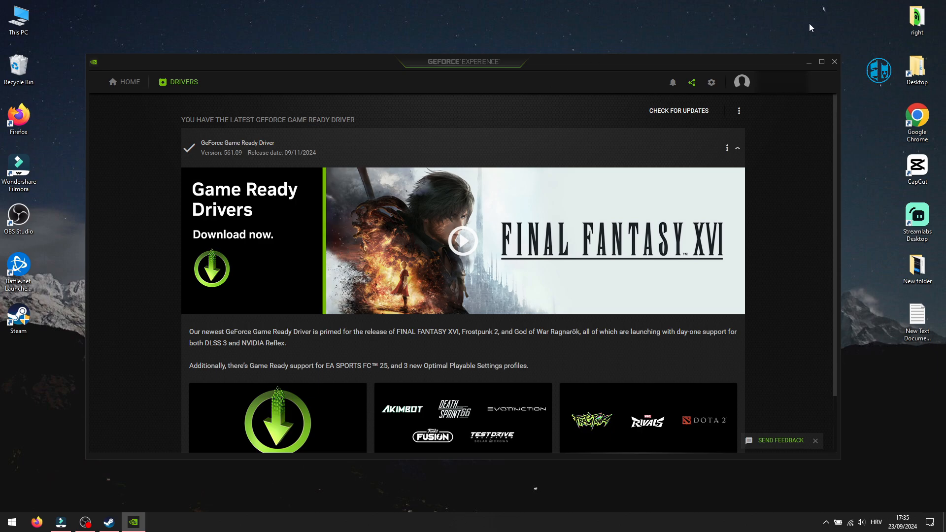
left_click(835, 62)
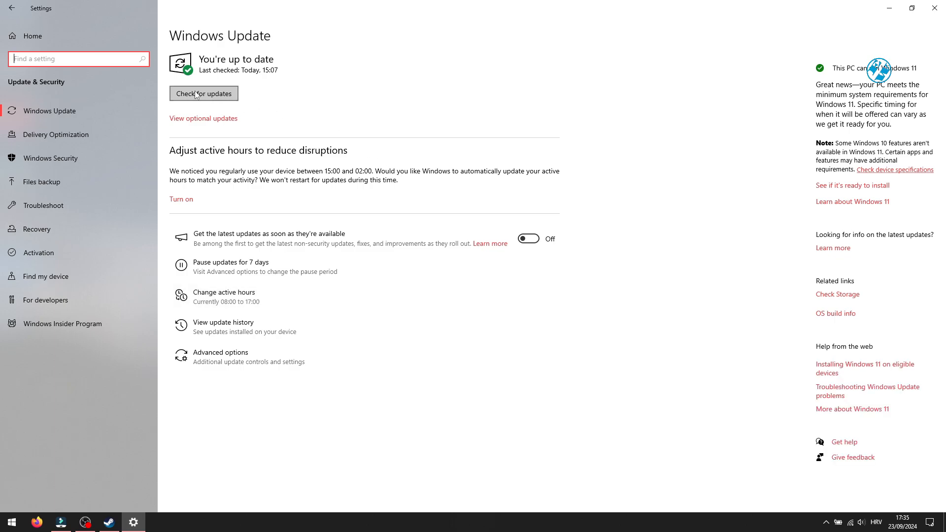
Run Check for updates on the Windows Update page and close Settings
left_click(203, 94)
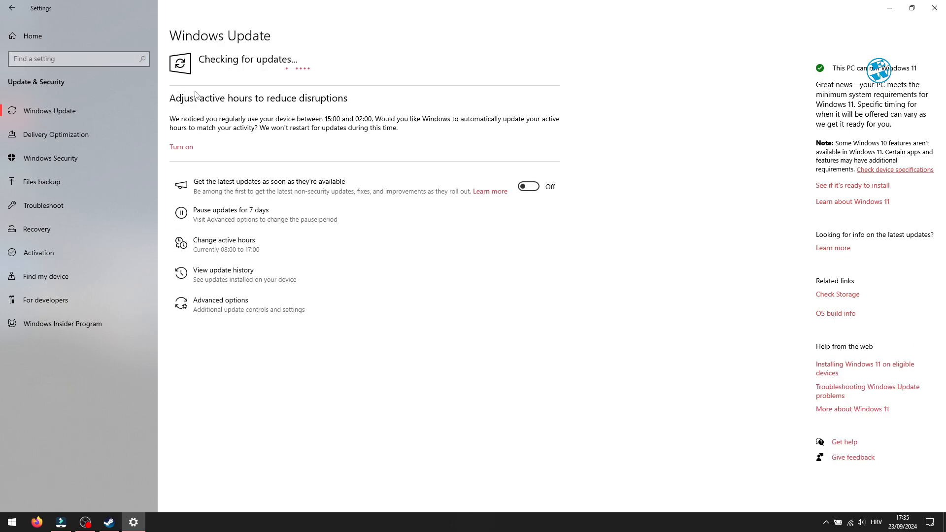
mouse_move(265, 100)
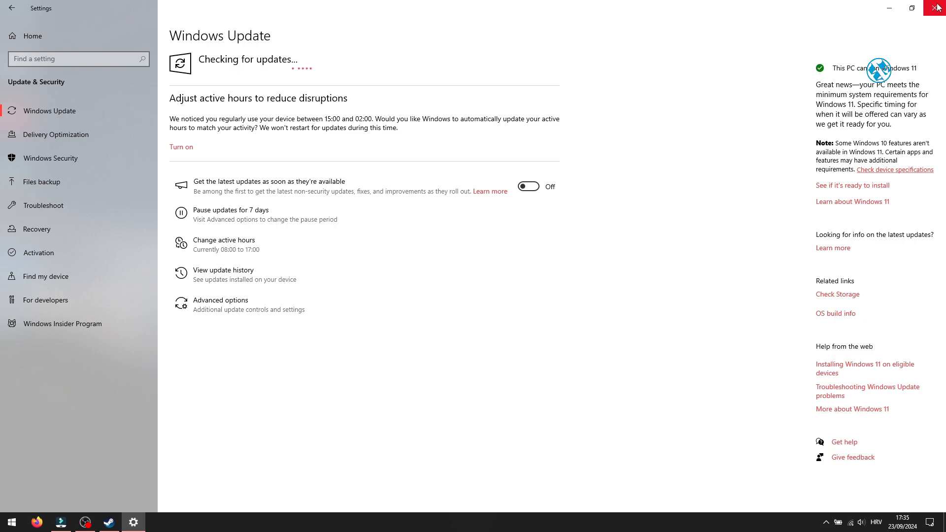
left_click(939, 8)
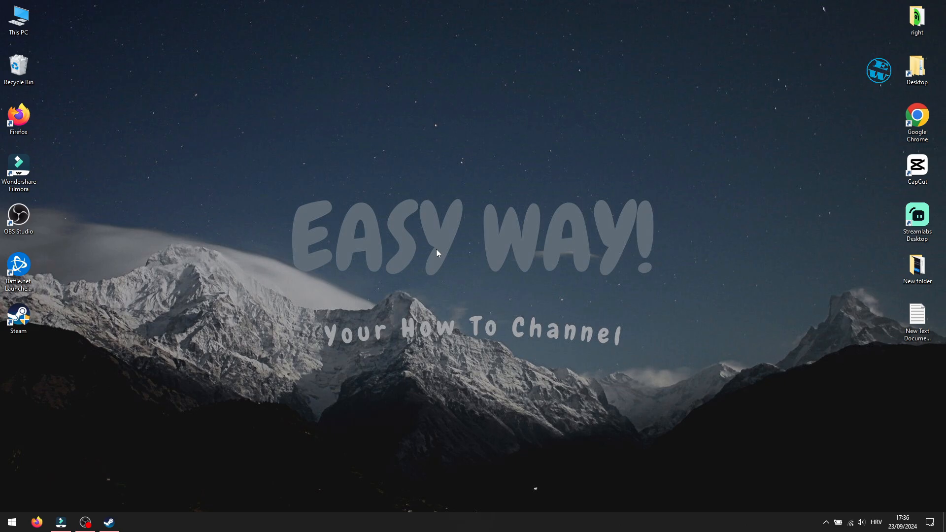
mouse_move(804, 519)
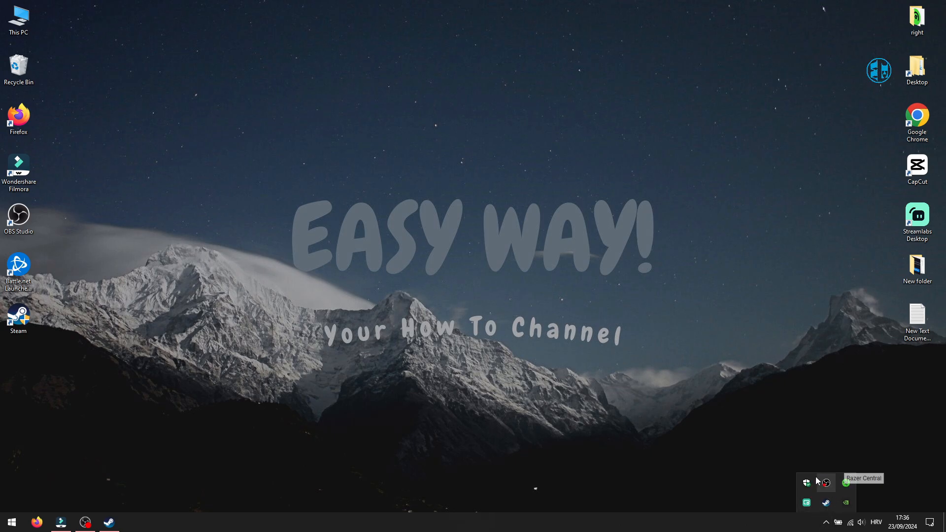
From the Razer tray icon choose Exit All Apps to quit every Razer background app
right_click(846, 483)
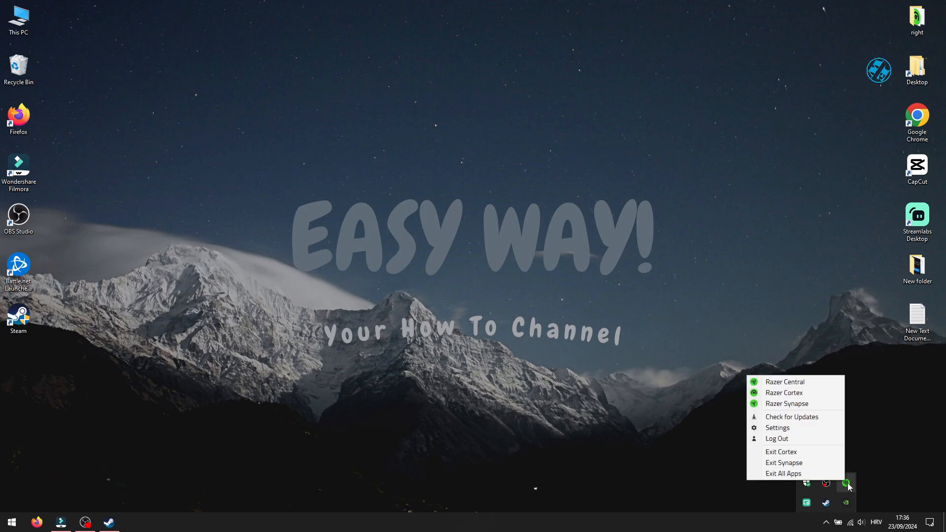
mouse_move(784, 473)
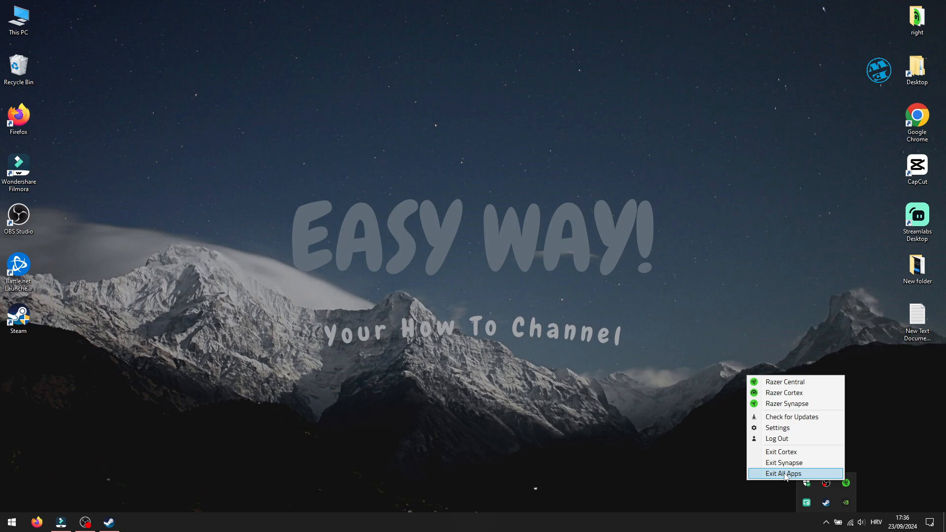
left_click(781, 474)
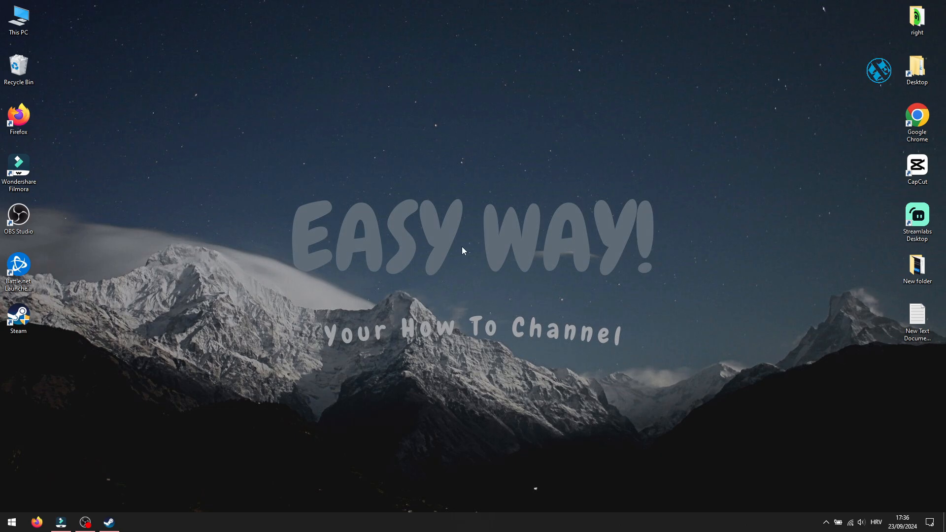
left_click(17, 17)
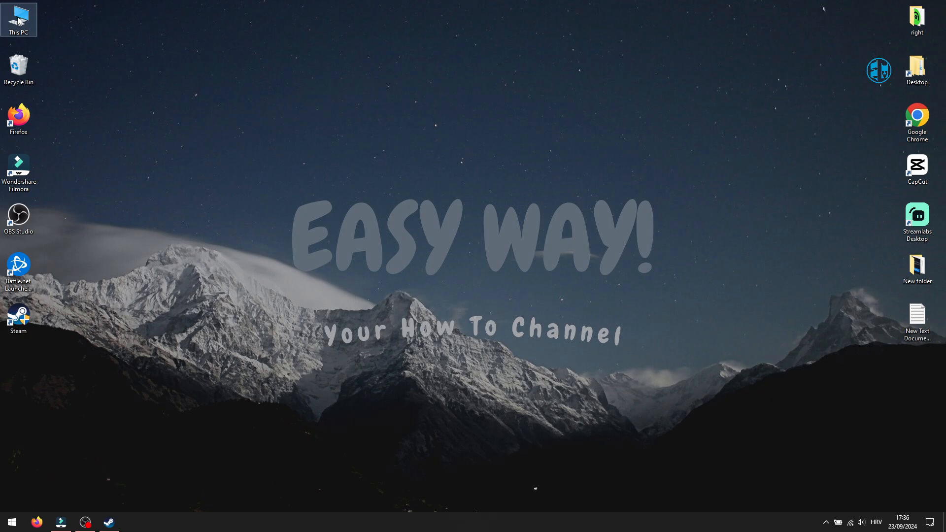
double_click(18, 19)
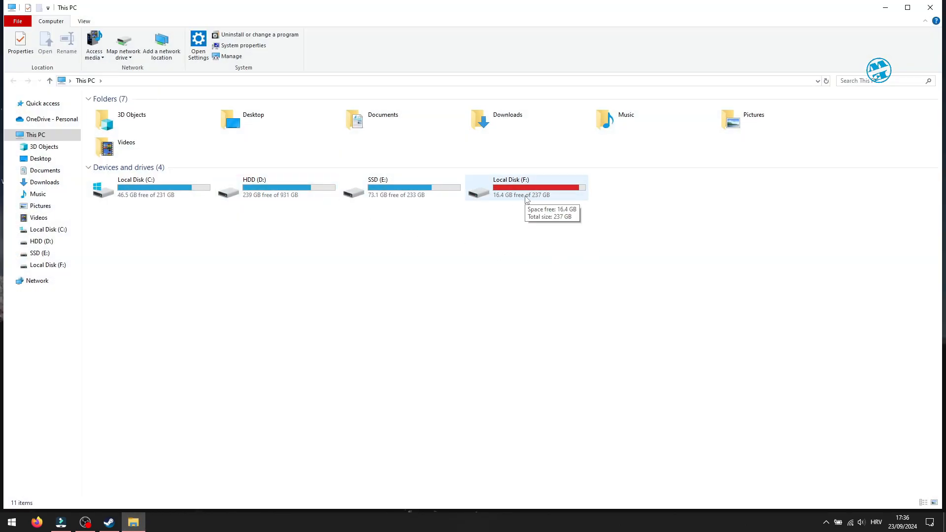
mouse_move(378, 188)
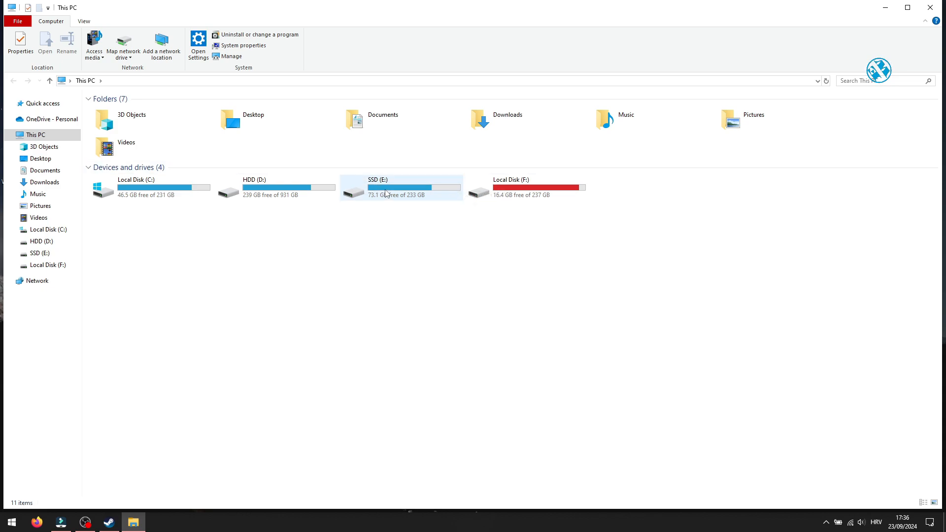
mouse_move(386, 193)
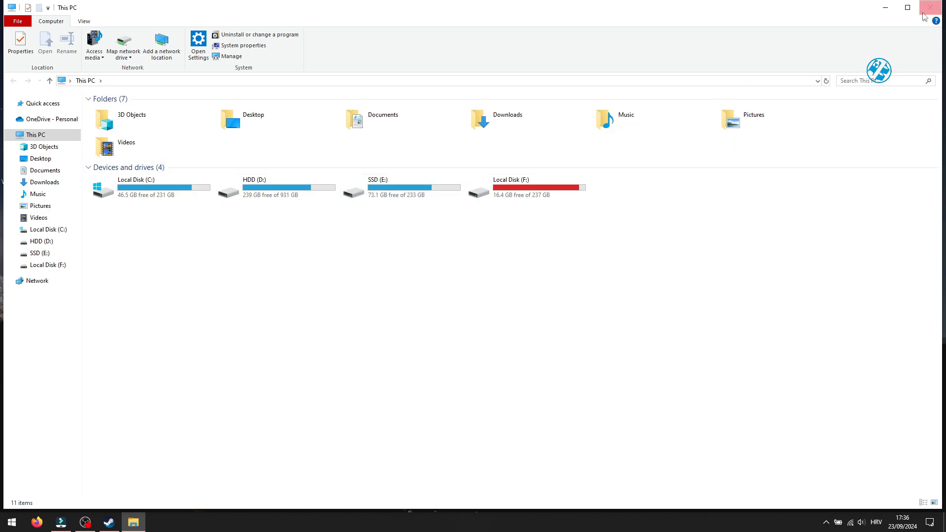
left_click(929, 7)
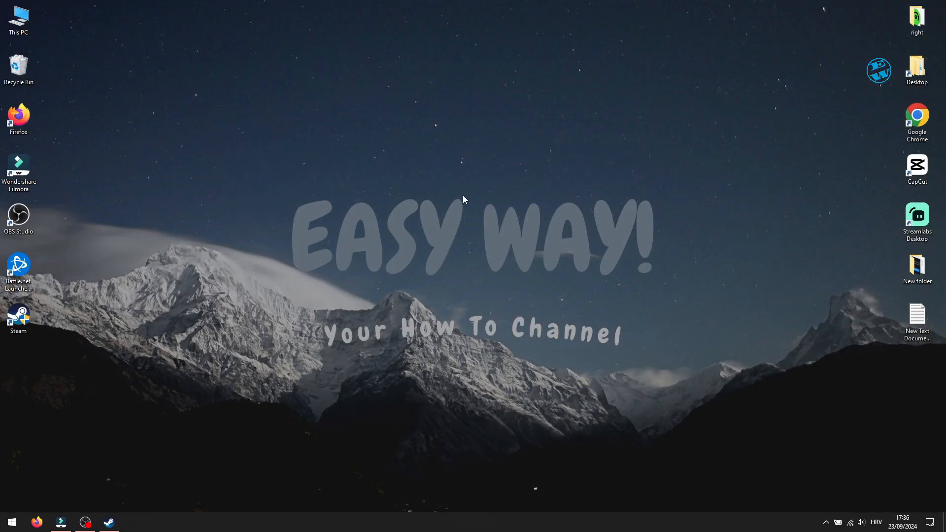
mouse_move(430, 293)
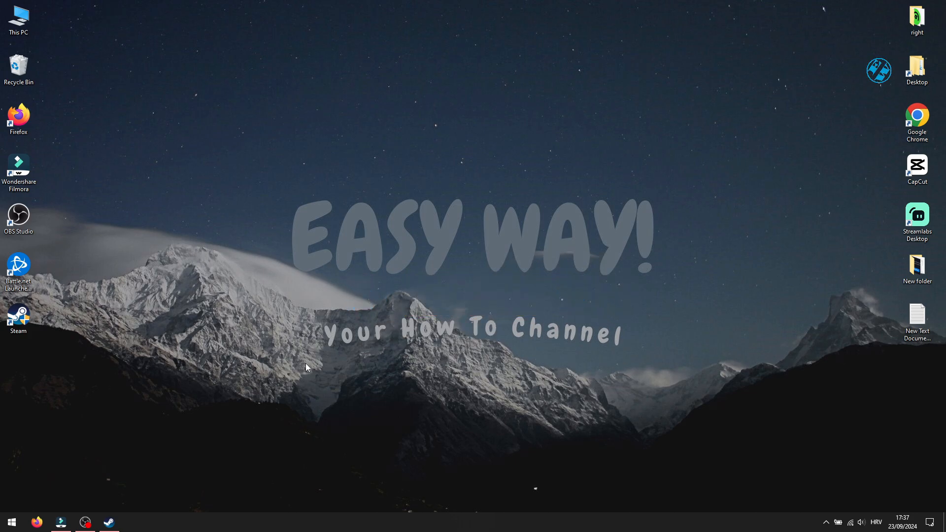
mouse_move(456, 382)
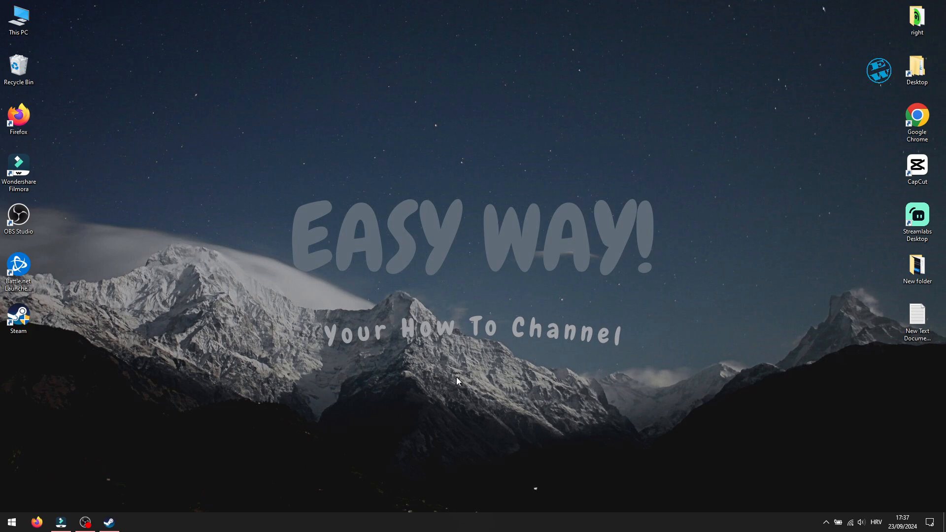